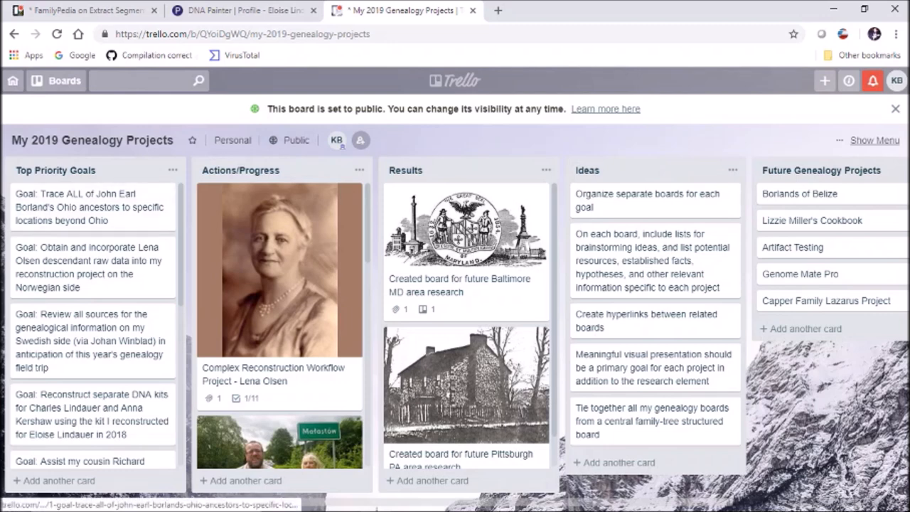
Scroll the Top Priority Goals list toward the Ethnic Project - Лемківщина card in Actions/Progress.
{"action": "scroll", "scroll_direction": "down", "scroll_amount": 3}
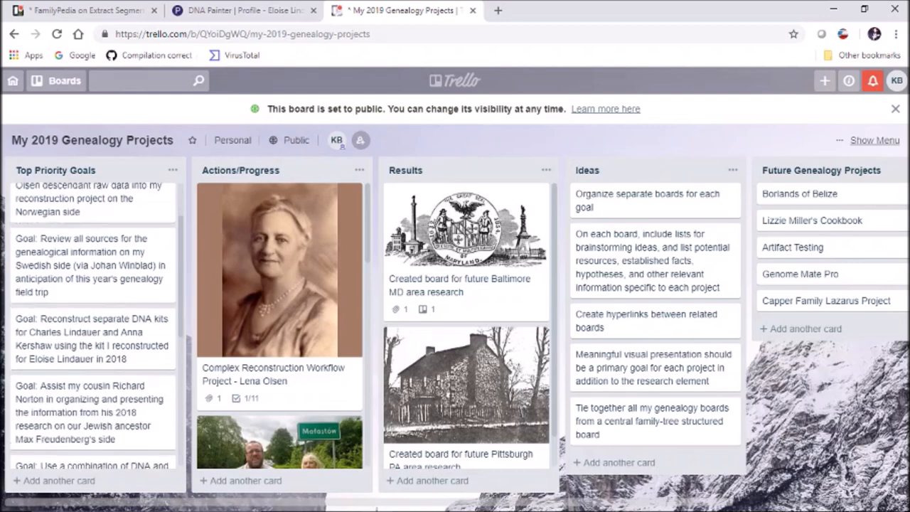
{"action": "scroll", "scroll_direction": "down", "scroll_amount": 3}
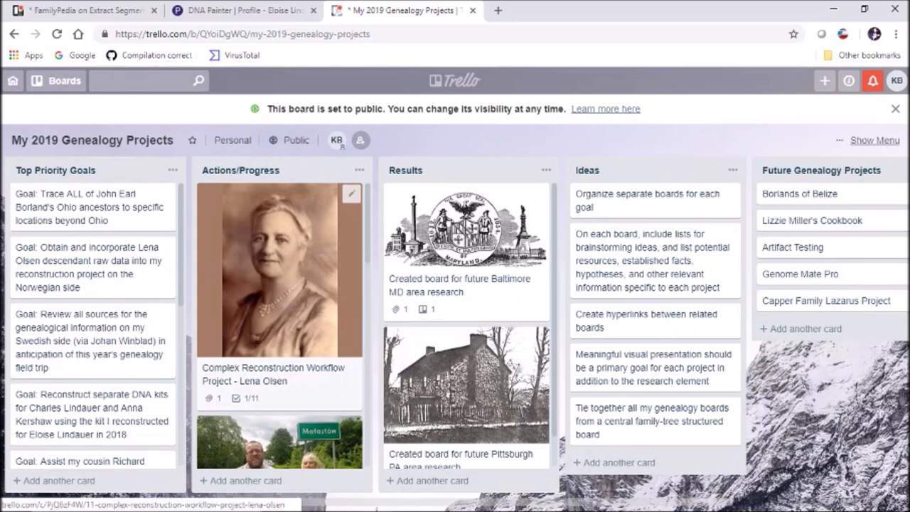
{"action": "scroll", "scroll_direction": "down", "scroll_amount": 3}
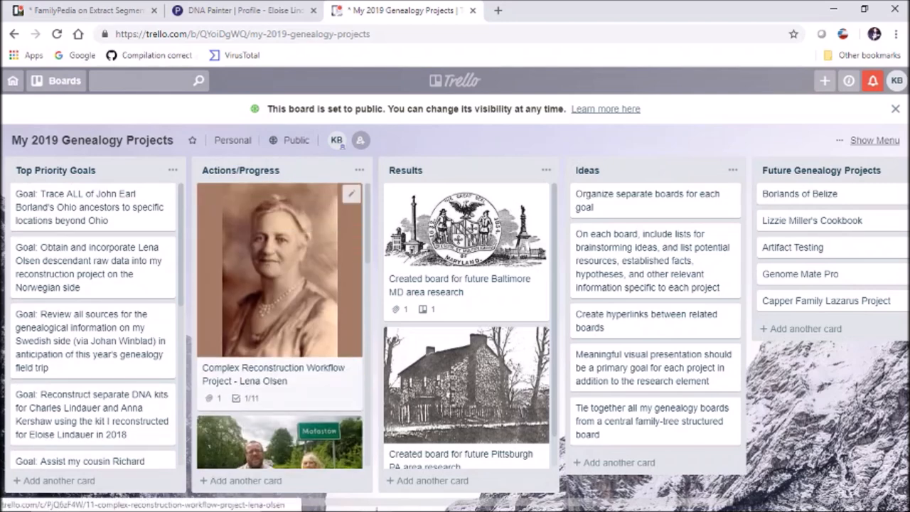
{"action": "scroll", "scroll_direction": "down", "scroll_amount": 3}
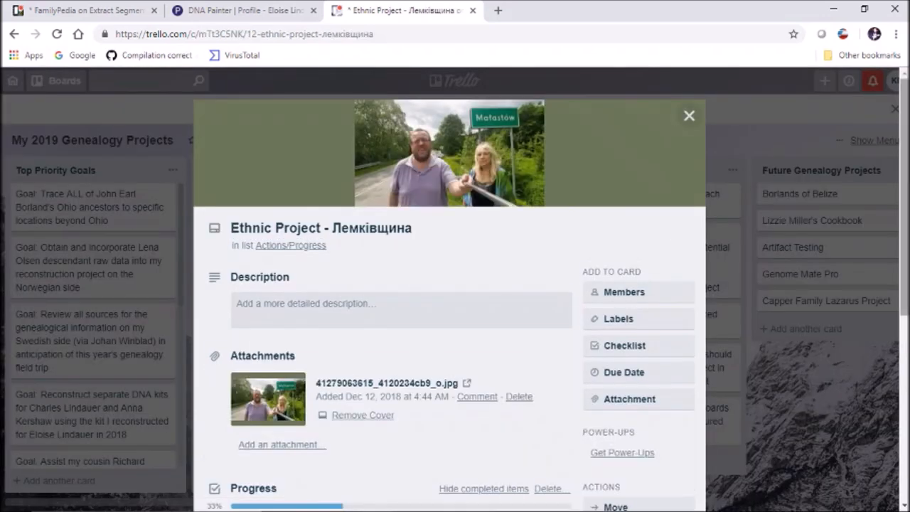
Close the Ethnic Project card to return to the My 2019 Genealogy Projects board.
{"action": "scroll", "scroll_direction": "down", "scroll_amount": 3}
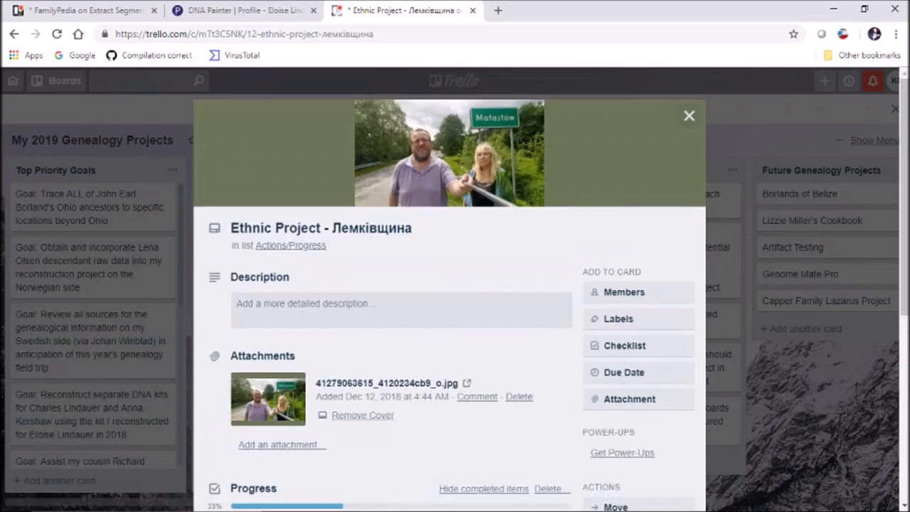
{"action": "left_click", "coordinate": [688, 115]}
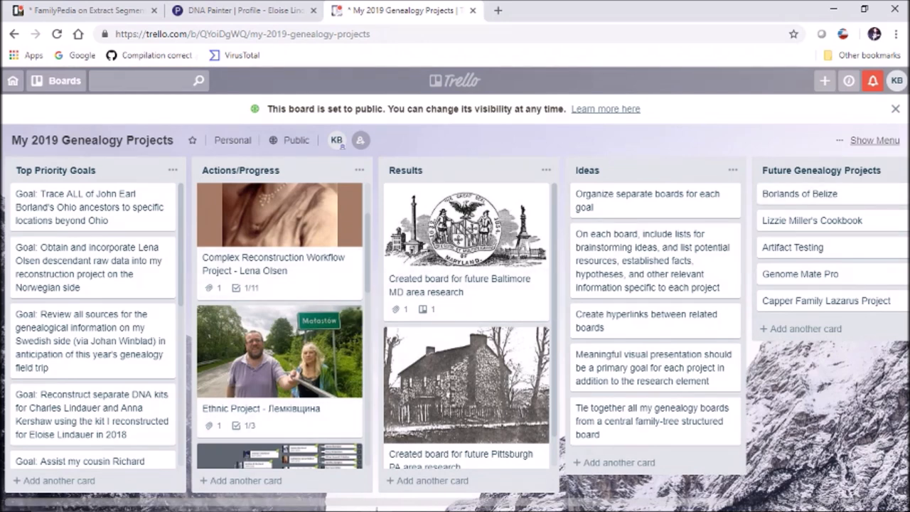
{"action": "scroll", "scroll_direction": "down", "scroll_amount": 3}
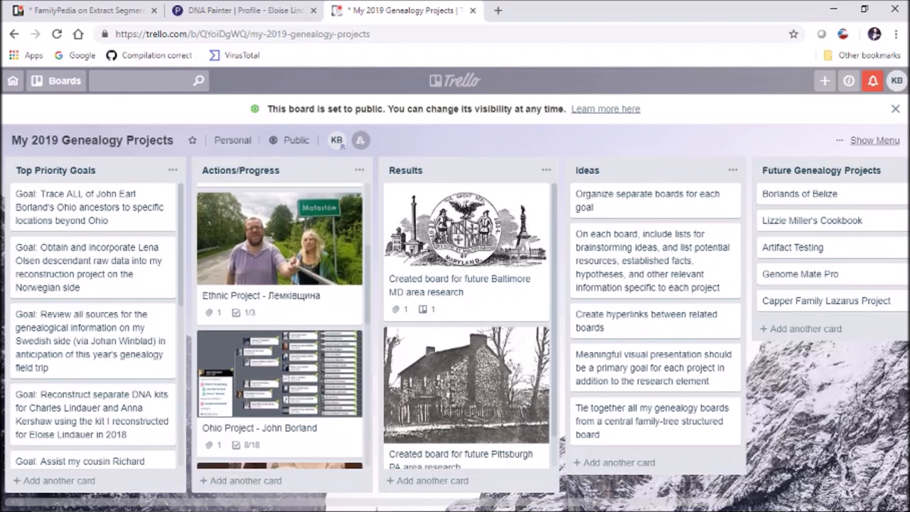
{"action": "scroll", "scroll_direction": "down", "scroll_amount": 3}
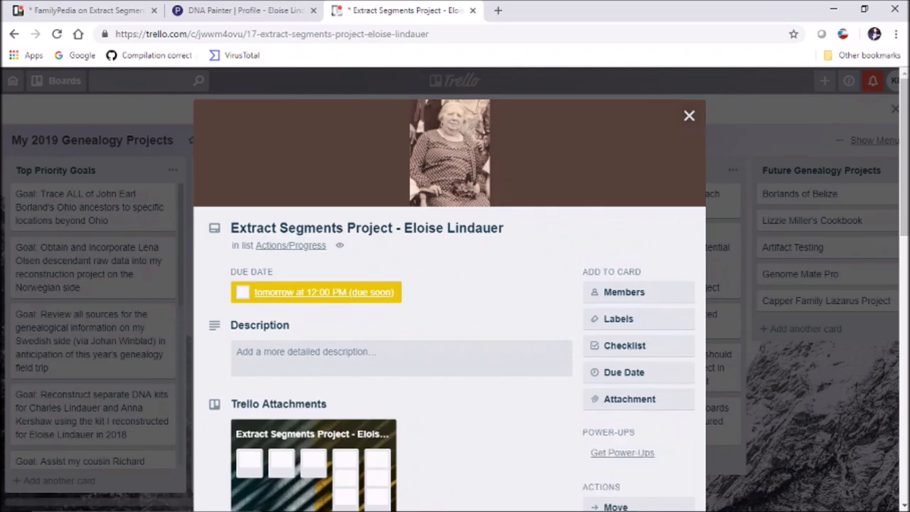
Close the Extract Segments Project card to return to the My 2019 Genealogy Projects board.
{"action": "scroll", "scroll_direction": "down", "scroll_amount": 3}
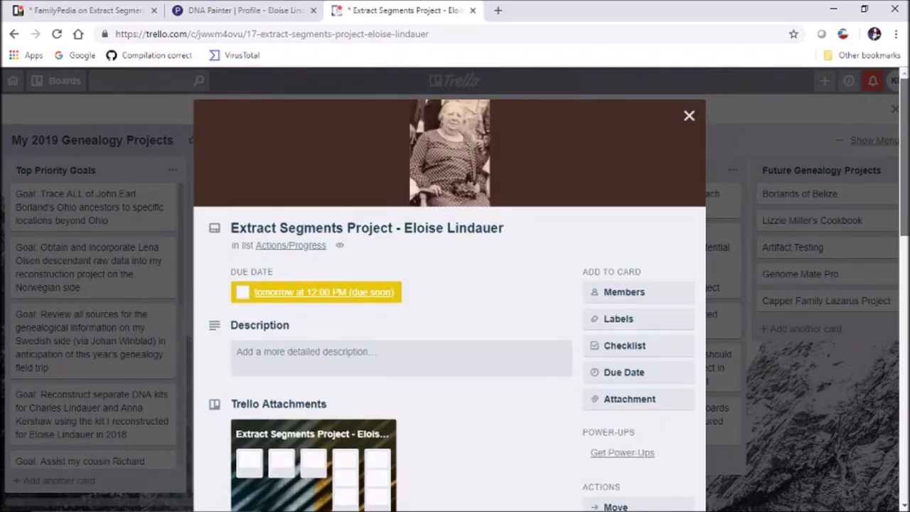
{"action": "scroll", "scroll_direction": "down", "scroll_amount": 3}
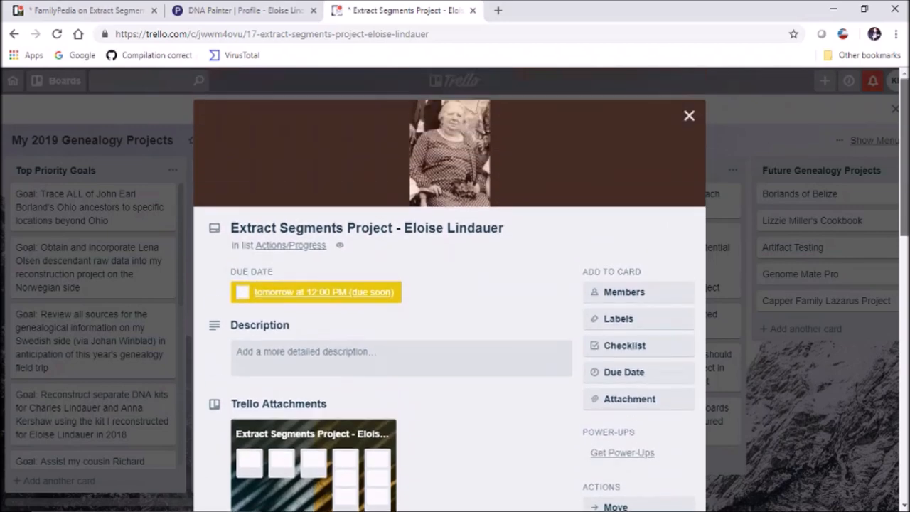
{"action": "left_click", "coordinate": [688, 115]}
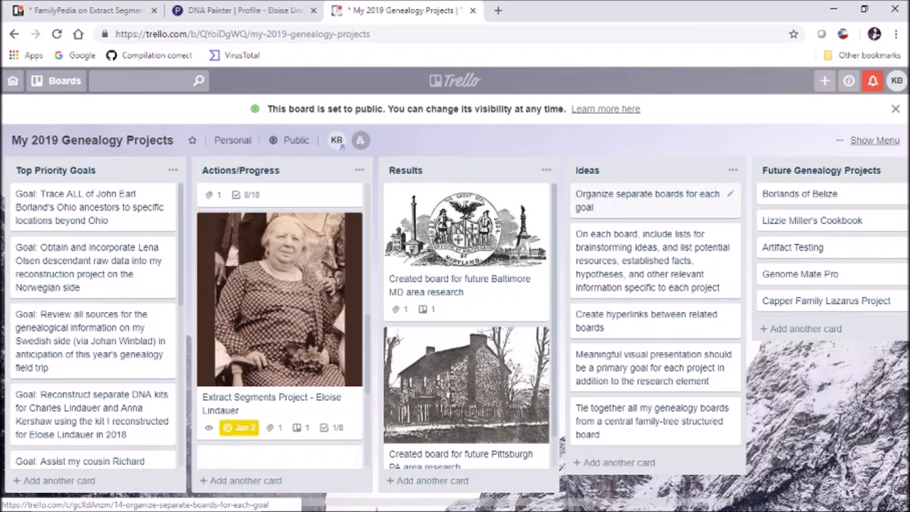
{"action": "mouse_move", "coordinate": [654, 260]}
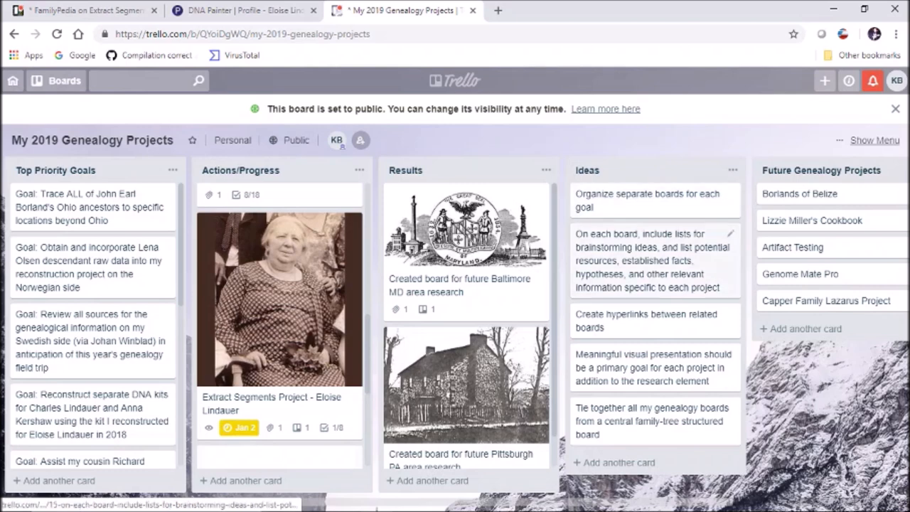
{"action": "mouse_move", "coordinate": [652, 260]}
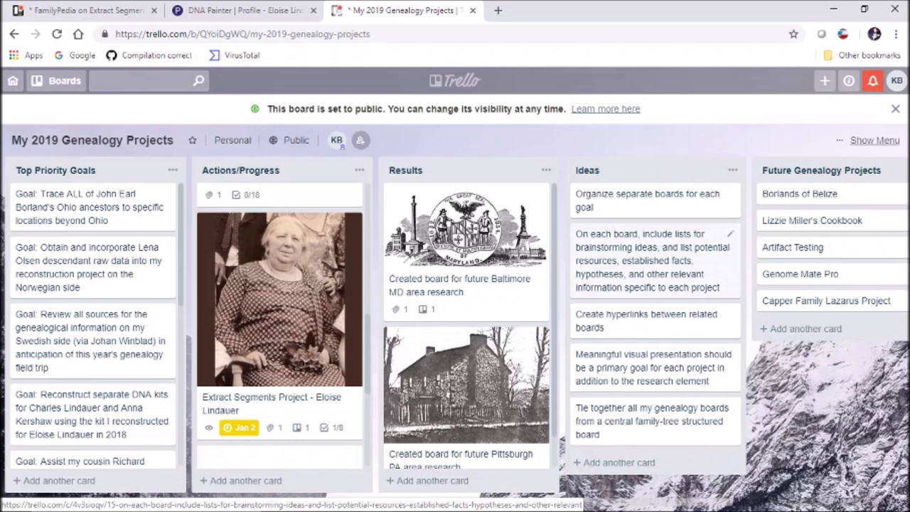
{"action": "mouse_move", "coordinate": [654, 321]}
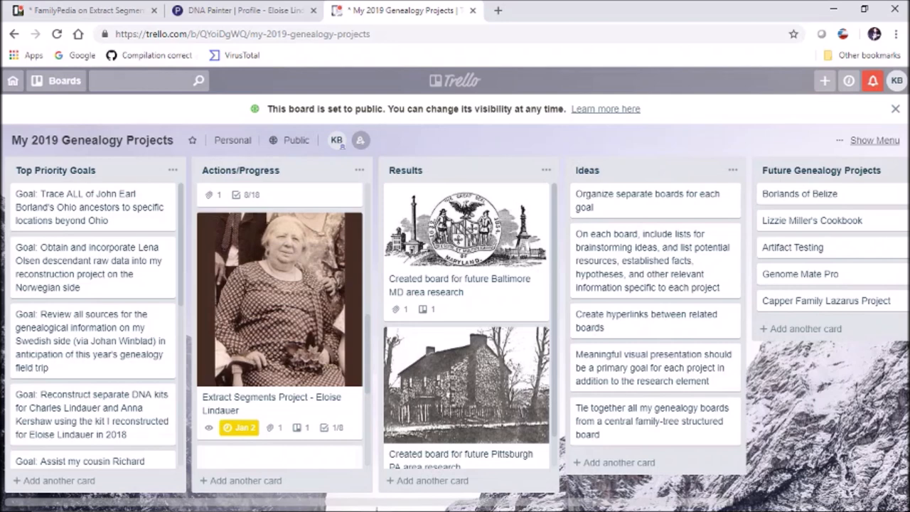
{"action": "mouse_move", "coordinate": [807, 328]}
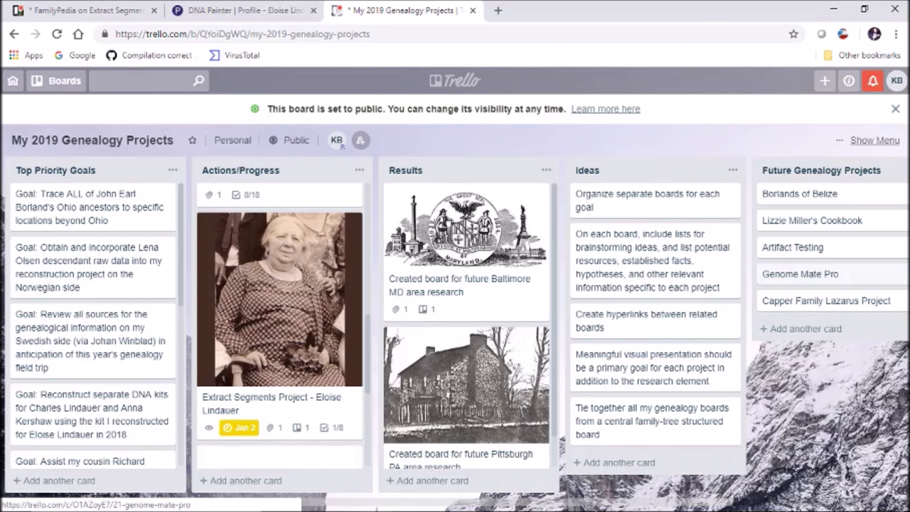
{"action": "mouse_move", "coordinate": [828, 302]}
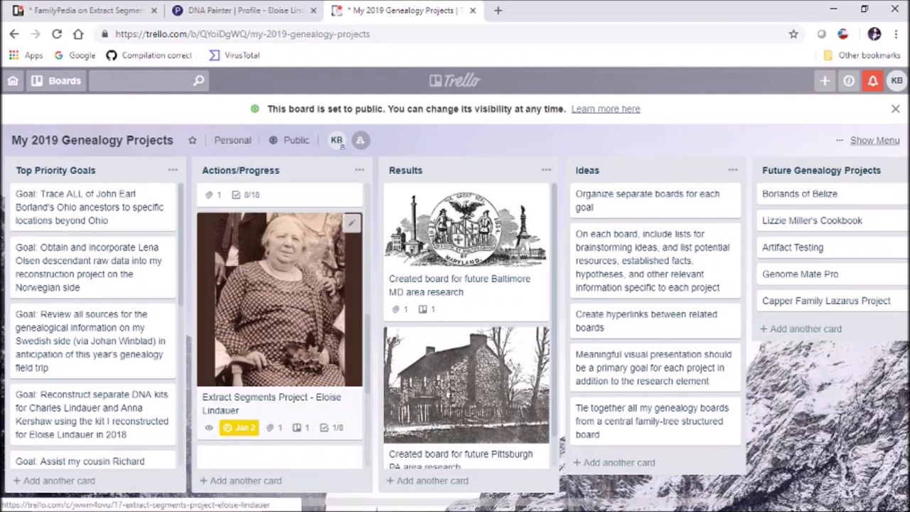
{"action": "left_click", "coordinate": [281, 299]}
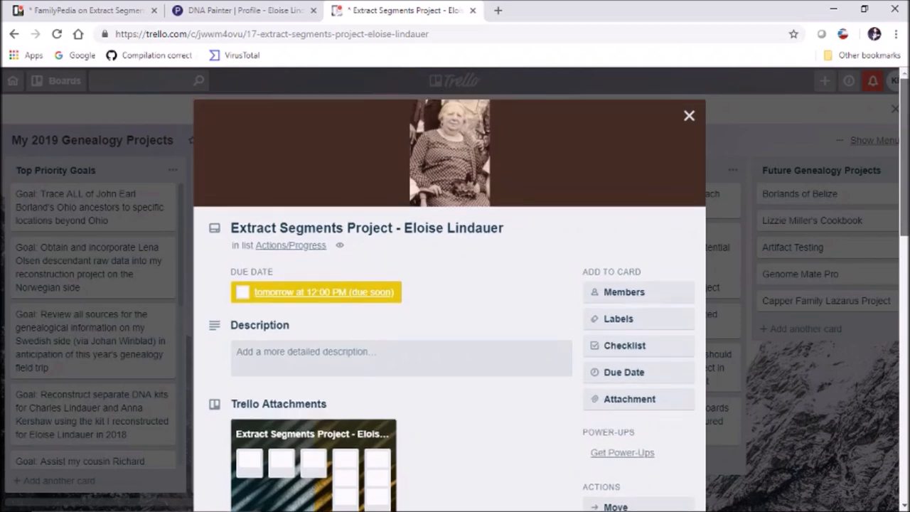
{"action": "scroll", "scroll_direction": "down", "scroll_amount": 3}
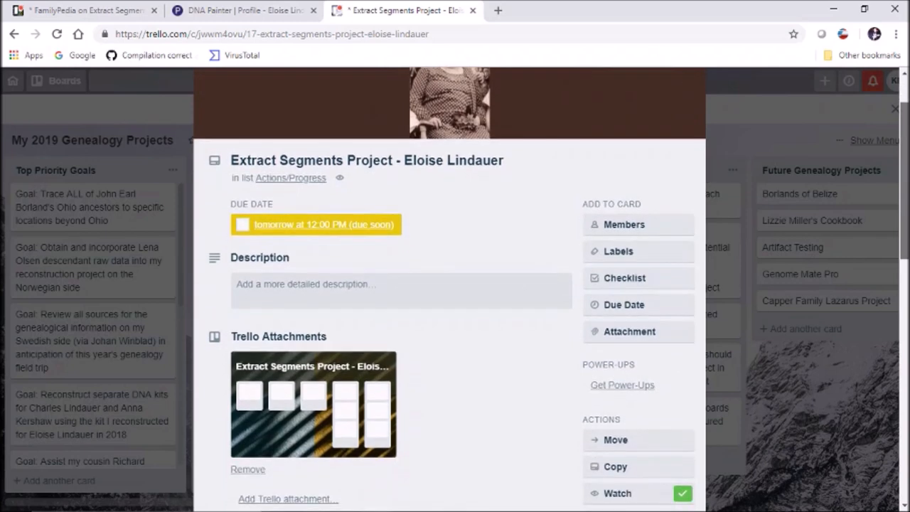
{"action": "scroll", "scroll_direction": "down", "scroll_amount": 3}
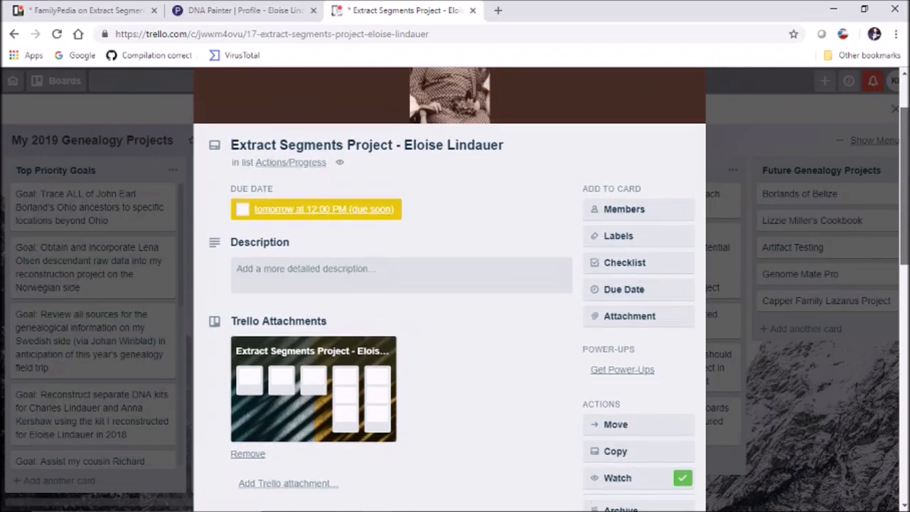
{"action": "scroll", "scroll_direction": "down", "scroll_amount": 3}
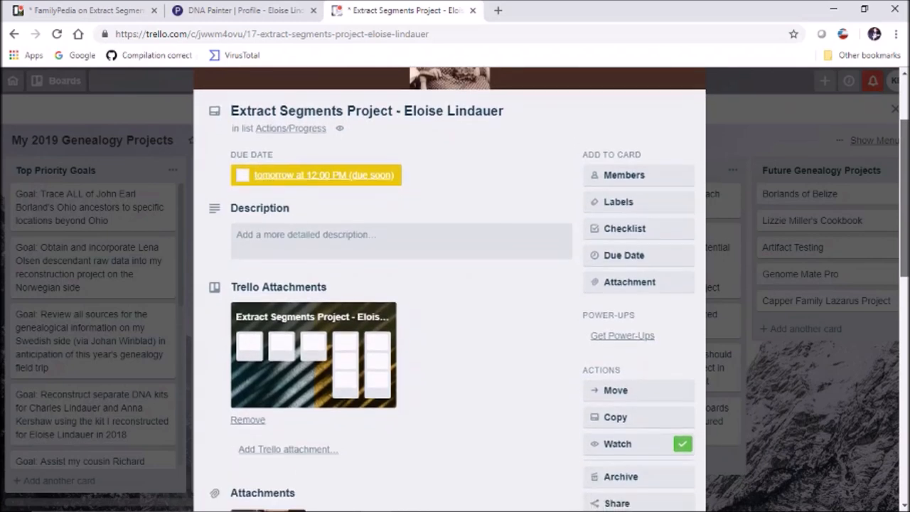
{"action": "scroll", "scroll_direction": "down", "scroll_amount": 3}
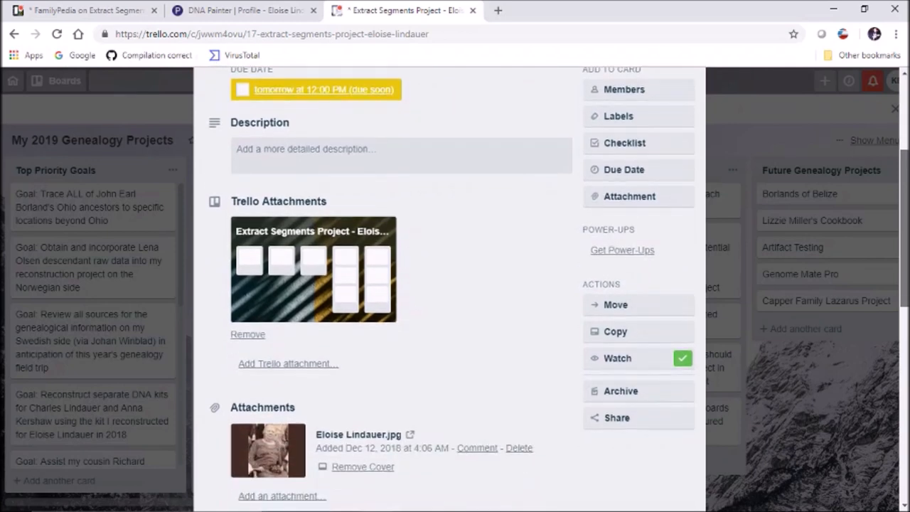
{"action": "scroll", "scroll_direction": "down", "scroll_amount": 3}
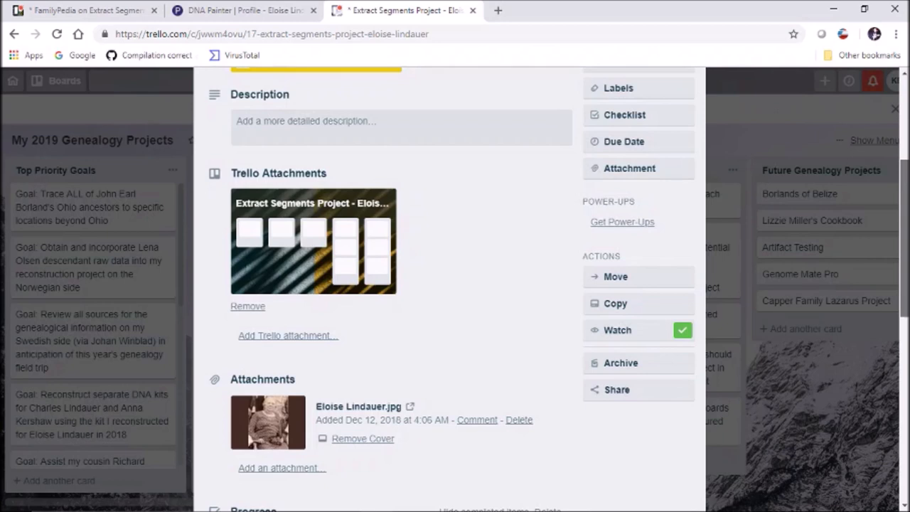
Continue down the card to its Trello attachment linking the Extract Segments Project board.
{"action": "scroll", "scroll_direction": "down", "scroll_amount": 3}
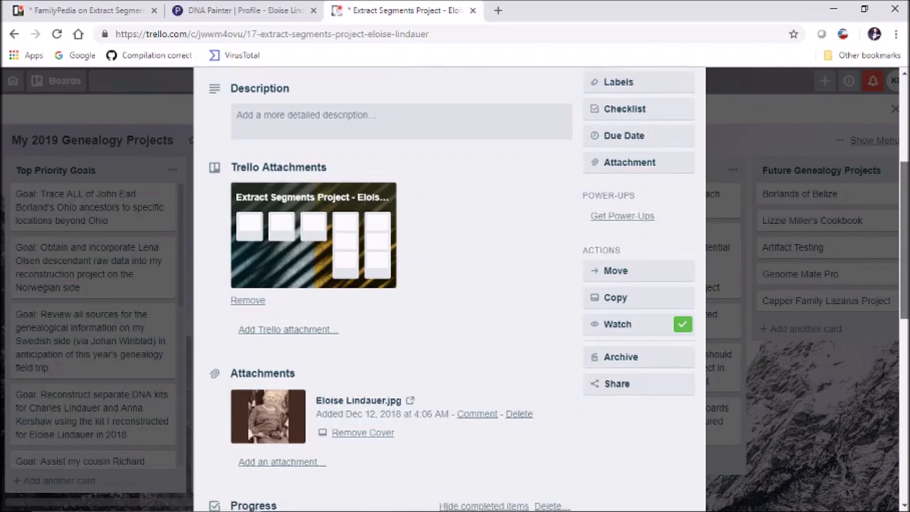
{"action": "scroll", "scroll_direction": "down", "scroll_amount": 3}
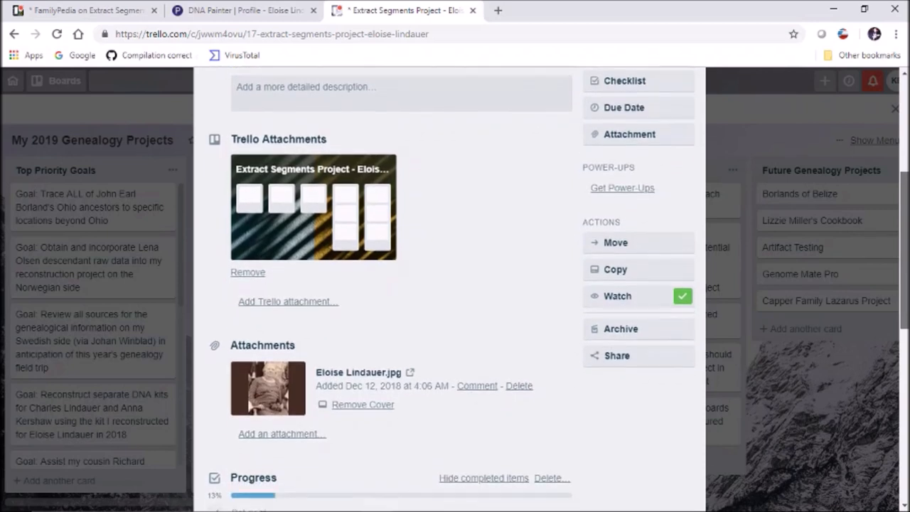
{"action": "scroll", "scroll_direction": "down", "scroll_amount": 3}
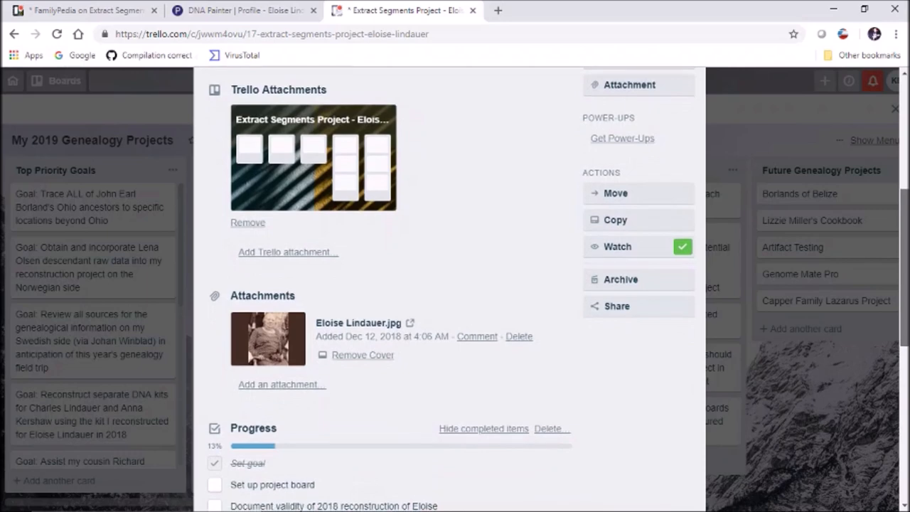
{"action": "scroll", "scroll_direction": "down", "scroll_amount": 3}
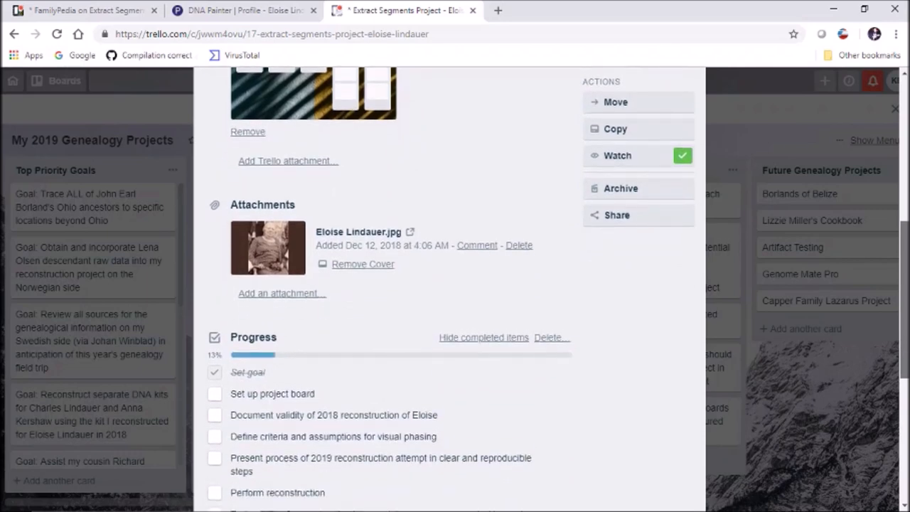
{"action": "scroll", "scroll_direction": "down", "scroll_amount": 3}
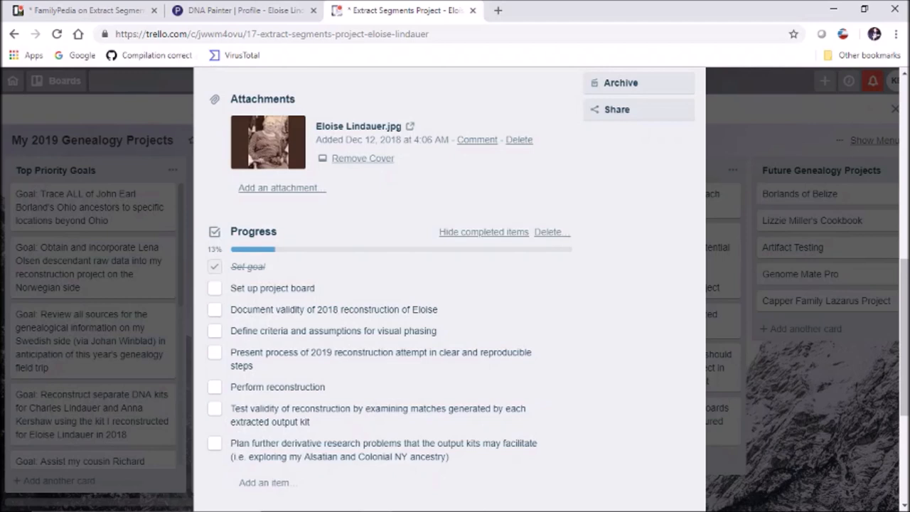
{"action": "scroll", "scroll_direction": "down", "scroll_amount": 3}
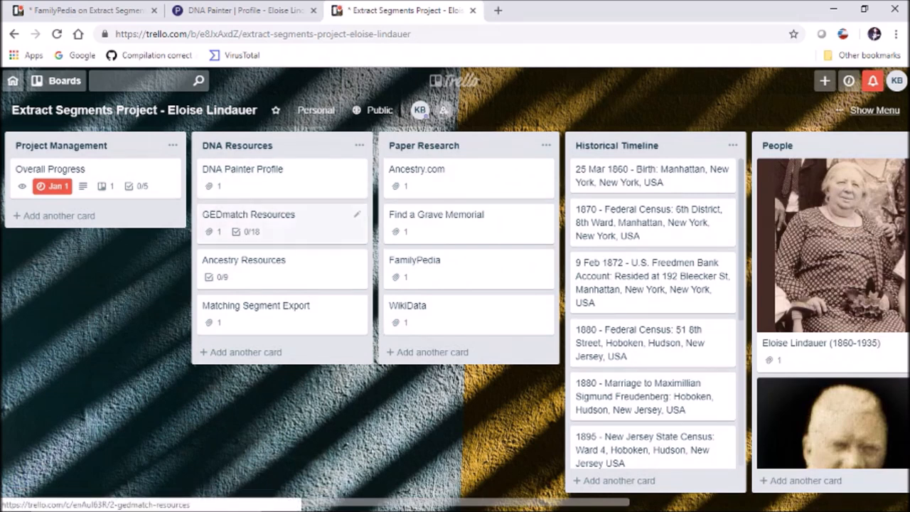
{"action": "left_click", "coordinate": [247, 214]}
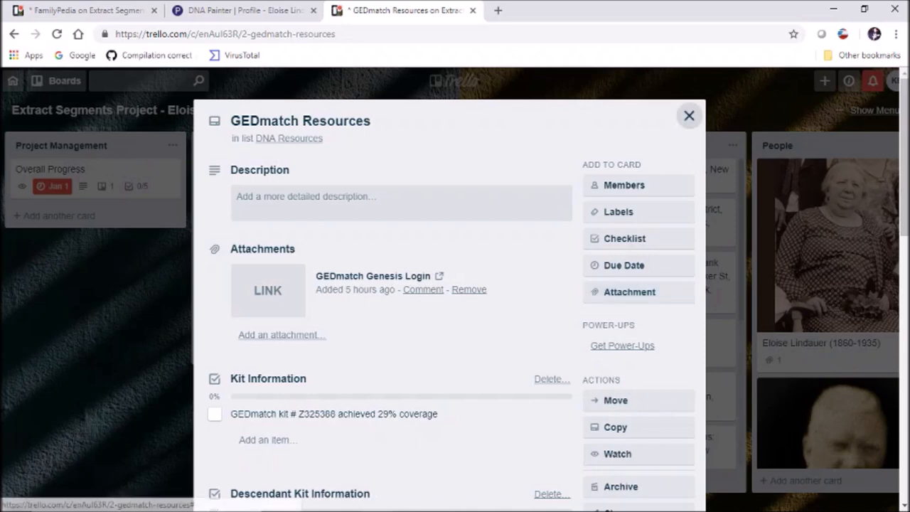
Close the GEDmatch Resources card and scroll the Extract Segments Project board to the right.
{"action": "left_click", "coordinate": [689, 115]}
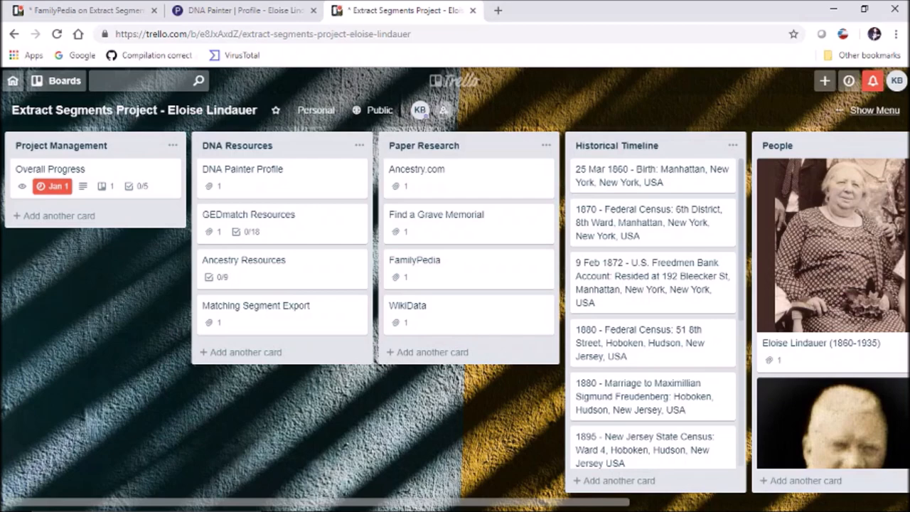
{"action": "scroll", "scroll_direction": "right", "scroll_amount": 3}
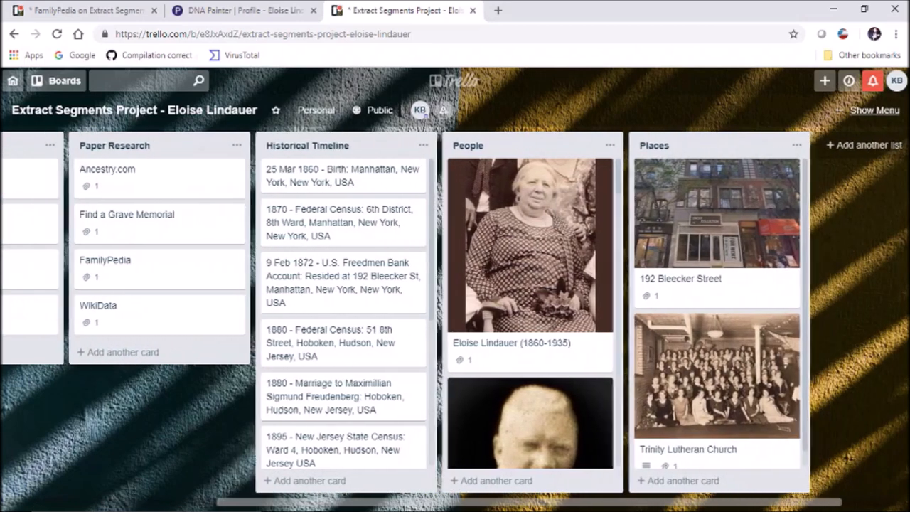
{"action": "scroll", "scroll_direction": "right", "scroll_amount": 3}
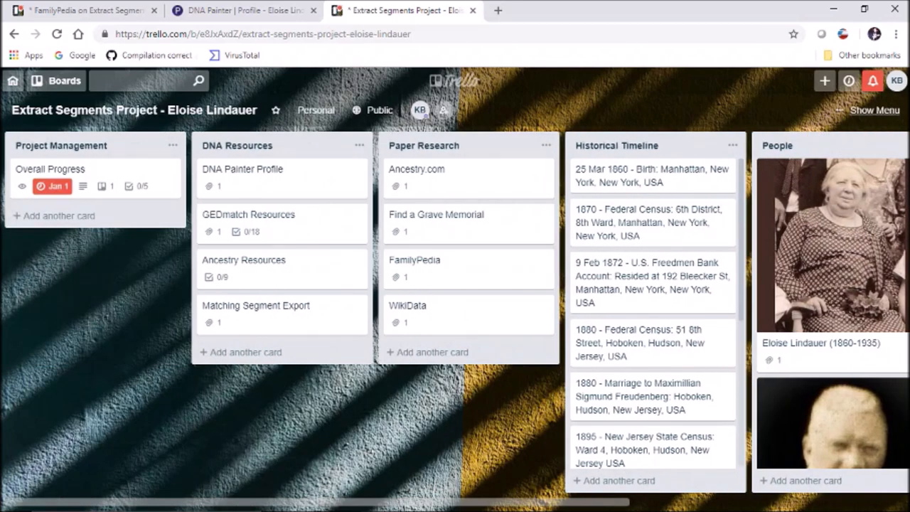
{"action": "mouse_move", "coordinate": [92, 178]}
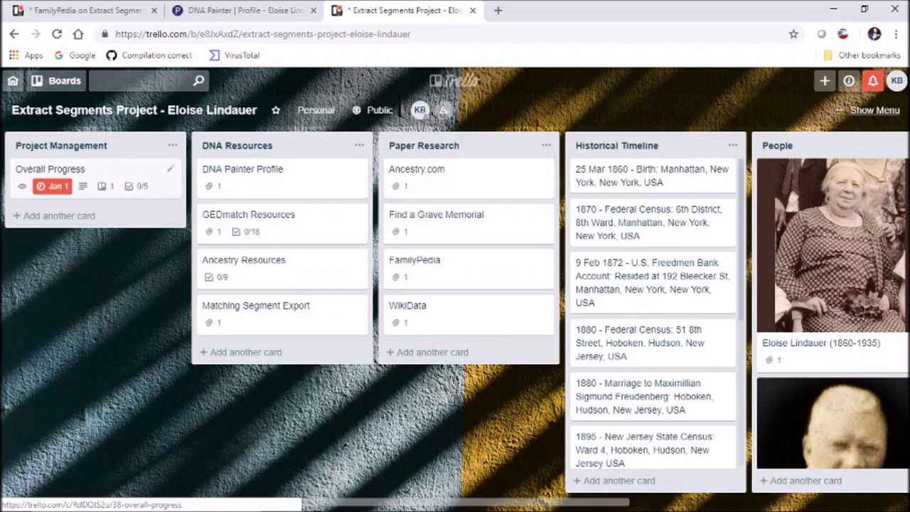
View the Overall Progress card's past-due date, description, board attachment and to-do checklist.
{"action": "left_click", "coordinate": [49, 168]}
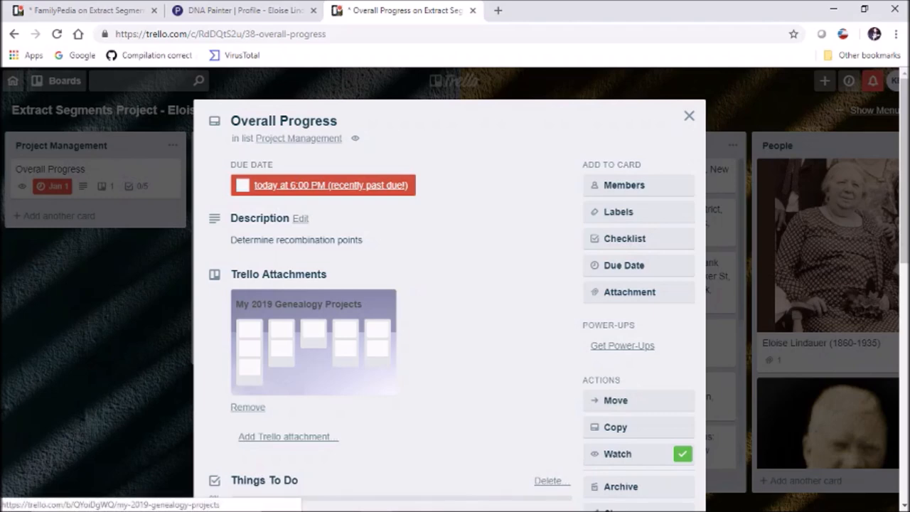
{"action": "left_click", "coordinate": [313, 304]}
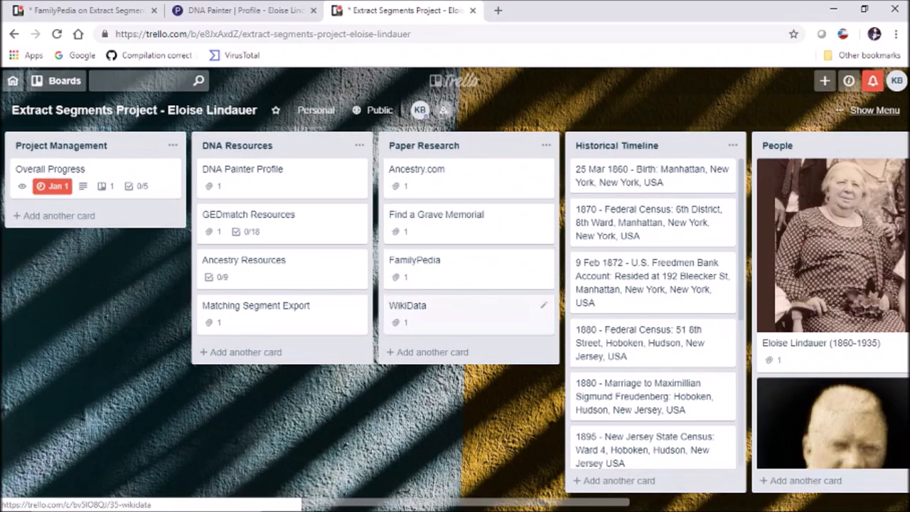
{"action": "left_click", "coordinate": [49, 167]}
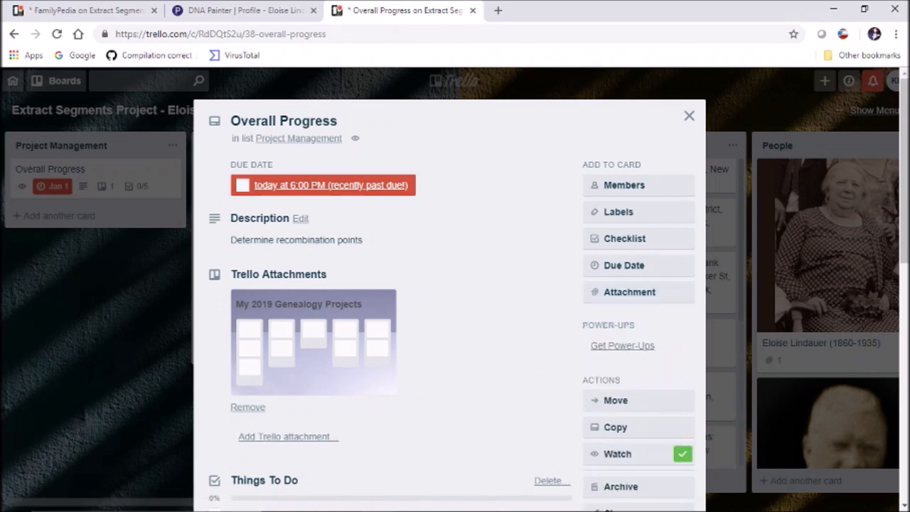
{"action": "scroll", "scroll_direction": "down", "scroll_amount": 3}
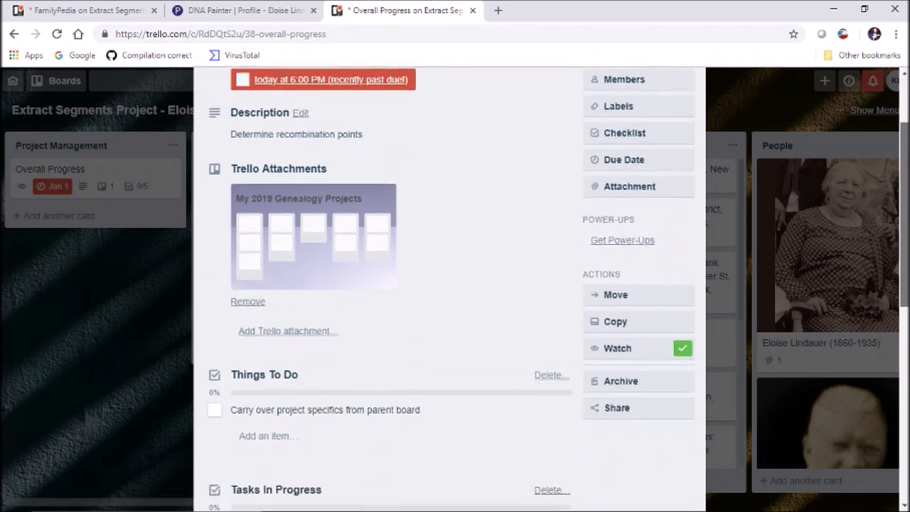
{"action": "scroll", "scroll_direction": "down", "scroll_amount": 3}
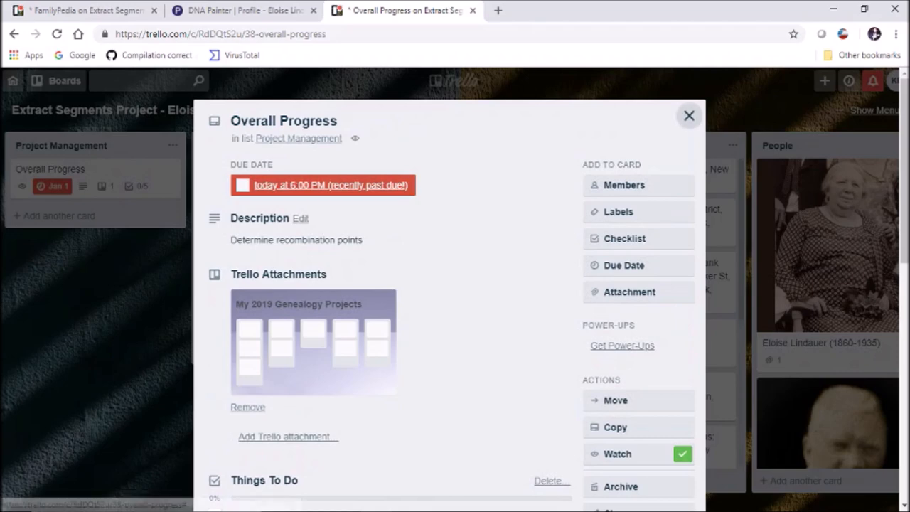
Check the Ancestry.com card's pedigree link, then move on to the FamilyPedia card.
{"action": "left_click", "coordinate": [688, 116]}
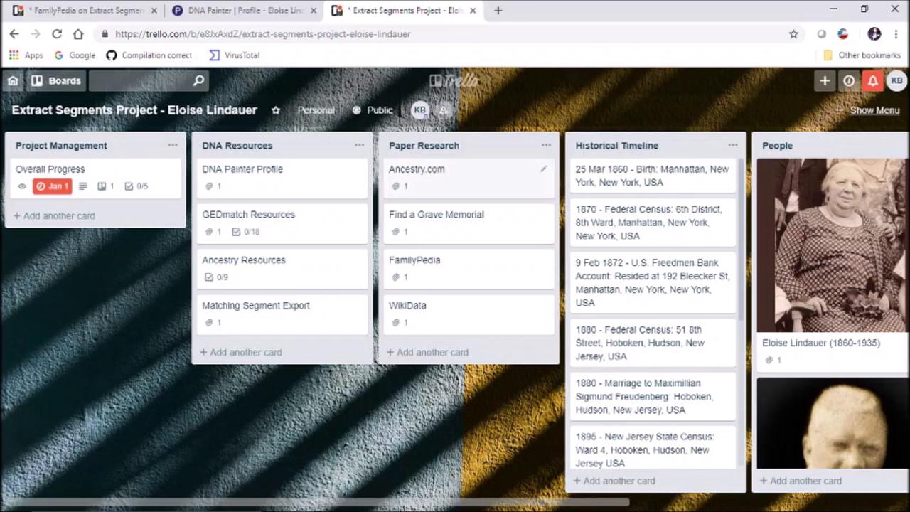
{"action": "left_click", "coordinate": [417, 168]}
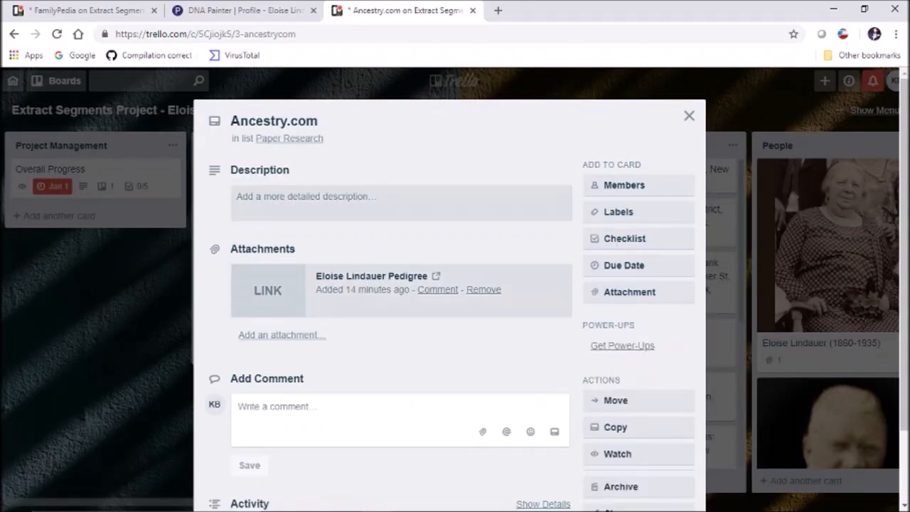
{"action": "left_click", "coordinate": [369, 276]}
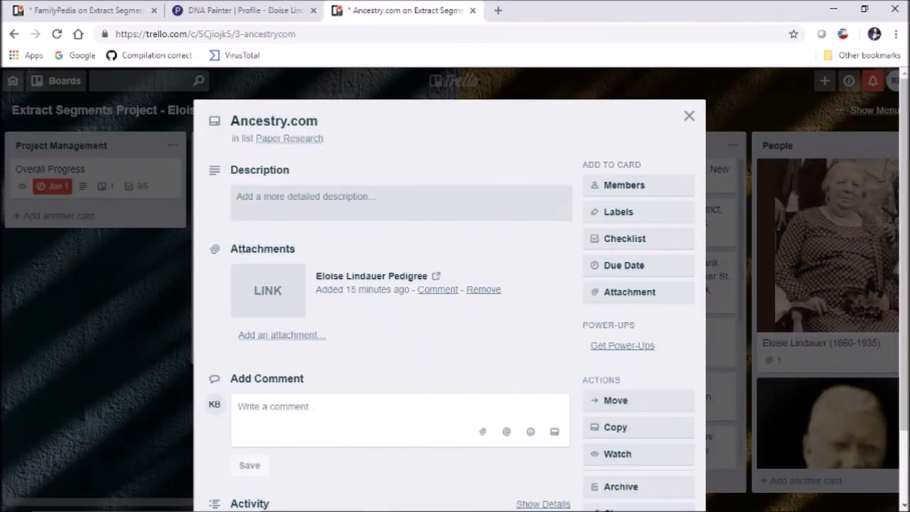
{"action": "left_click", "coordinate": [688, 115]}
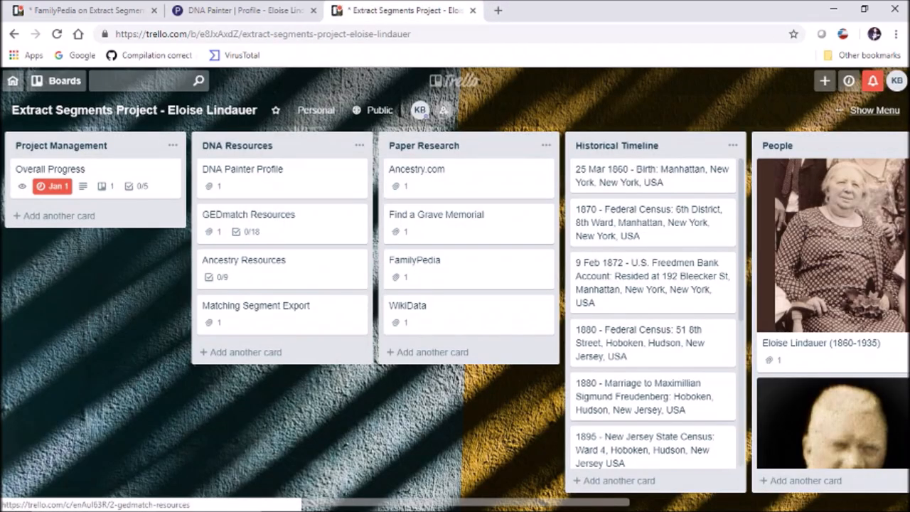
{"action": "left_click", "coordinate": [415, 259]}
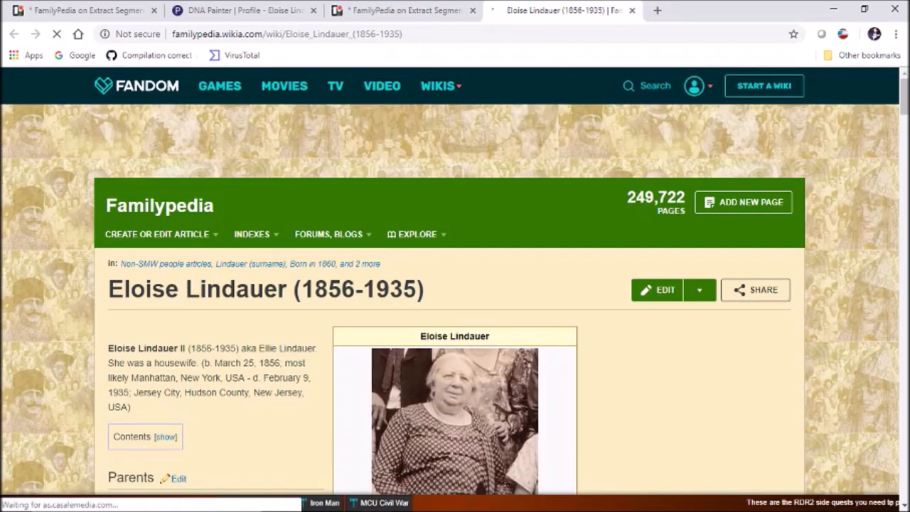
{"action": "scroll", "scroll_direction": "down", "scroll_amount": 3}
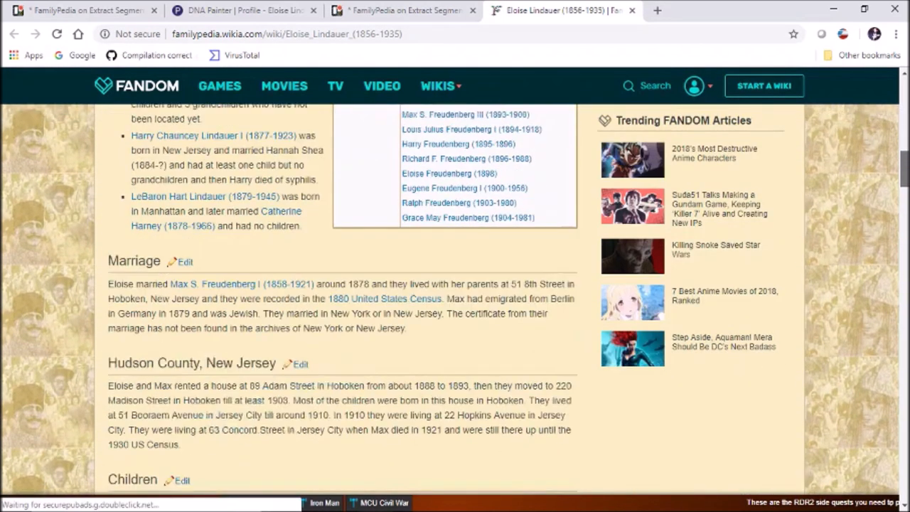
{"action": "scroll", "scroll_direction": "down", "scroll_amount": 3}
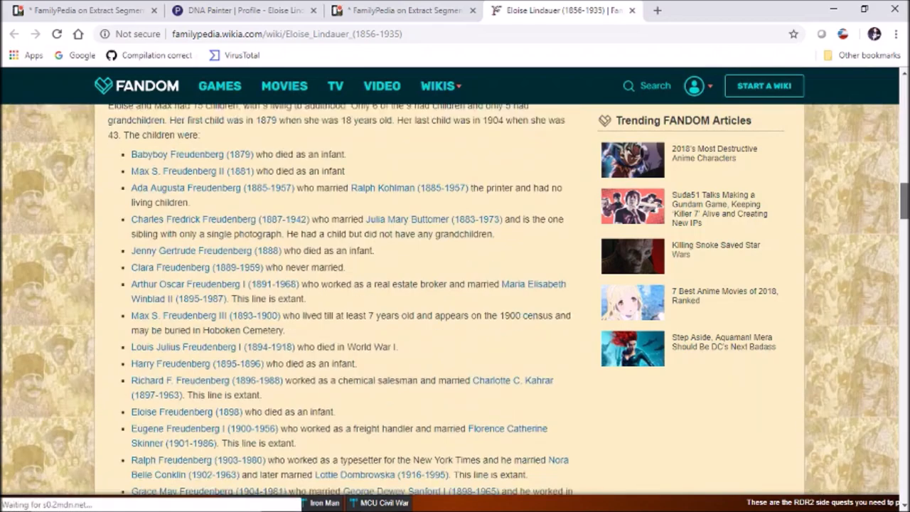
{"action": "scroll", "scroll_direction": "down", "scroll_amount": 3}
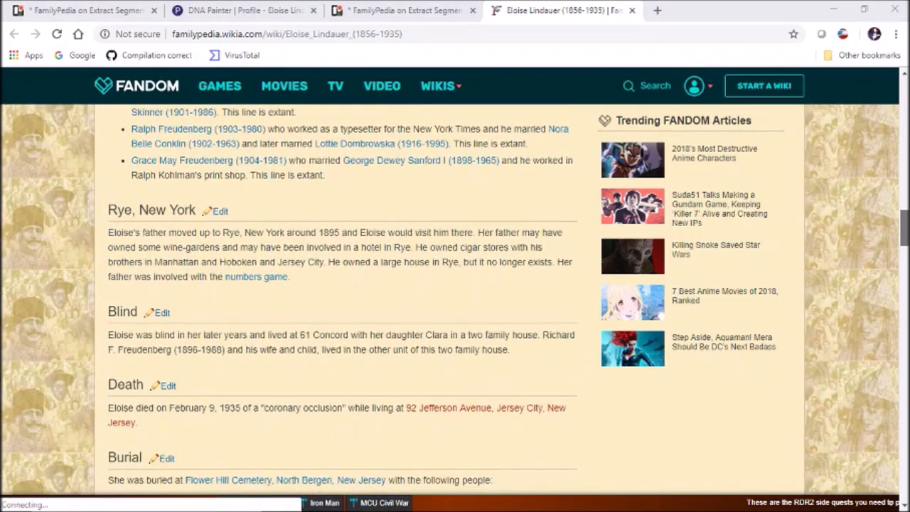
{"action": "scroll", "scroll_direction": "down", "scroll_amount": 3}
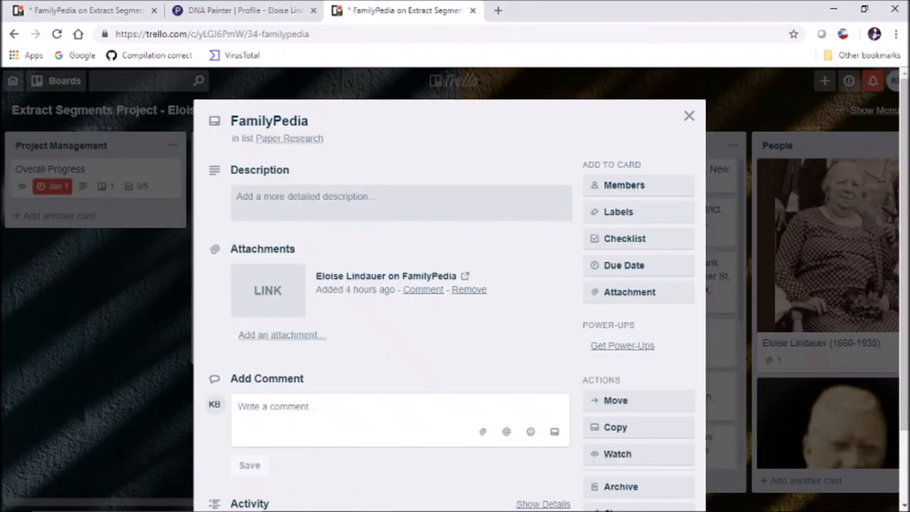
Close the FamilyPedia card and scroll down the Historical Timeline list.
{"action": "left_click", "coordinate": [689, 115]}
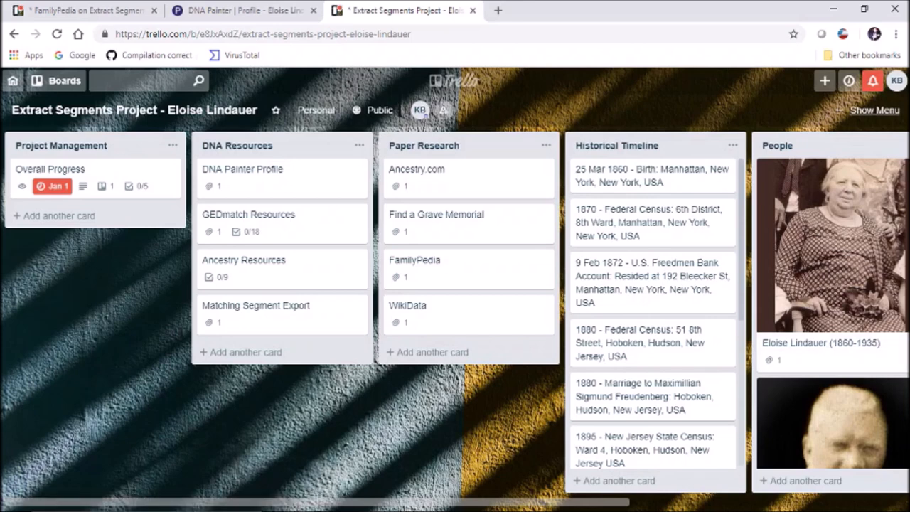
{"action": "scroll", "scroll_direction": "down", "scroll_amount": 3}
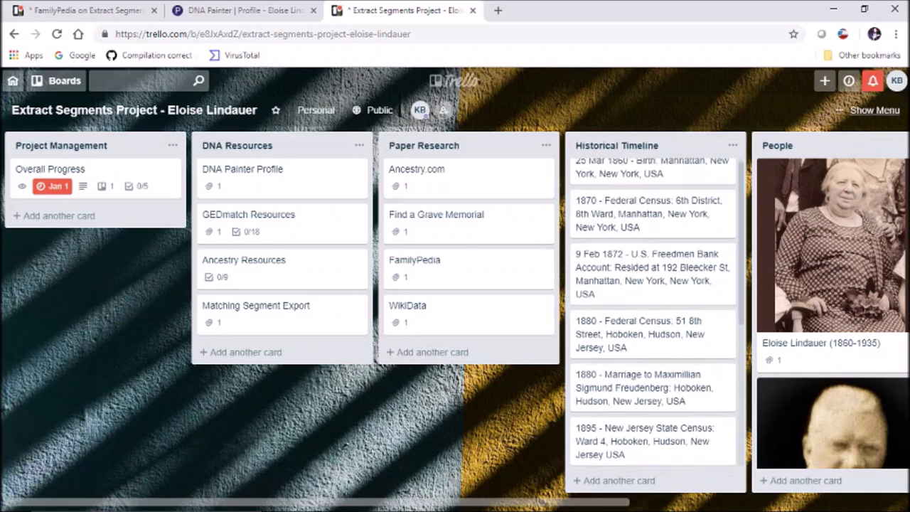
{"action": "scroll", "scroll_direction": "down", "scroll_amount": 3}
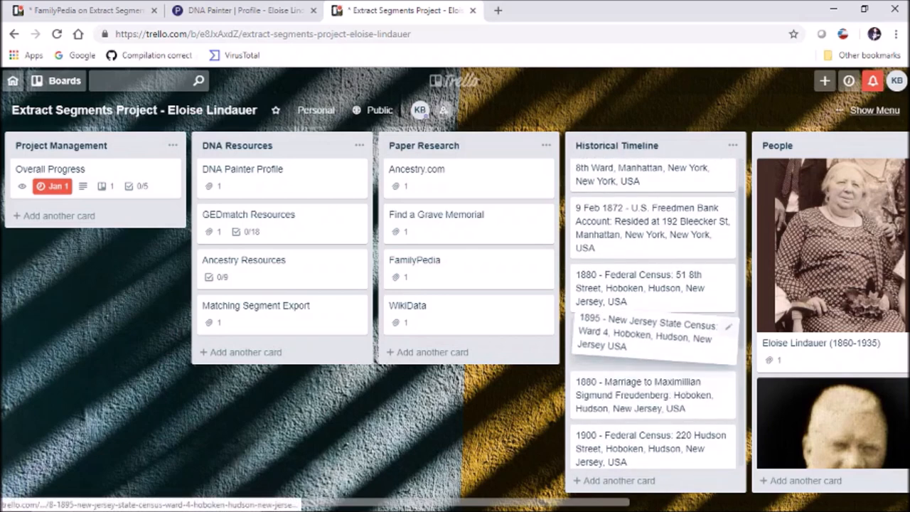
{"action": "scroll", "scroll_direction": "down", "scroll_amount": 3}
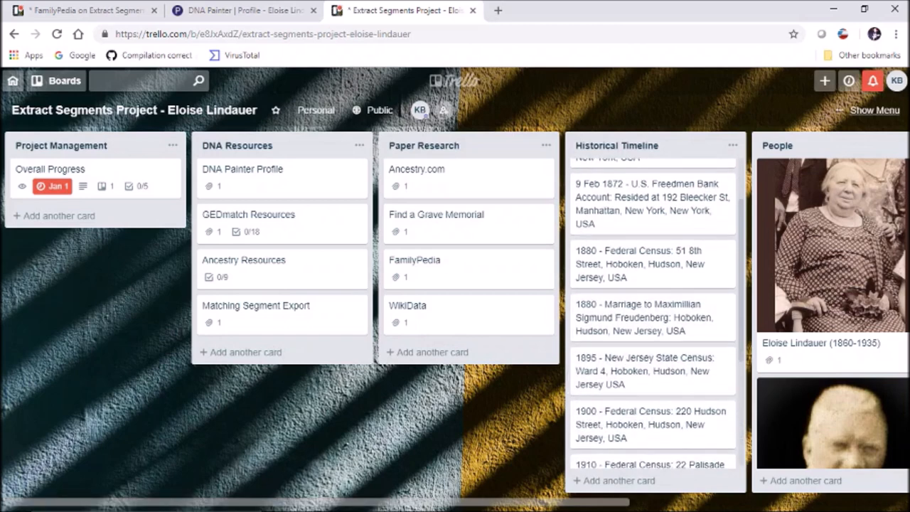
{"action": "scroll", "scroll_direction": "down", "scroll_amount": 3}
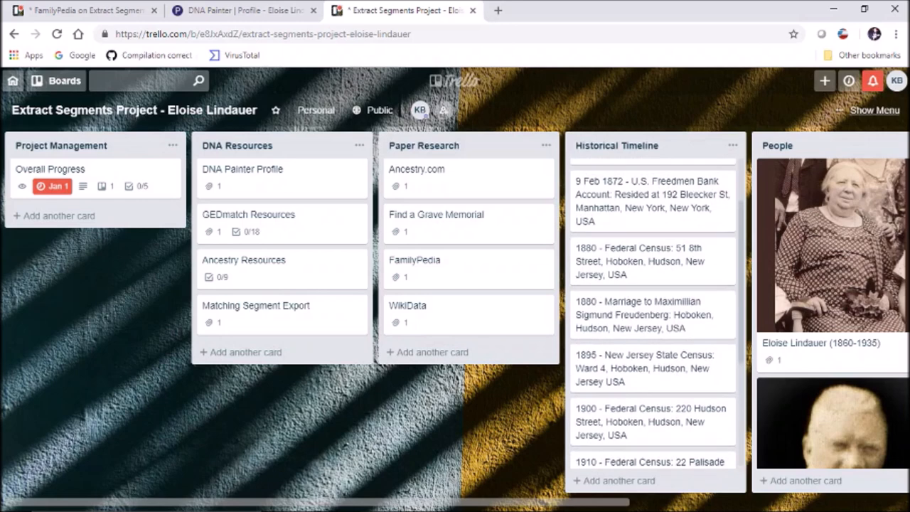
Continue the Historical Timeline through 1935 and bring the Places list into view.
{"action": "scroll", "scroll_direction": "down", "scroll_amount": 3}
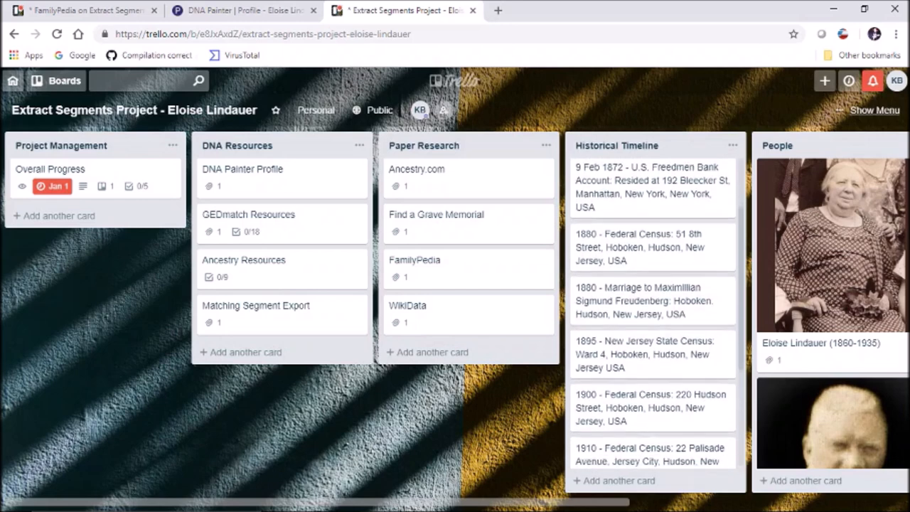
{"action": "scroll", "scroll_direction": "down", "scroll_amount": 3}
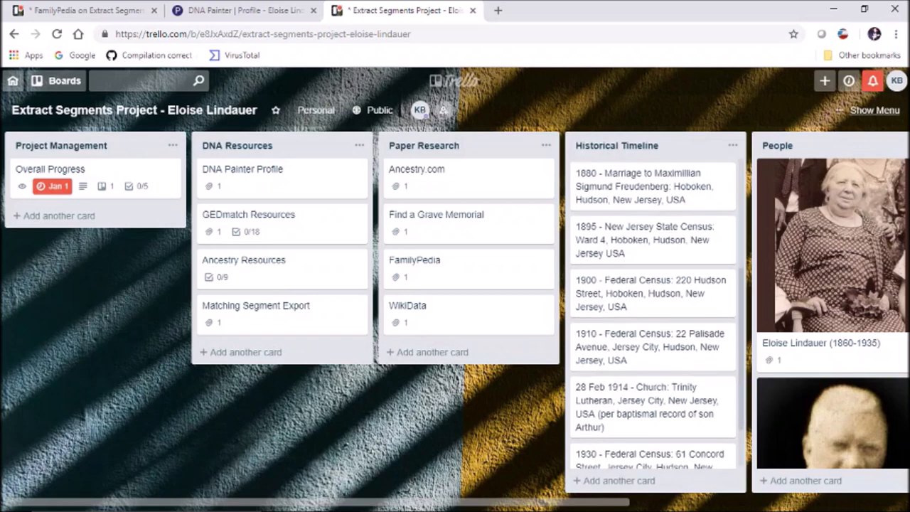
{"action": "scroll", "scroll_direction": "down", "scroll_amount": 3}
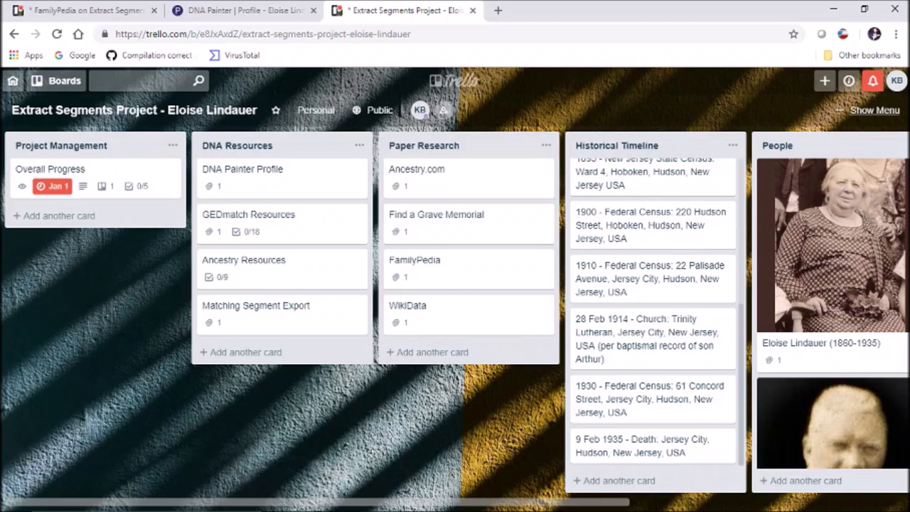
{"action": "scroll", "scroll_direction": "right", "scroll_amount": 3}
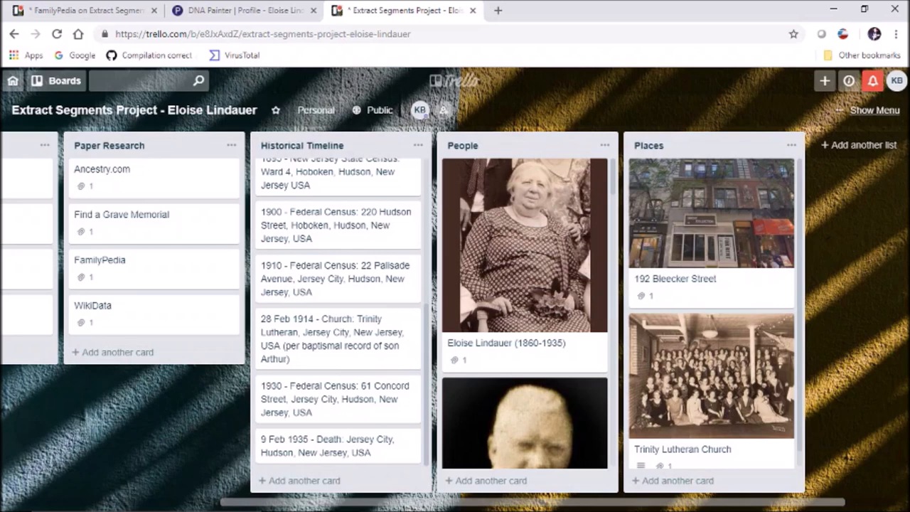
{"action": "scroll", "scroll_direction": "down", "scroll_amount": 3}
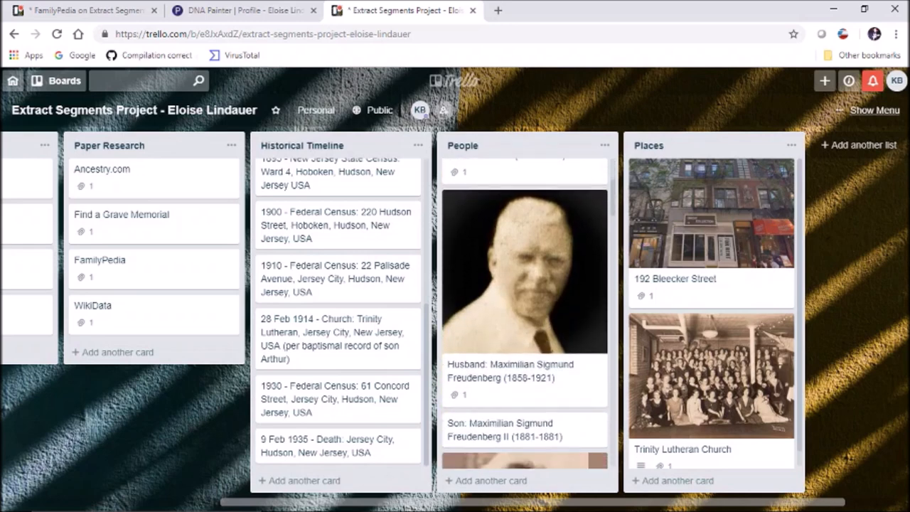
{"action": "scroll", "scroll_direction": "down", "scroll_amount": 3}
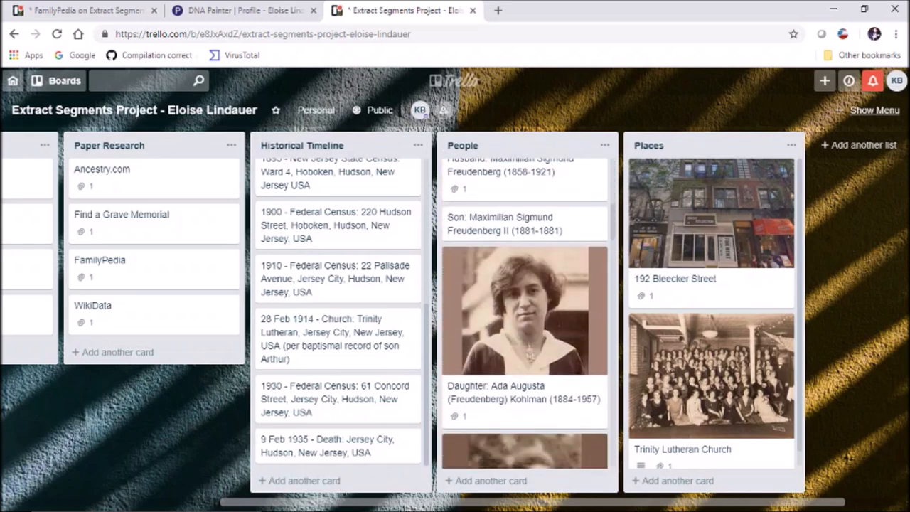
{"action": "scroll", "scroll_direction": "down", "scroll_amount": 3}
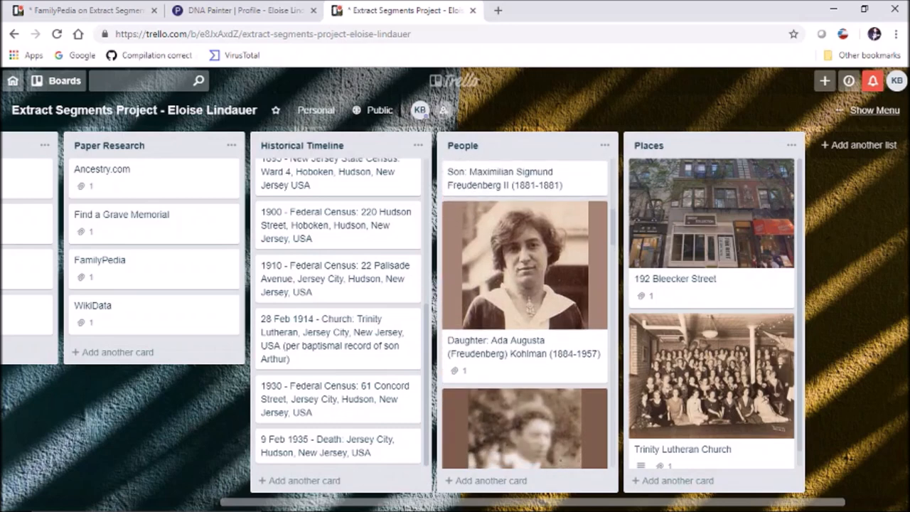
{"action": "scroll", "scroll_direction": "down", "scroll_amount": 3}
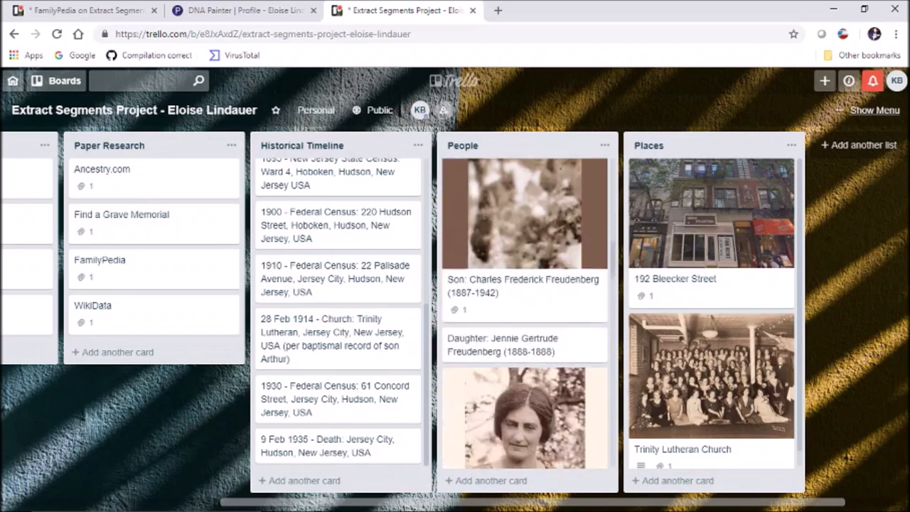
{"action": "scroll", "scroll_direction": "down", "scroll_amount": 3}
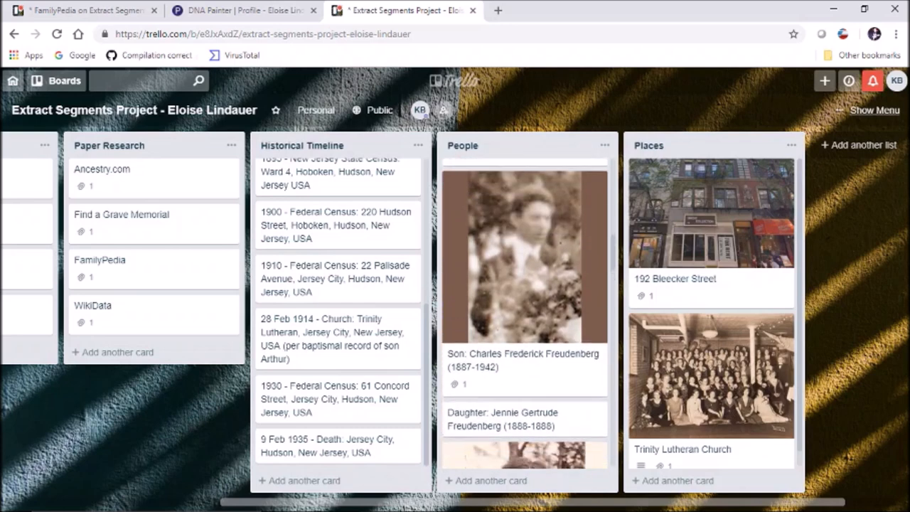
{"action": "scroll", "scroll_direction": "down", "scroll_amount": 3}
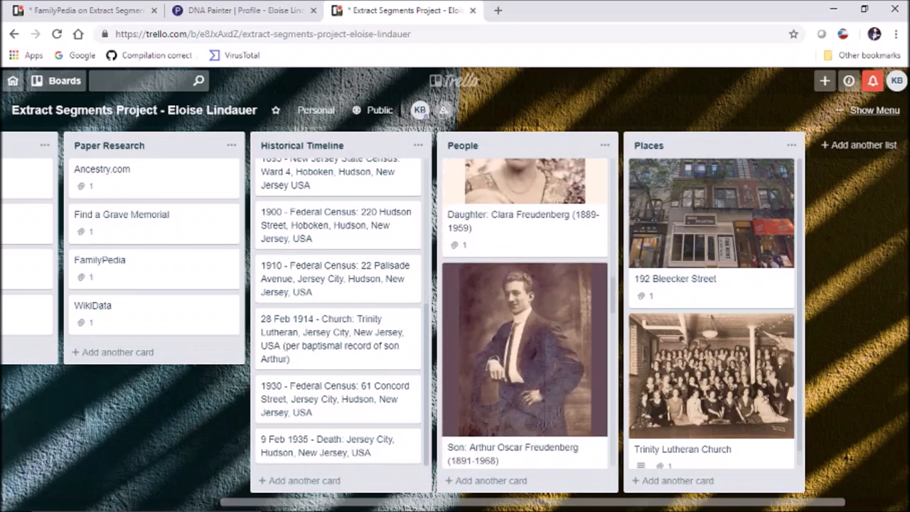
{"action": "scroll", "scroll_direction": "down", "scroll_amount": 3}
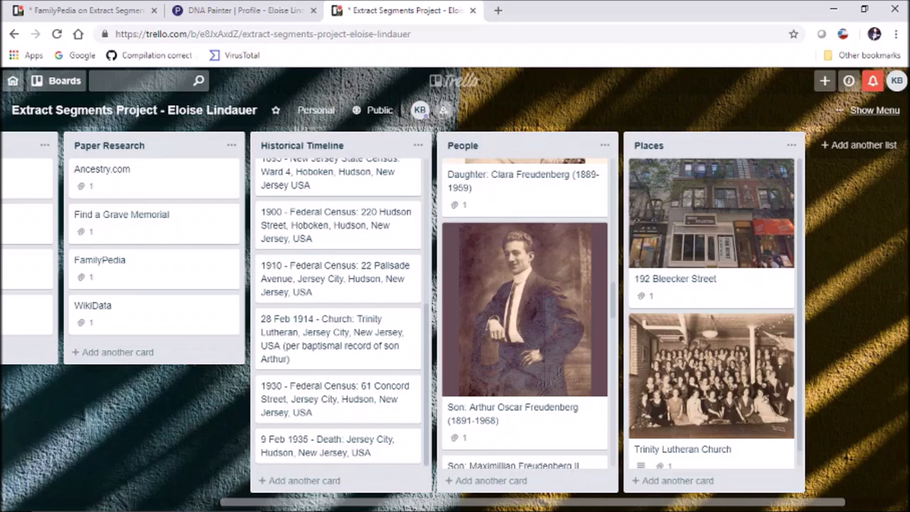
{"action": "scroll", "scroll_direction": "down", "scroll_amount": 3}
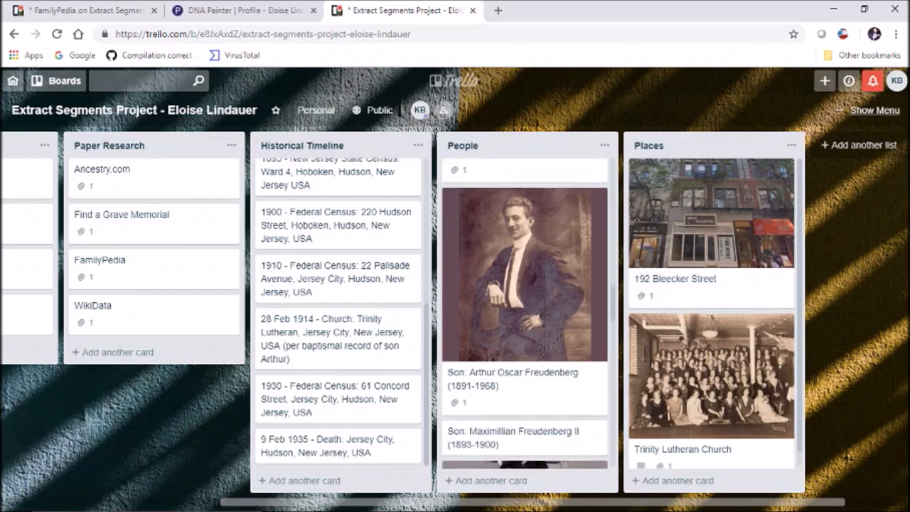
{"action": "scroll", "scroll_direction": "down", "scroll_amount": 3}
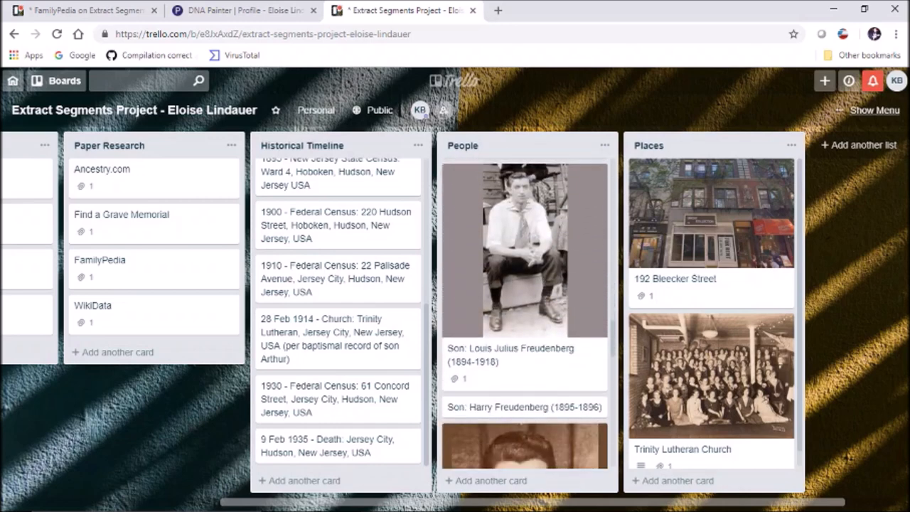
{"action": "scroll", "scroll_direction": "down", "scroll_amount": 3}
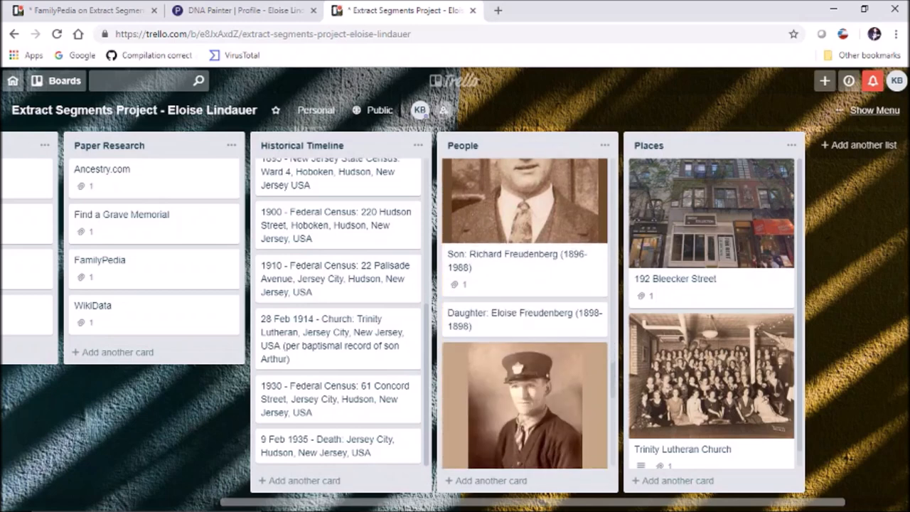
{"action": "scroll", "scroll_direction": "down", "scroll_amount": 3}
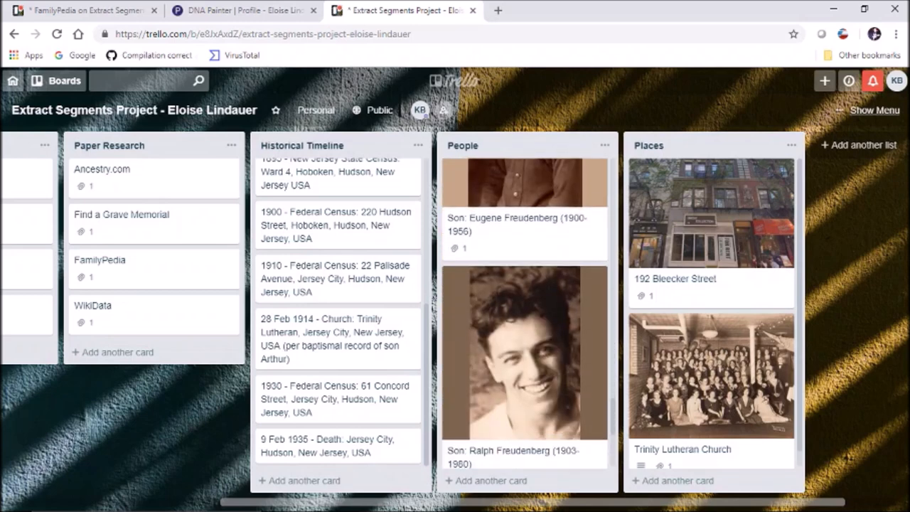
{"action": "scroll", "scroll_direction": "down", "scroll_amount": 3}
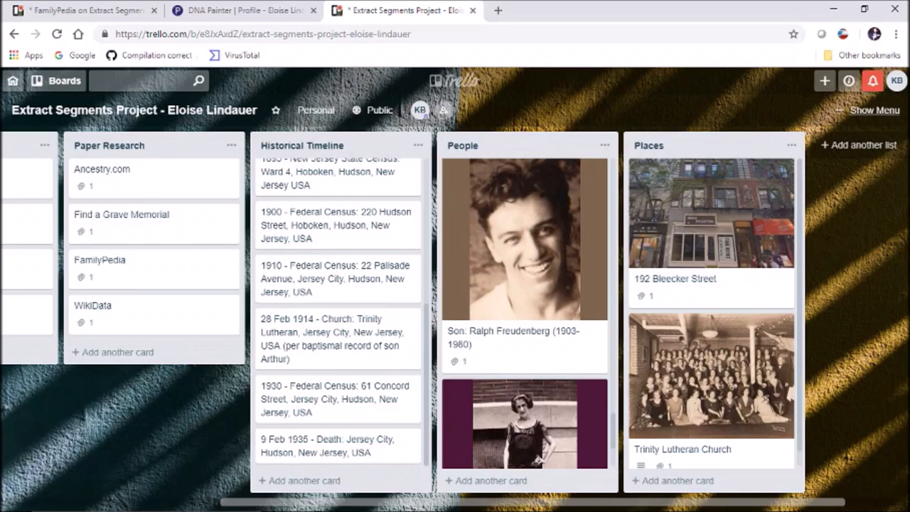
{"action": "scroll", "scroll_direction": "down", "scroll_amount": 3}
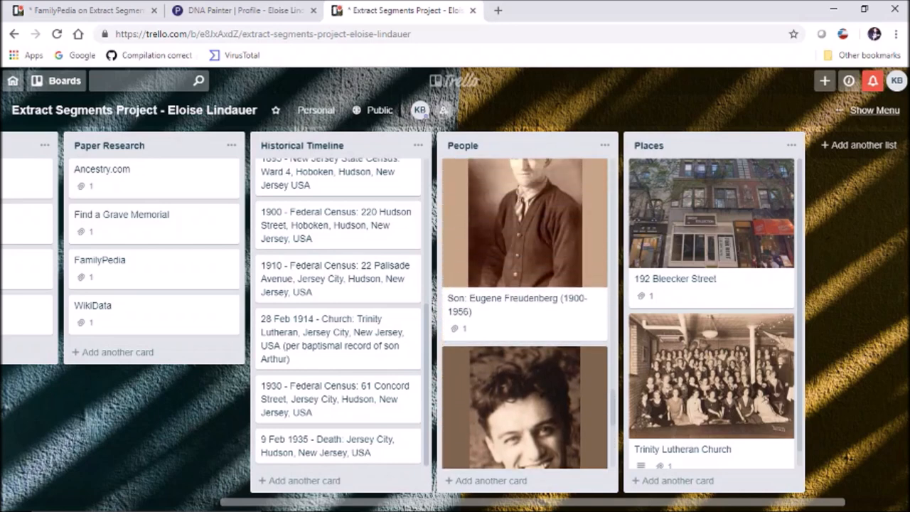
{"action": "scroll", "scroll_direction": "down", "scroll_amount": 3}
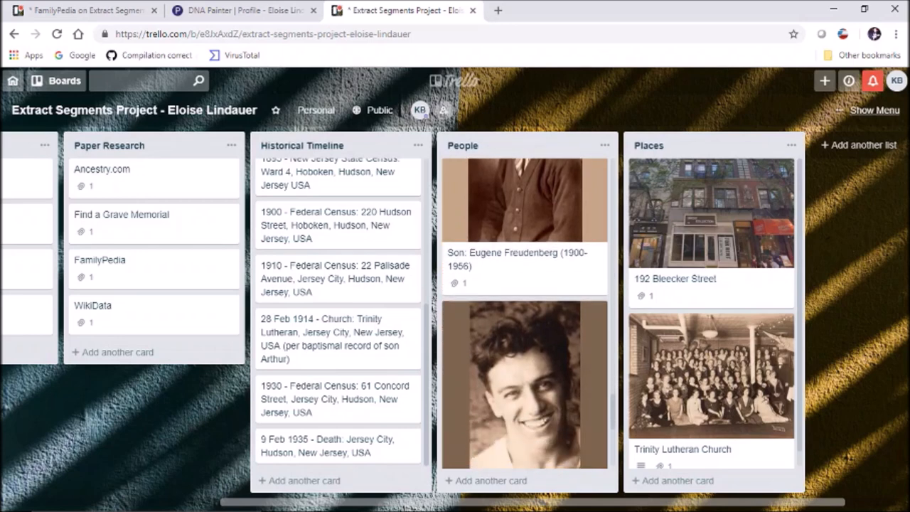
{"action": "scroll", "scroll_direction": "down", "scroll_amount": 3}
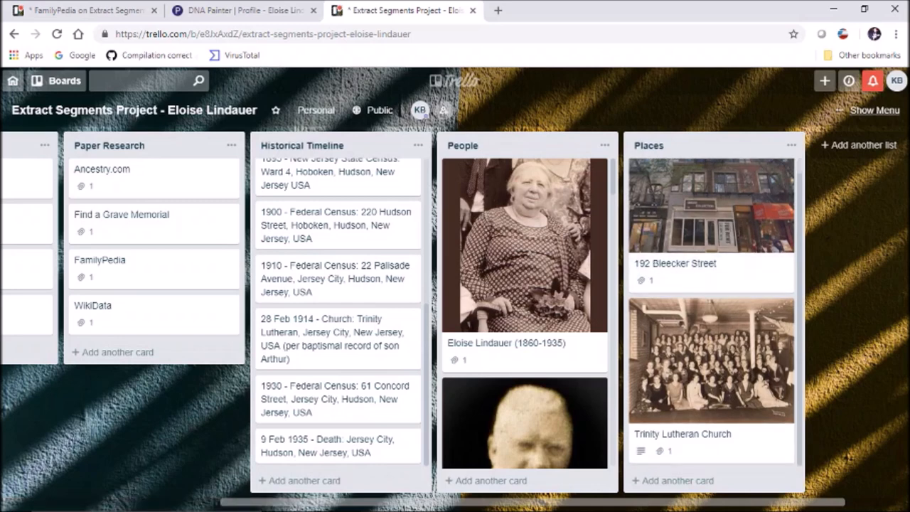
{"action": "mouse_move", "coordinate": [711, 377]}
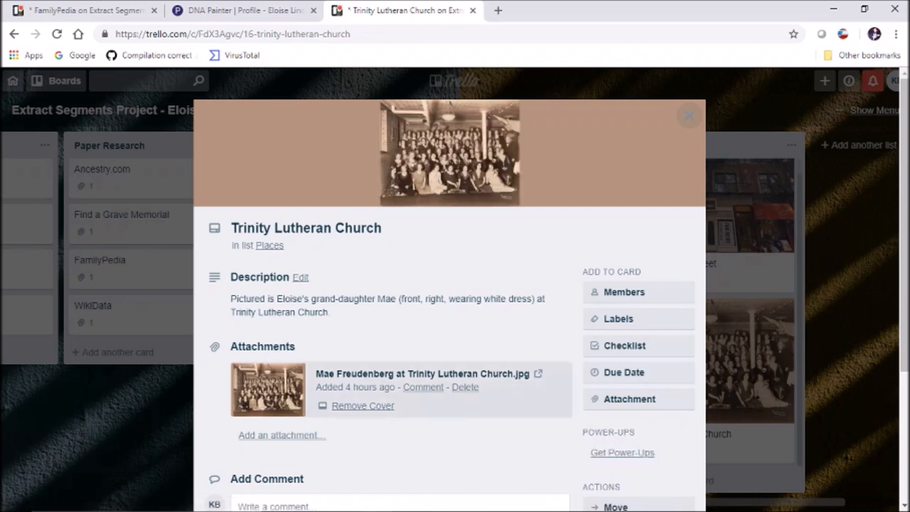
{"action": "left_click", "coordinate": [267, 390]}
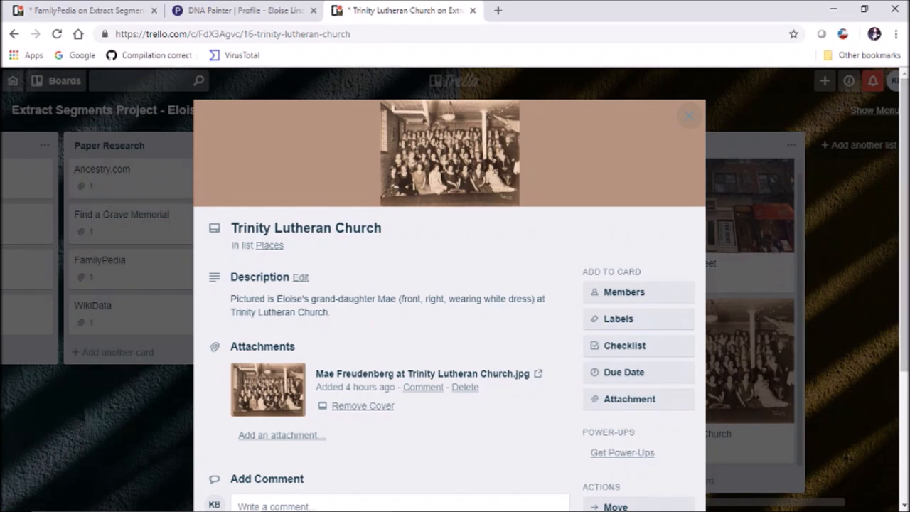
{"action": "left_click", "coordinate": [688, 116]}
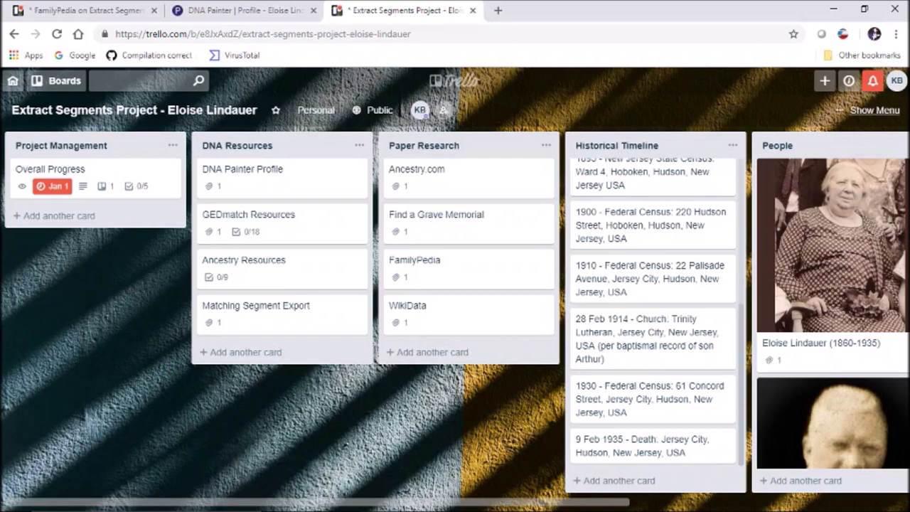
{"action": "mouse_move", "coordinate": [244, 353]}
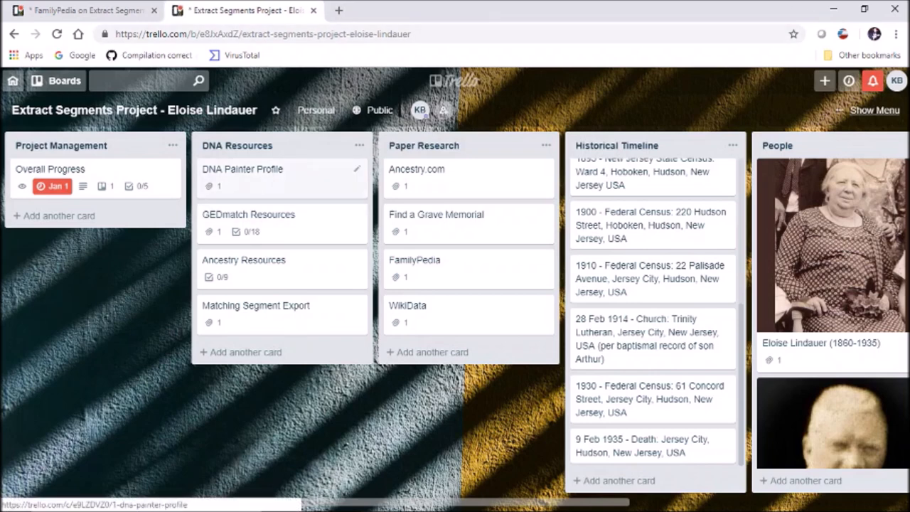
{"action": "left_click", "coordinate": [242, 167]}
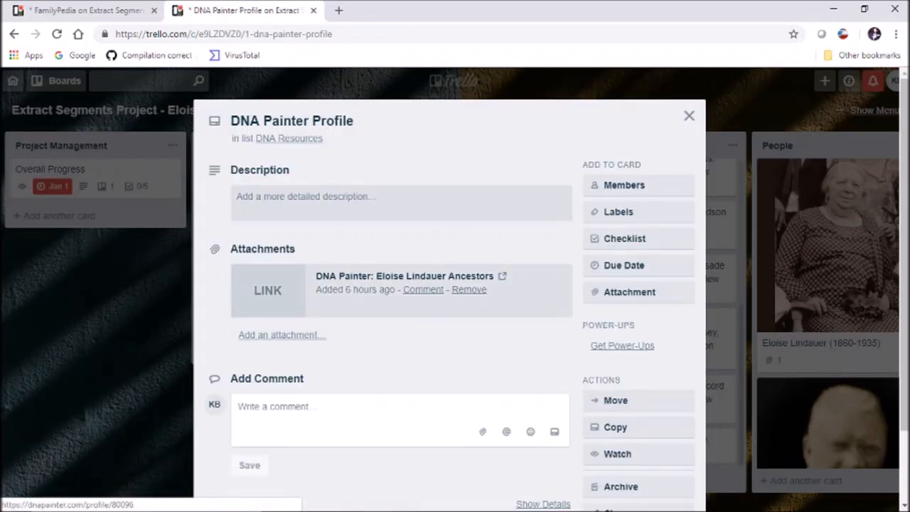
{"action": "left_click", "coordinate": [408, 276]}
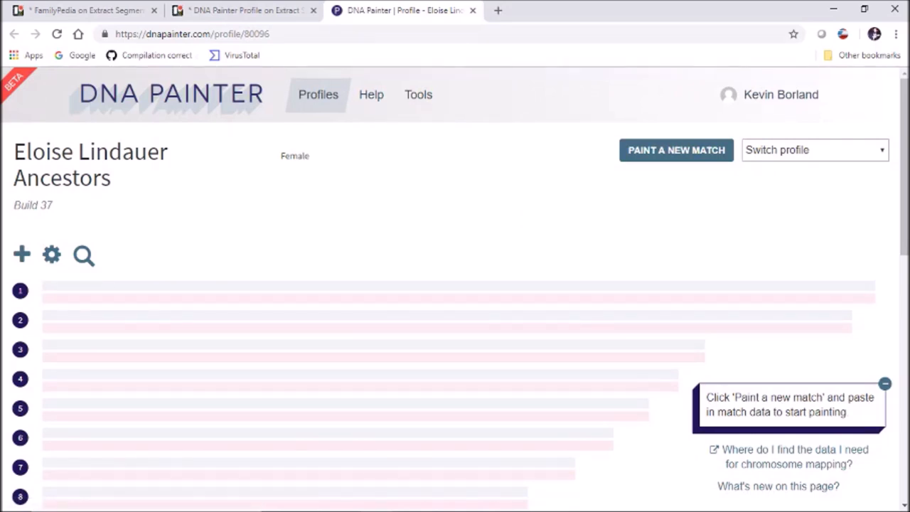
{"action": "scroll", "scroll_direction": "down", "scroll_amount": 3}
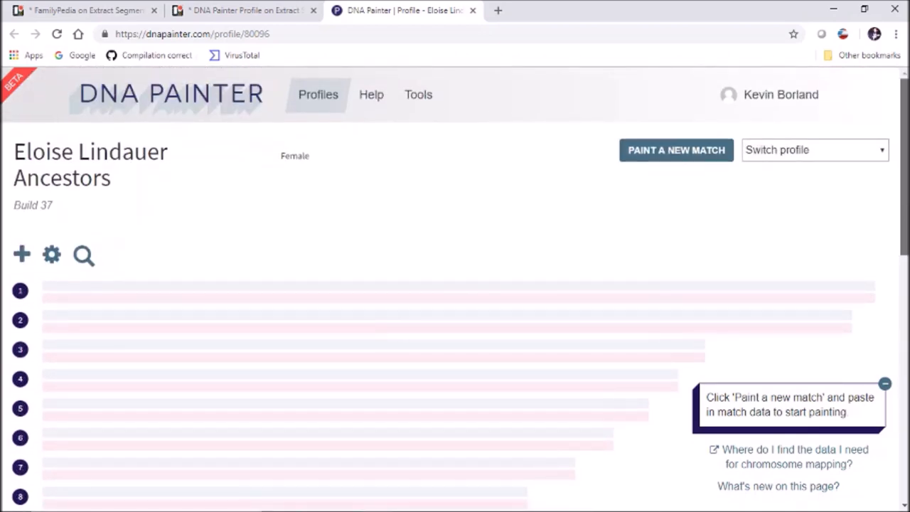
{"action": "mouse_move", "coordinate": [244, 10]}
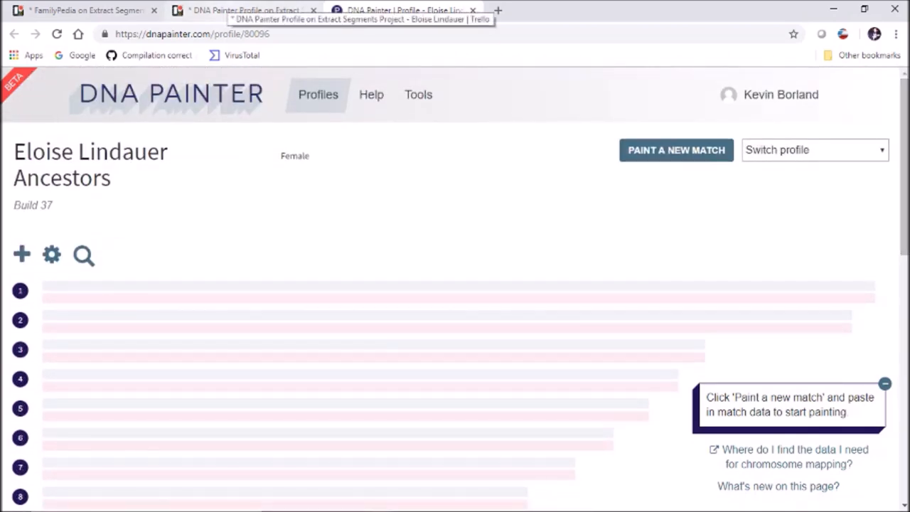
{"action": "left_click", "coordinate": [244, 10]}
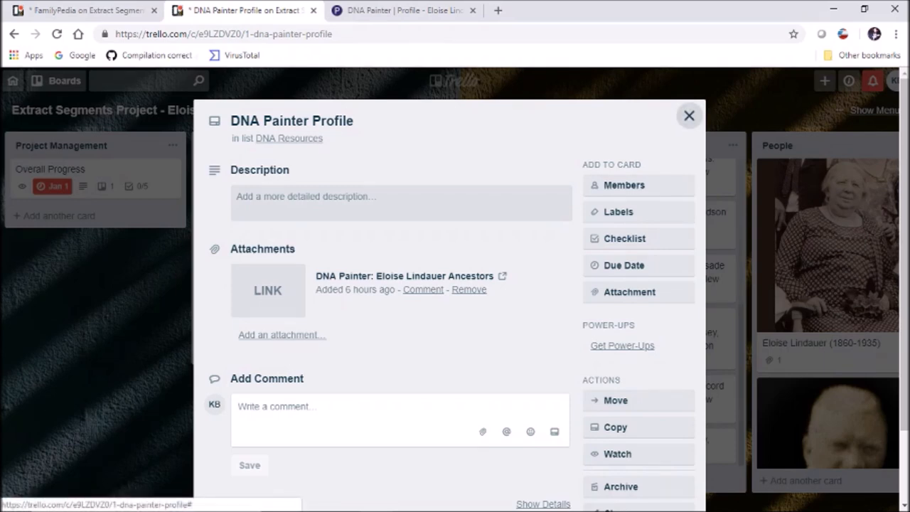
{"action": "left_click", "coordinate": [688, 115]}
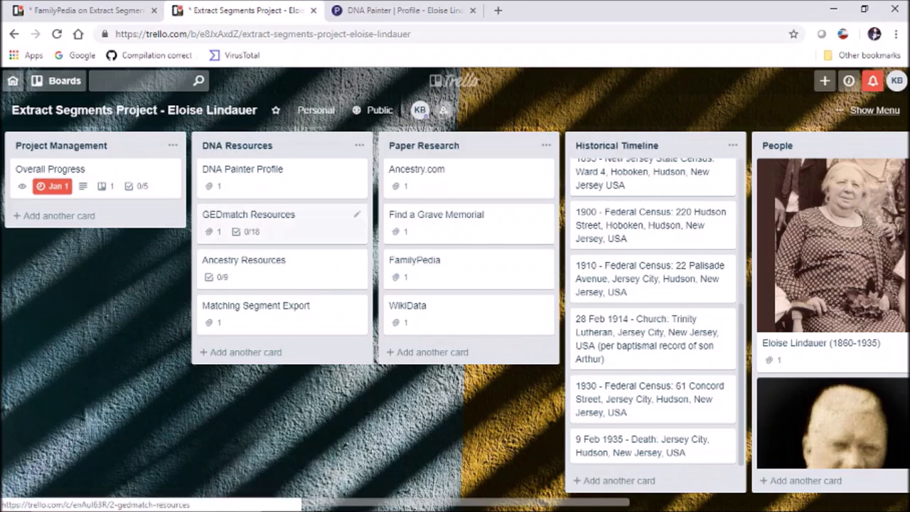
{"action": "left_click", "coordinate": [248, 214]}
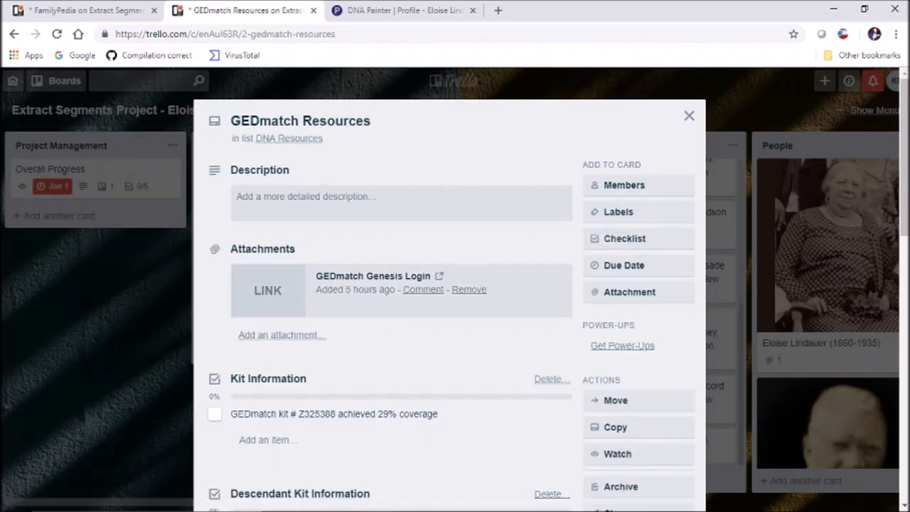
{"action": "mouse_move", "coordinate": [623, 266]}
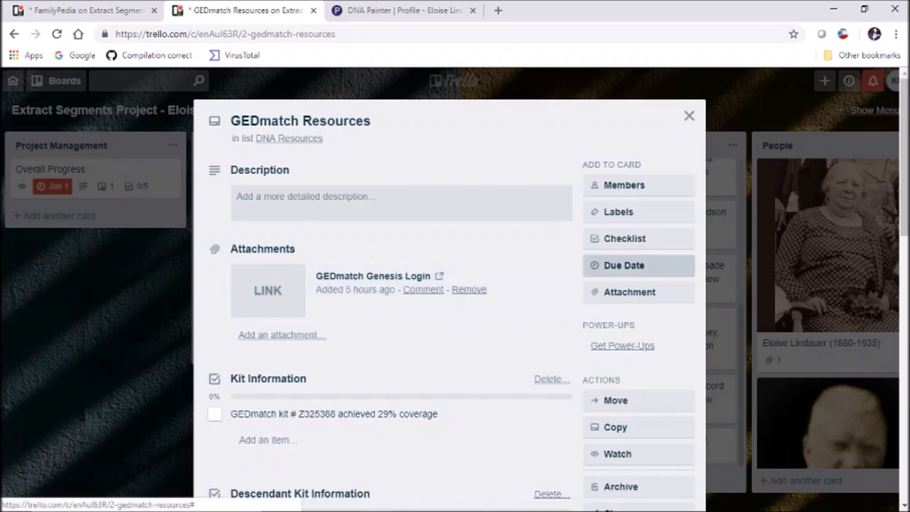
{"action": "scroll", "scroll_direction": "down", "scroll_amount": 3}
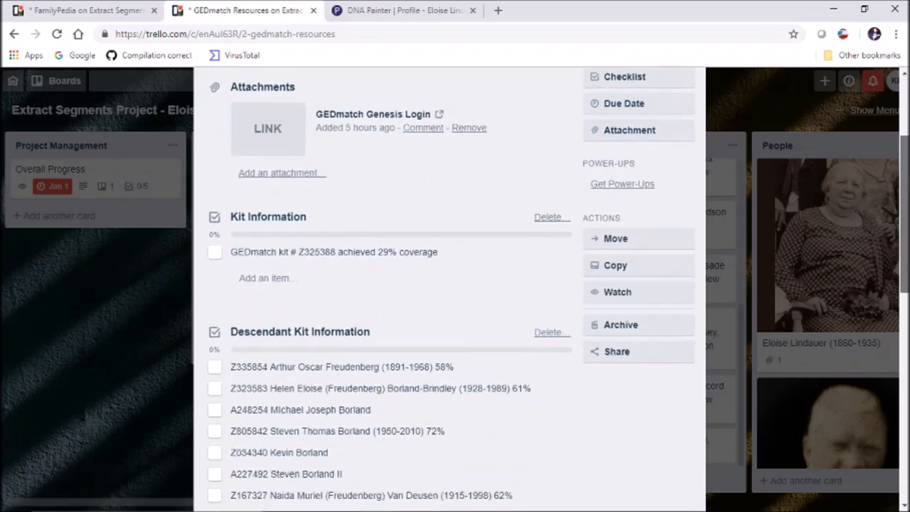
{"action": "scroll", "scroll_direction": "down", "scroll_amount": 3}
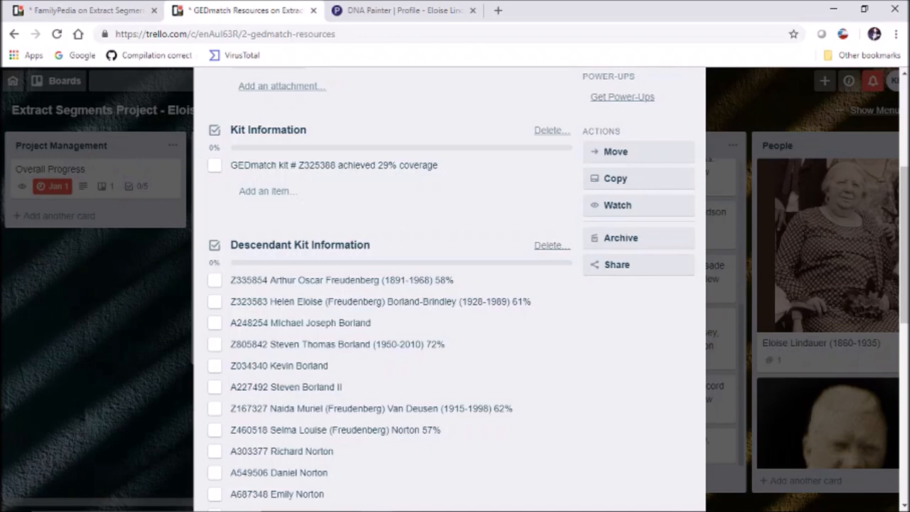
{"action": "scroll", "scroll_direction": "down", "scroll_amount": 3}
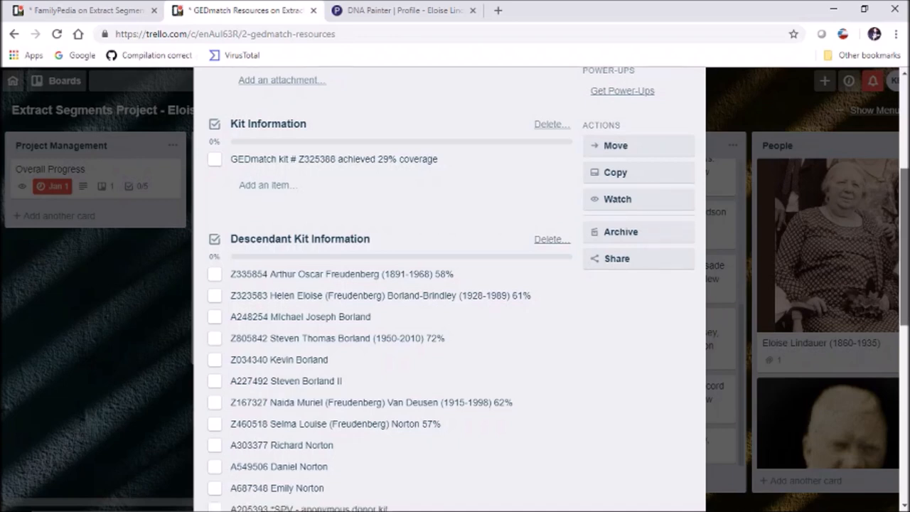
{"action": "scroll", "scroll_direction": "down", "scroll_amount": 3}
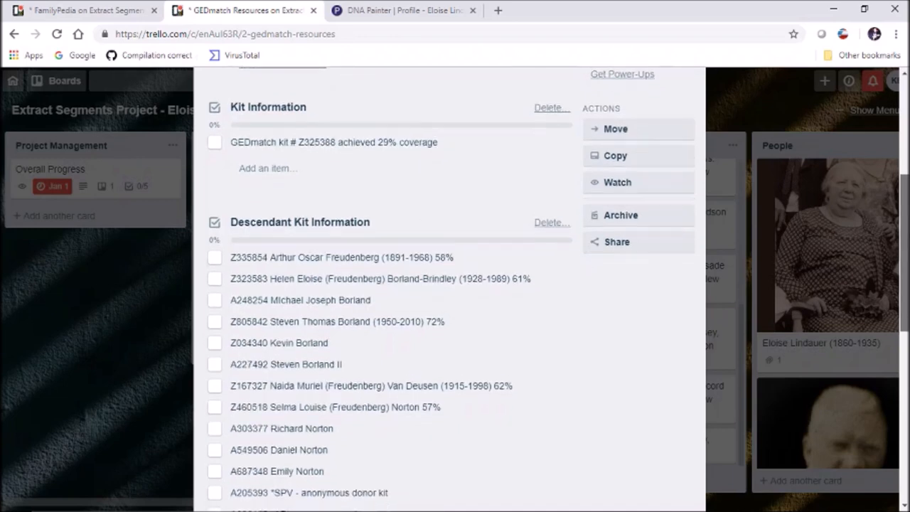
{"action": "scroll", "scroll_direction": "down", "scroll_amount": 3}
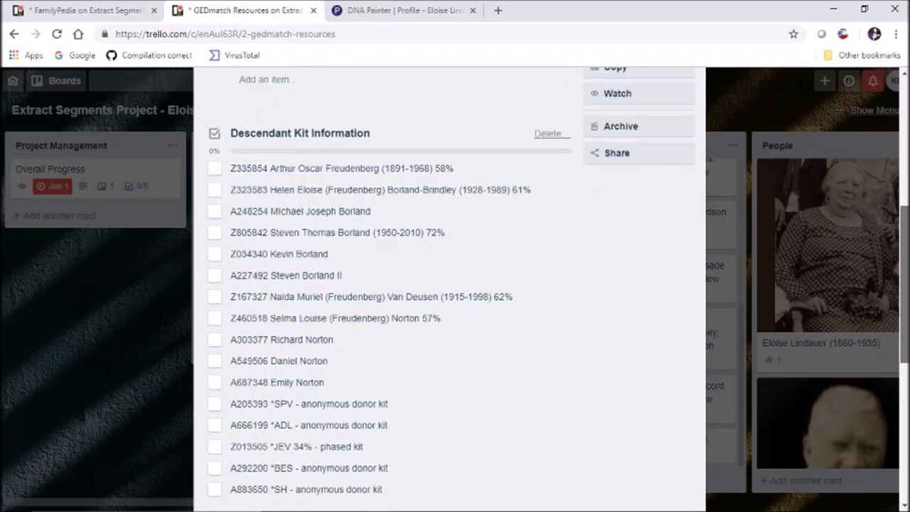
{"action": "scroll", "scroll_direction": "down", "scroll_amount": 3}
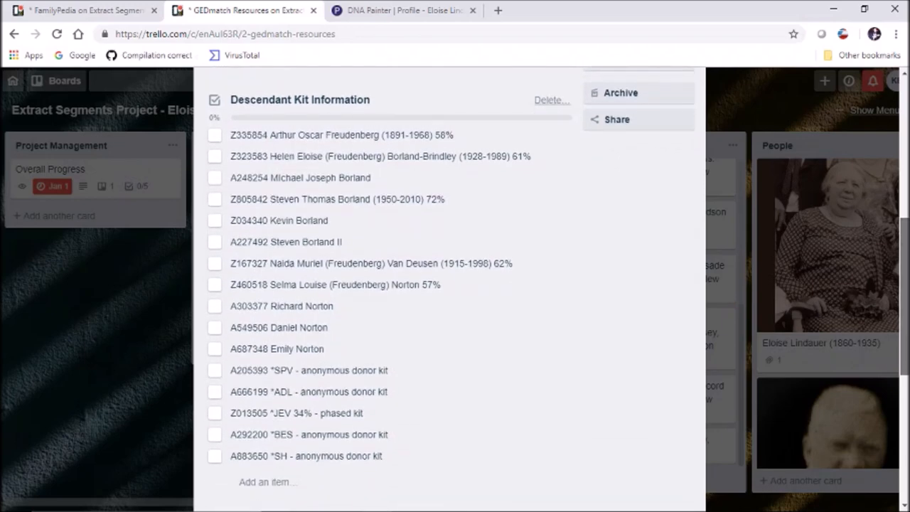
{"action": "scroll", "scroll_direction": "down", "scroll_amount": 3}
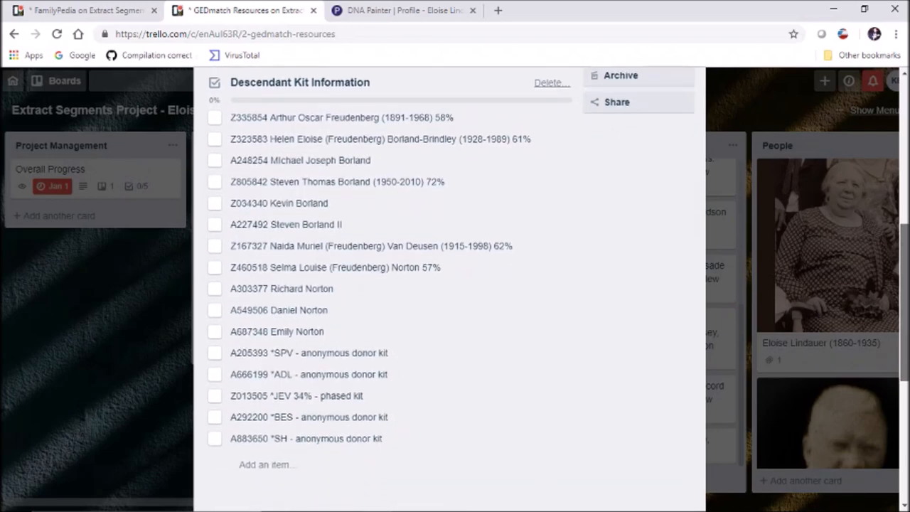
{"action": "scroll", "scroll_direction": "down", "scroll_amount": 3}
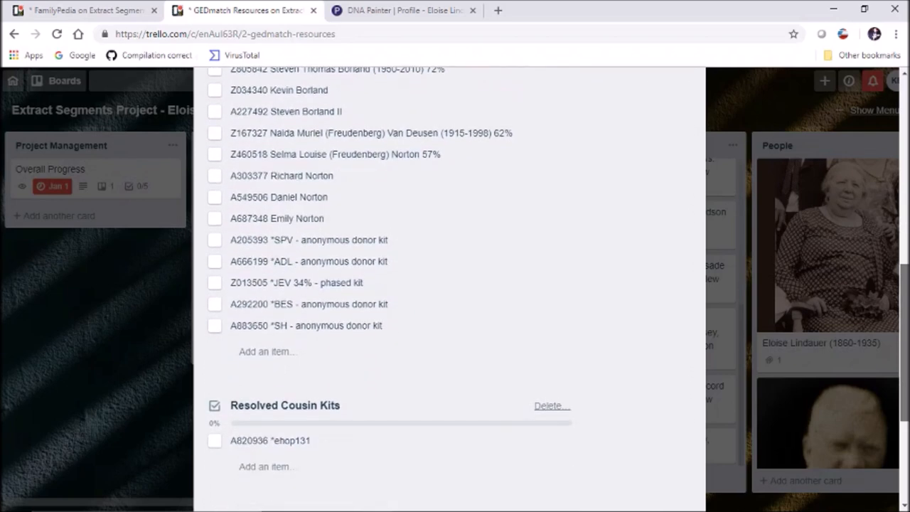
{"action": "scroll", "scroll_direction": "down", "scroll_amount": 3}
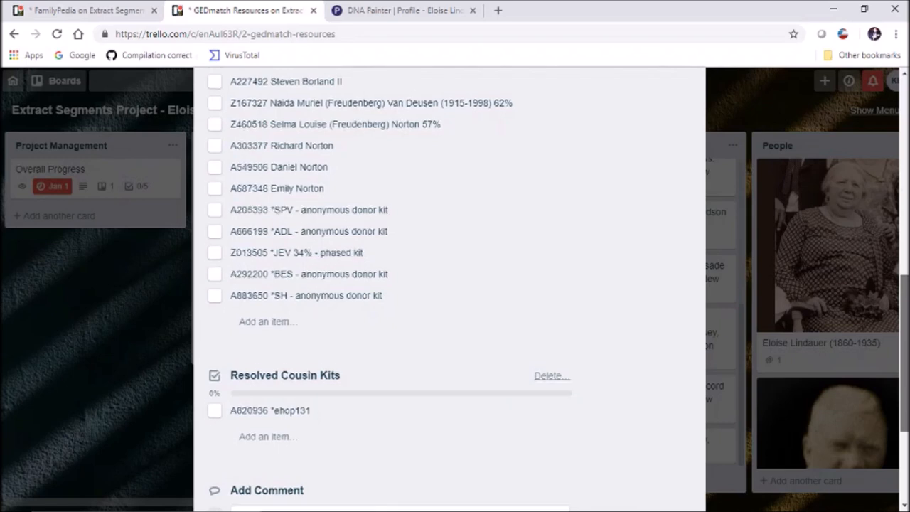
{"action": "scroll", "scroll_direction": "down", "scroll_amount": 3}
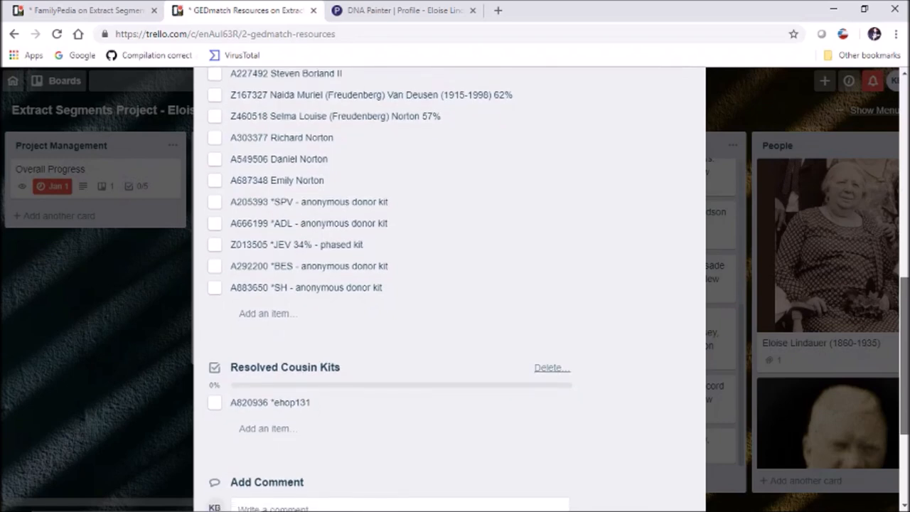
{"action": "scroll", "scroll_direction": "down", "scroll_amount": 3}
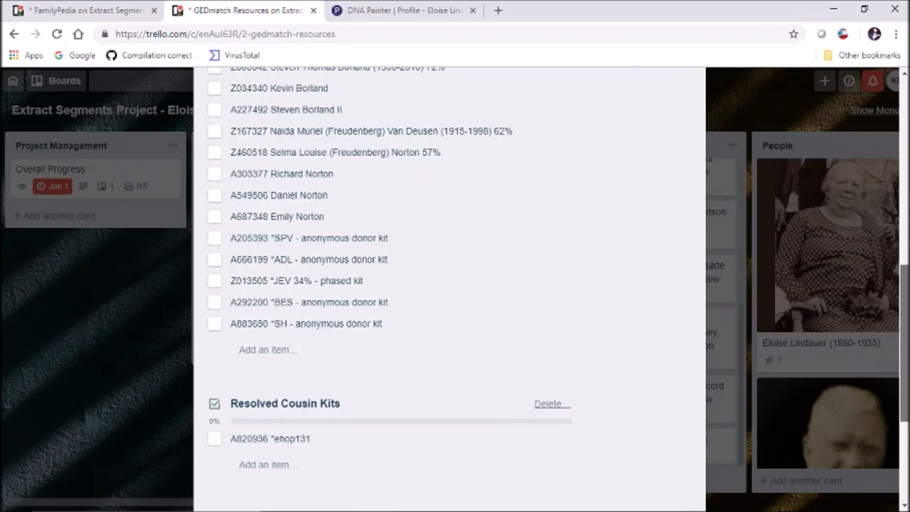
{"action": "scroll", "scroll_direction": "down", "scroll_amount": 3}
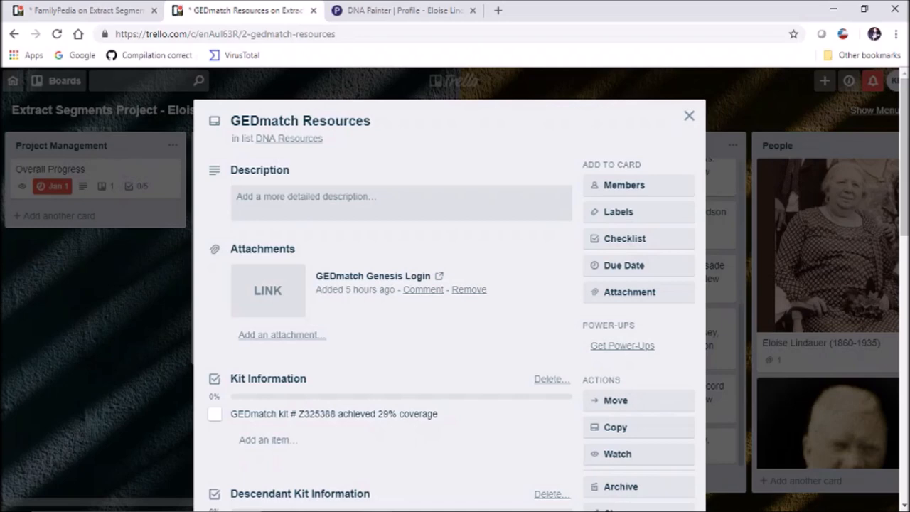
{"action": "mouse_move", "coordinate": [689, 115]}
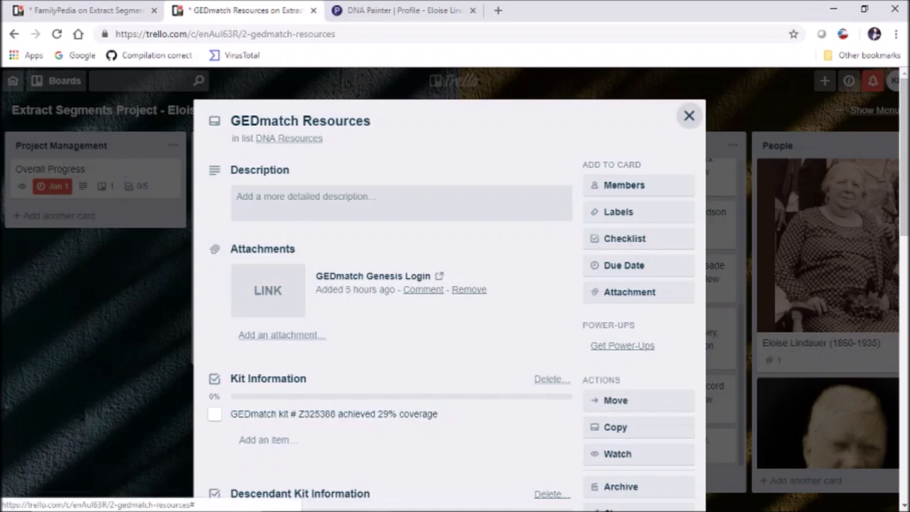
{"action": "left_click", "coordinate": [688, 116]}
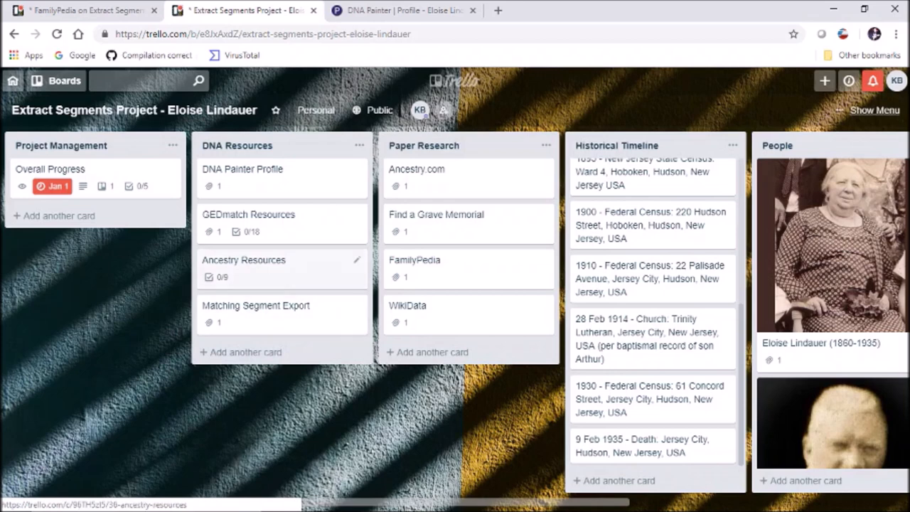
{"action": "left_click", "coordinate": [243, 259]}
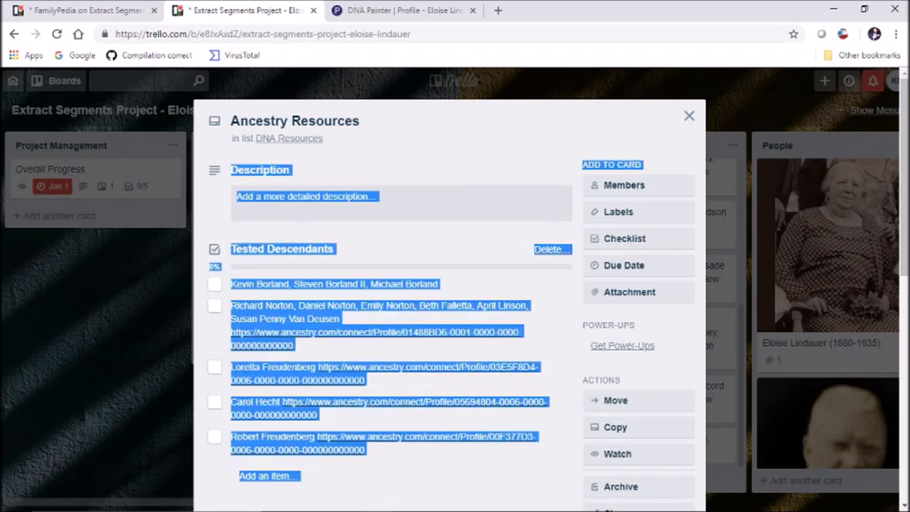
{"action": "left_click", "coordinate": [688, 115]}
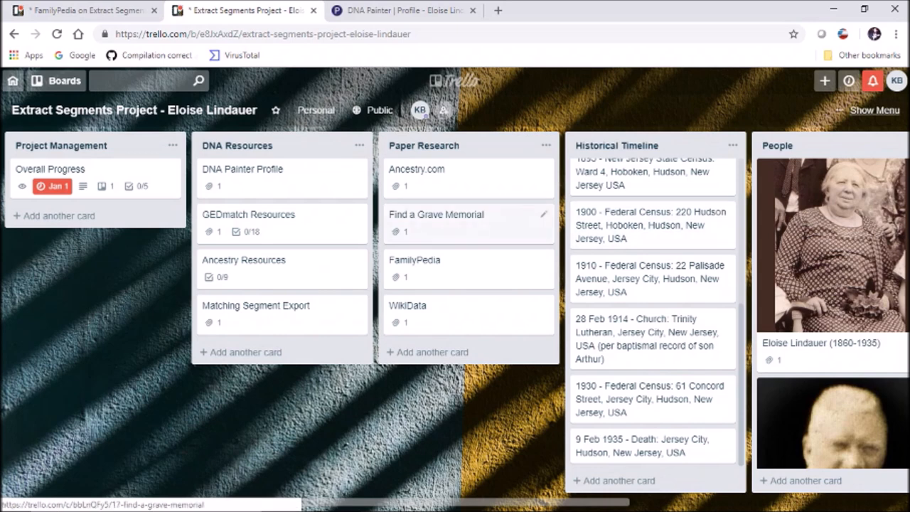
{"action": "left_click", "coordinate": [243, 259]}
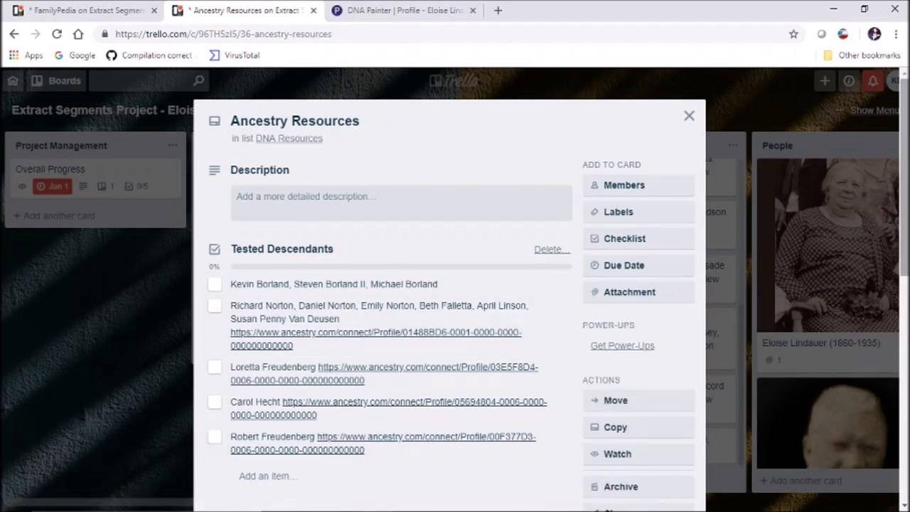
{"action": "scroll", "scroll_direction": "down", "scroll_amount": 3}
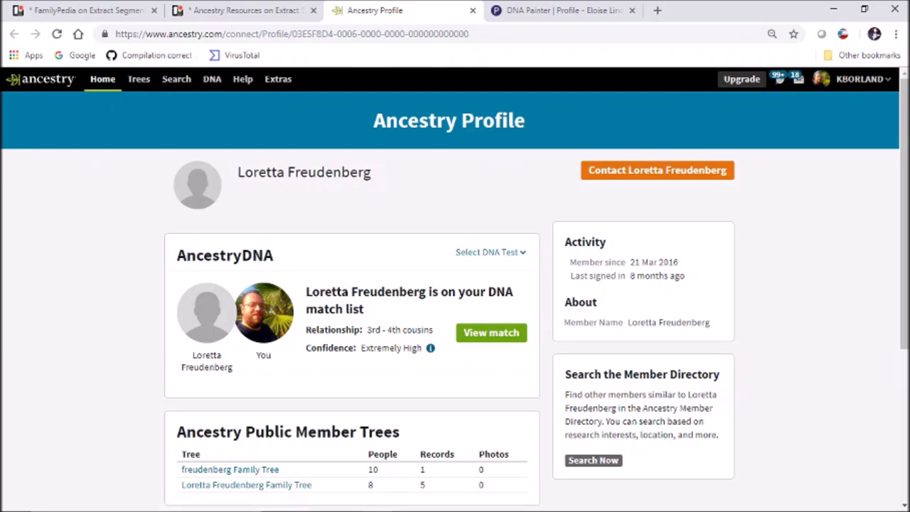
{"action": "left_click", "coordinate": [486, 252]}
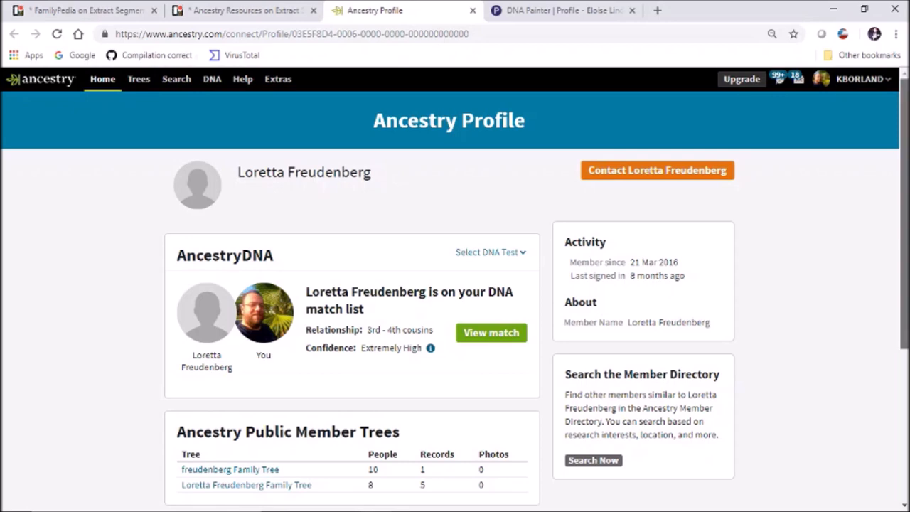
{"action": "scroll", "scroll_direction": "down", "scroll_amount": 3}
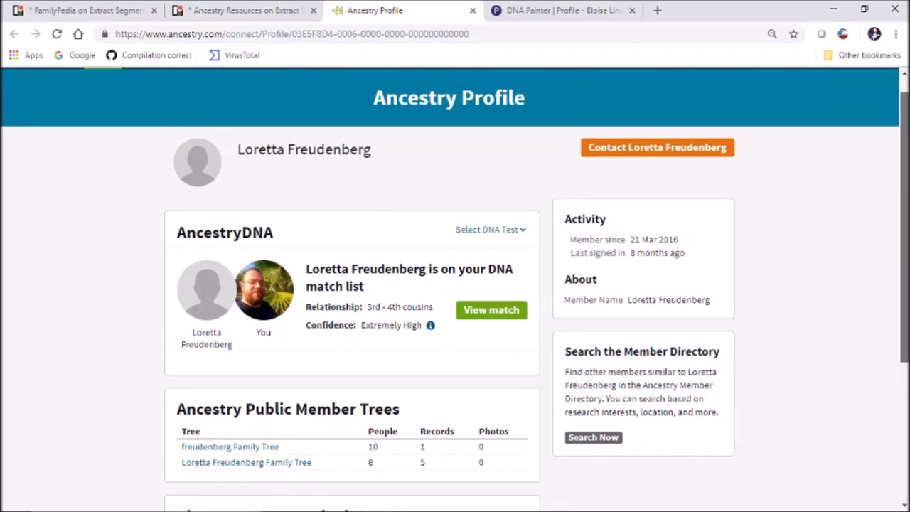
{"action": "scroll", "scroll_direction": "down", "scroll_amount": 3}
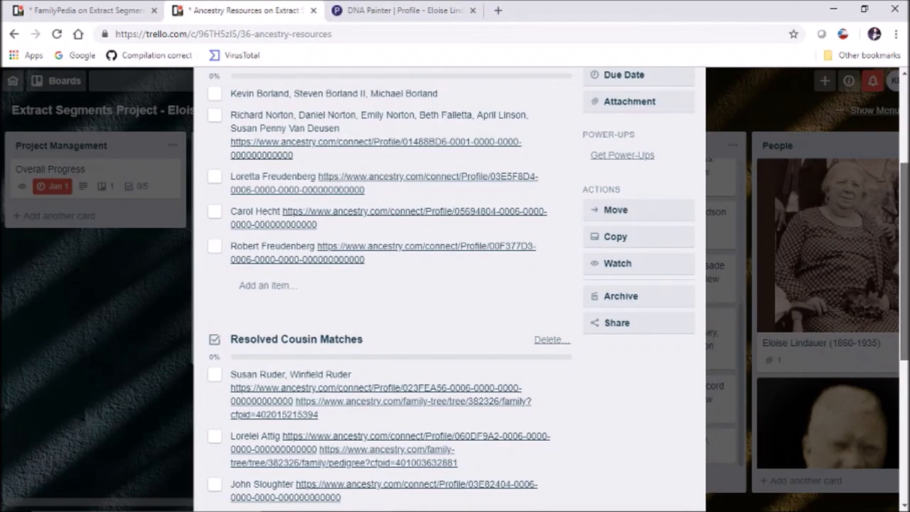
{"action": "scroll", "scroll_direction": "down", "scroll_amount": 3}
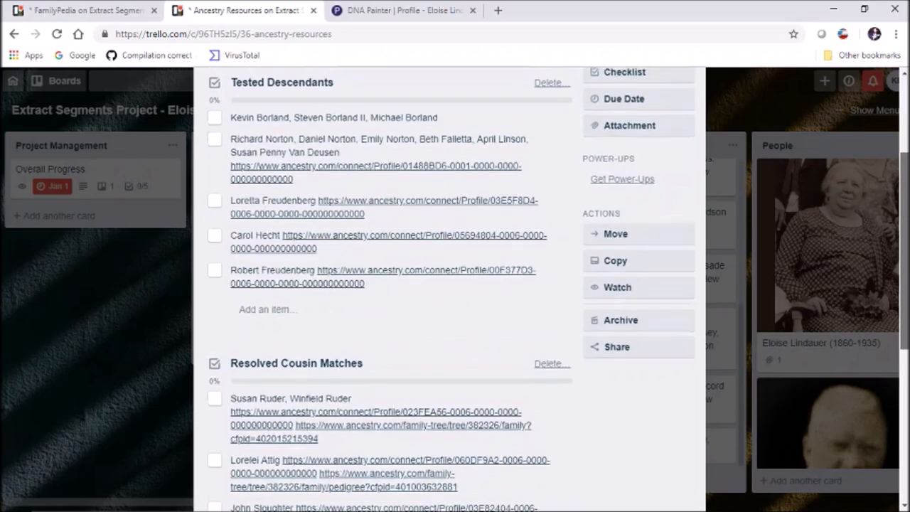
{"action": "scroll", "scroll_direction": "down", "scroll_amount": 3}
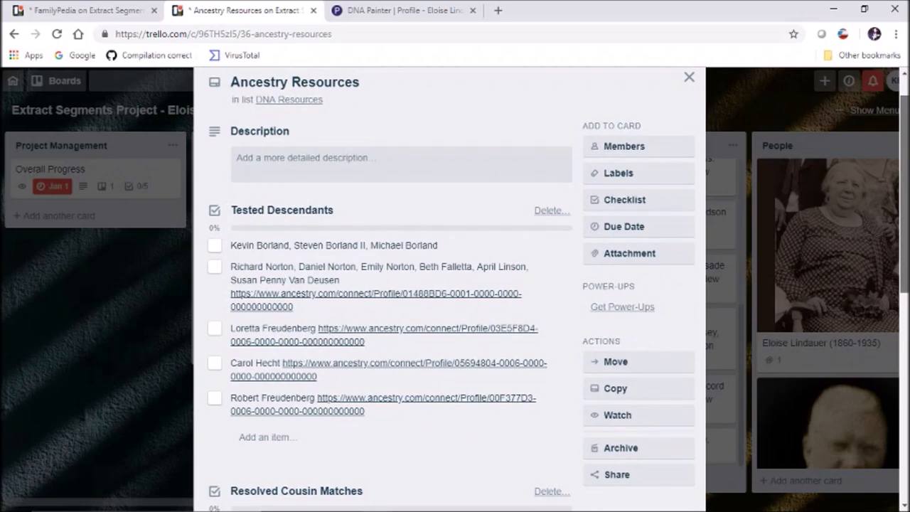
{"action": "scroll", "scroll_direction": "down", "scroll_amount": 3}
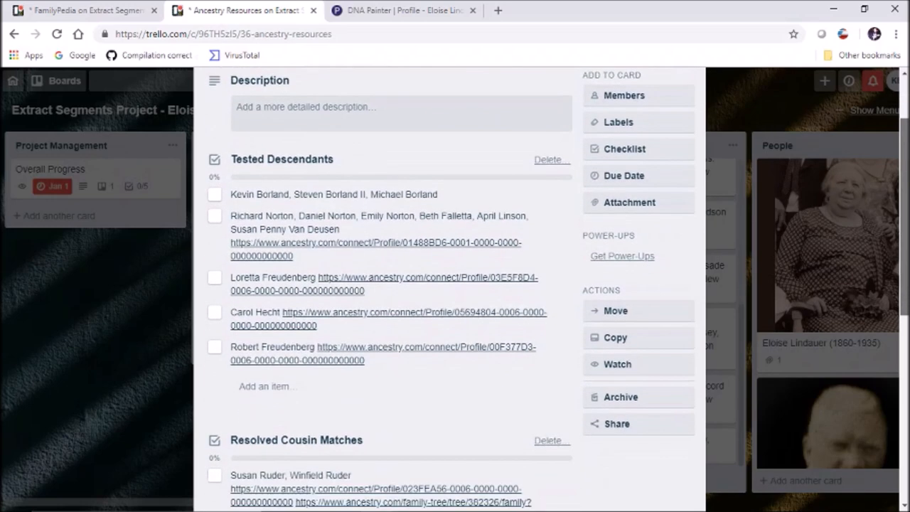
{"action": "scroll", "scroll_direction": "down", "scroll_amount": 3}
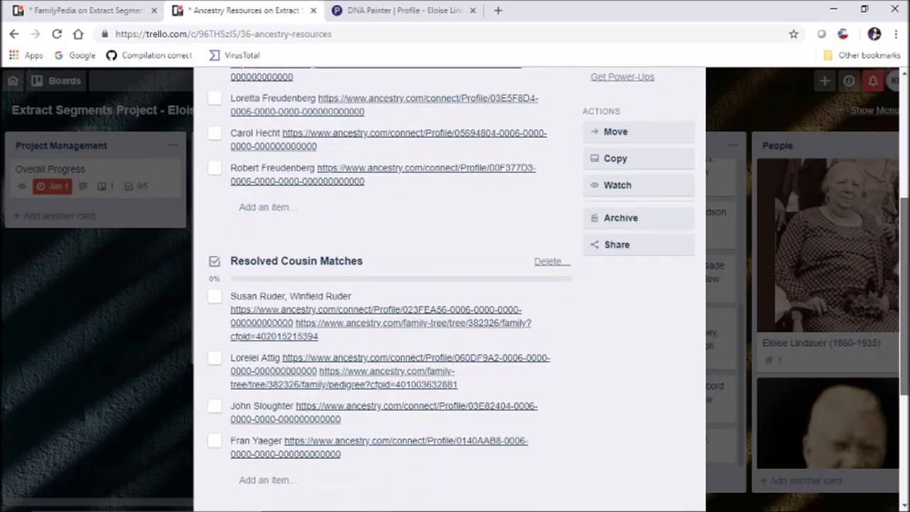
{"action": "scroll", "scroll_direction": "down", "scroll_amount": 3}
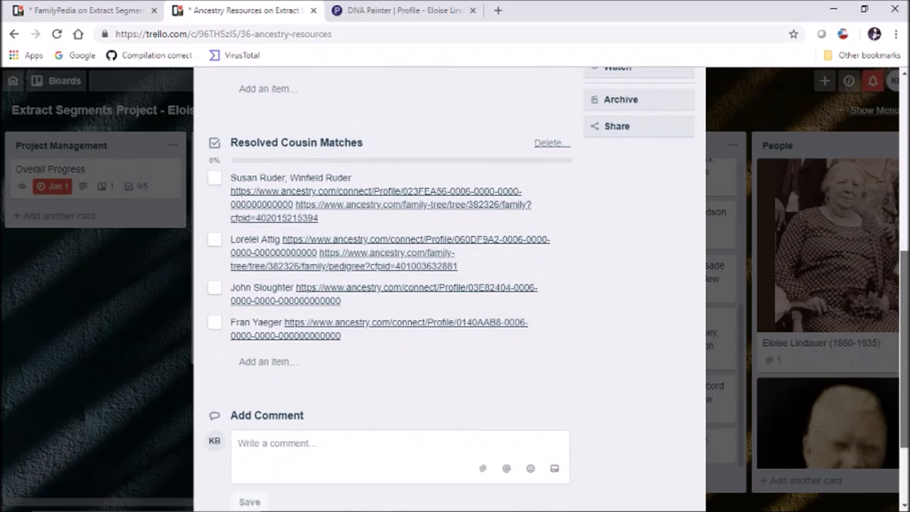
{"action": "scroll", "scroll_direction": "down", "scroll_amount": 3}
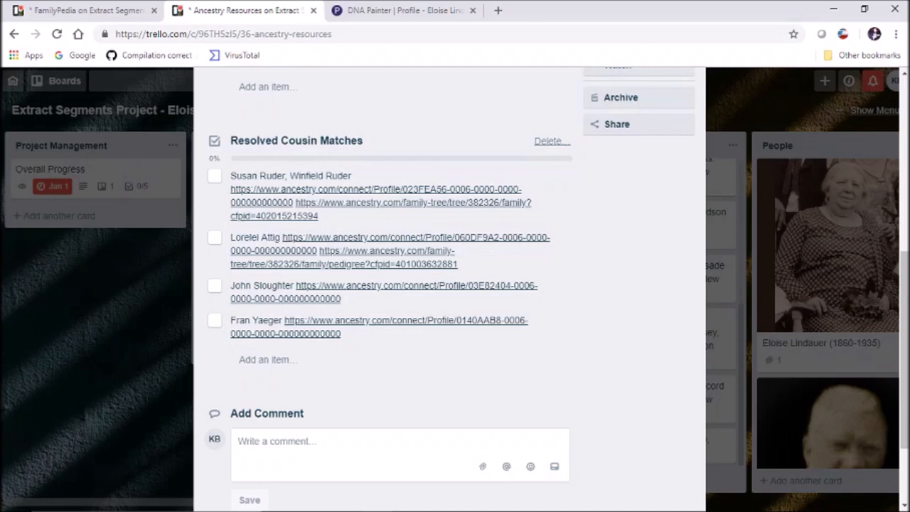
{"action": "mouse_move", "coordinate": [355, 196]}
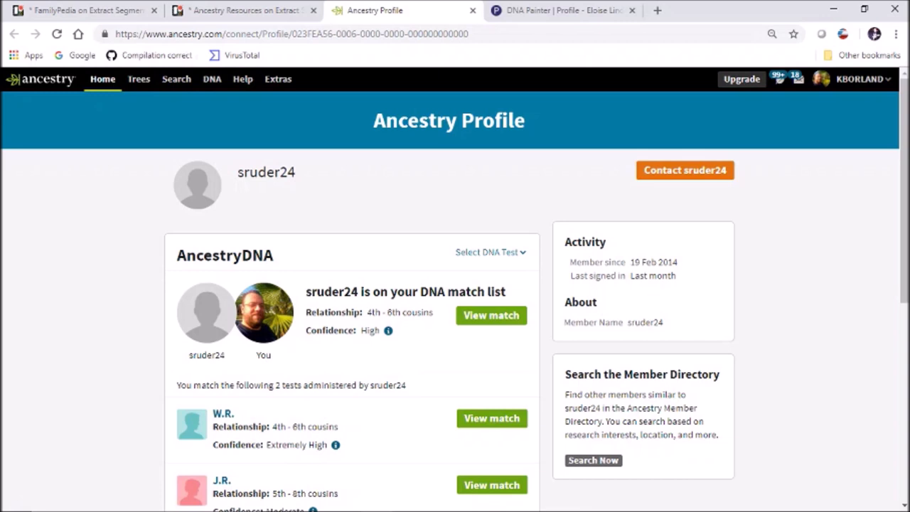
{"action": "left_click", "coordinate": [490, 252]}
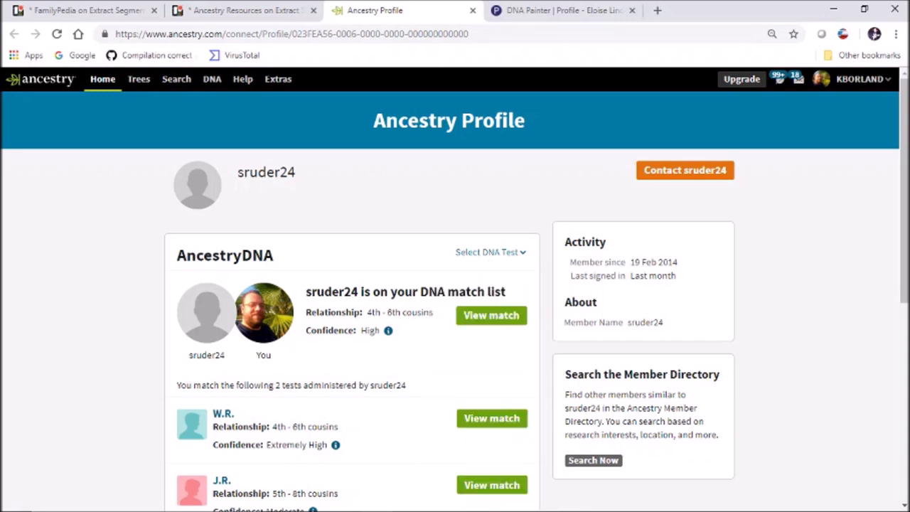
{"action": "scroll", "scroll_direction": "down", "scroll_amount": 3}
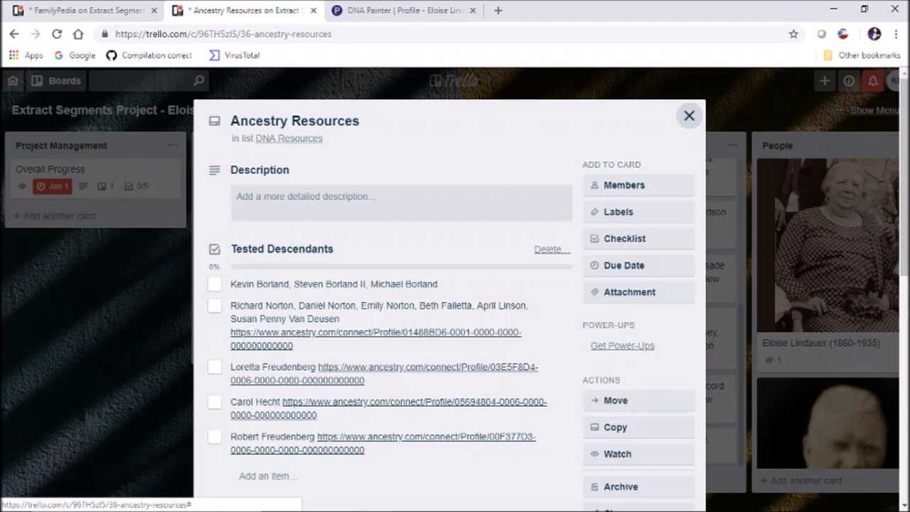
{"action": "left_click", "coordinate": [689, 115]}
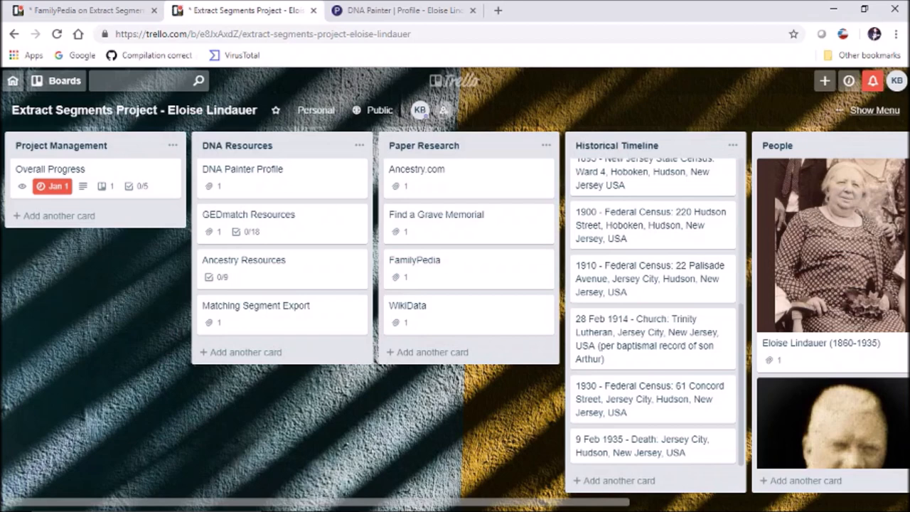
{"action": "mouse_move", "coordinate": [278, 313]}
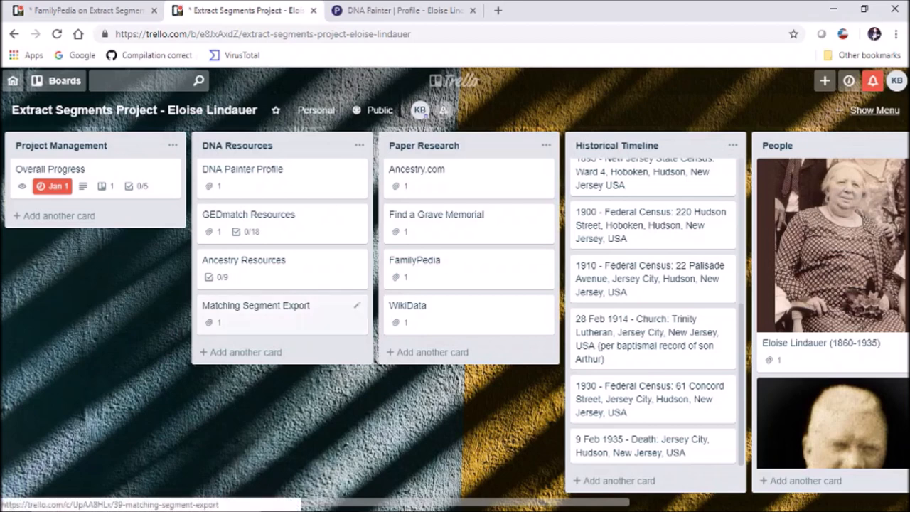
{"action": "left_click", "coordinate": [256, 304]}
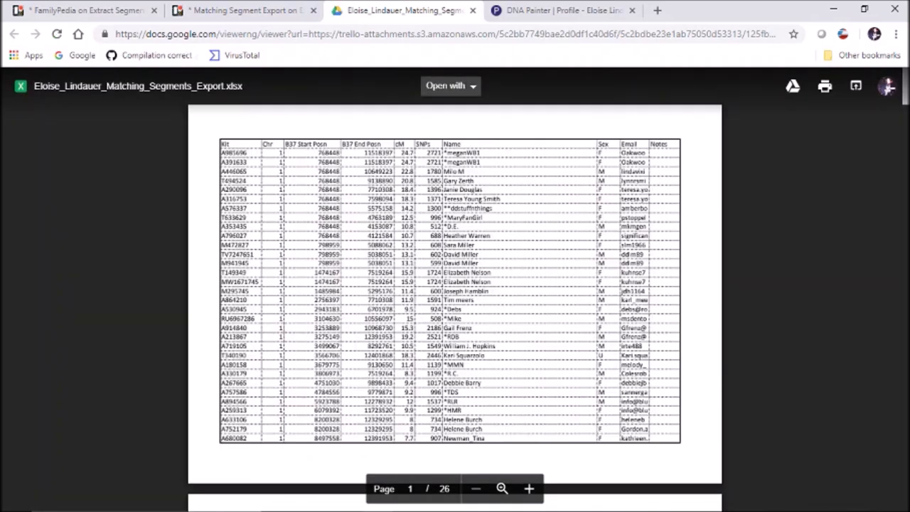
Open the matching segments export in Google Sheets via 'Open with'.
{"action": "left_click", "coordinate": [449, 86]}
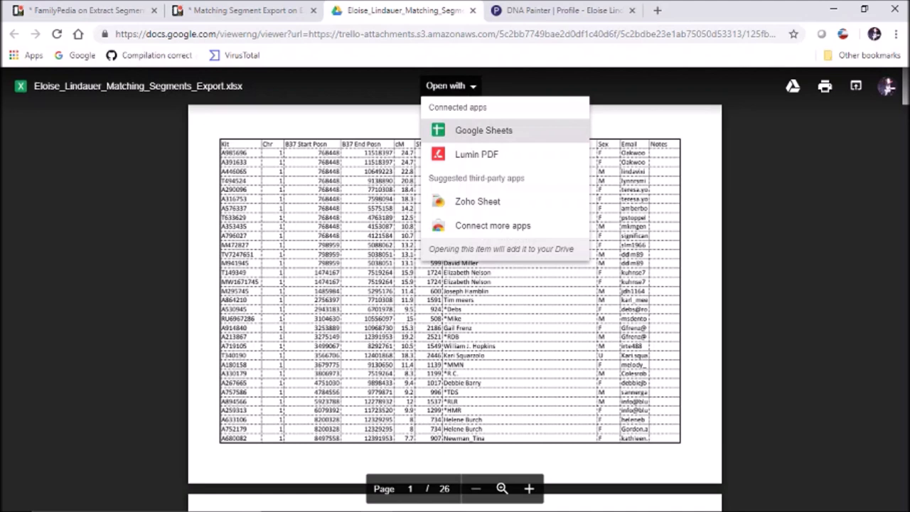
{"action": "left_click", "coordinate": [484, 130]}
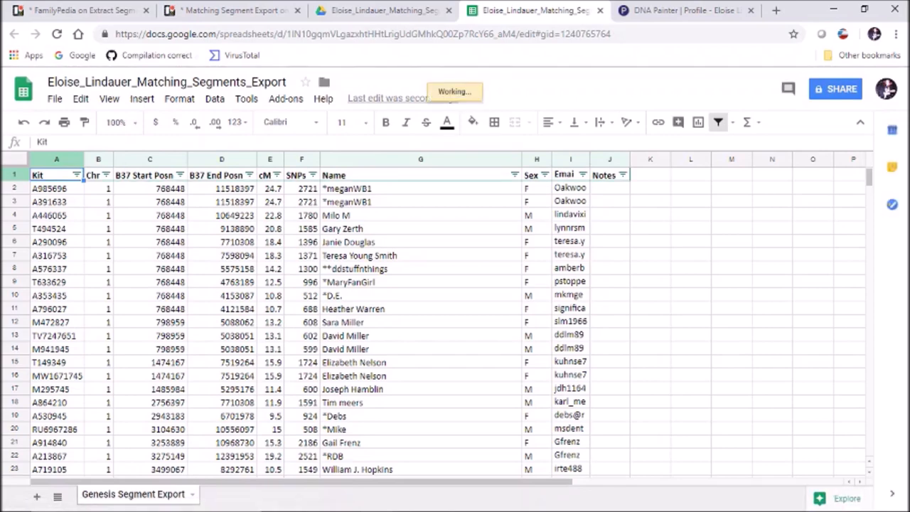
Scroll through the Genesis Segment Export rows of kit numbers, positions, cM and match names.
{"action": "scroll", "scroll_direction": "down", "scroll_amount": 3}
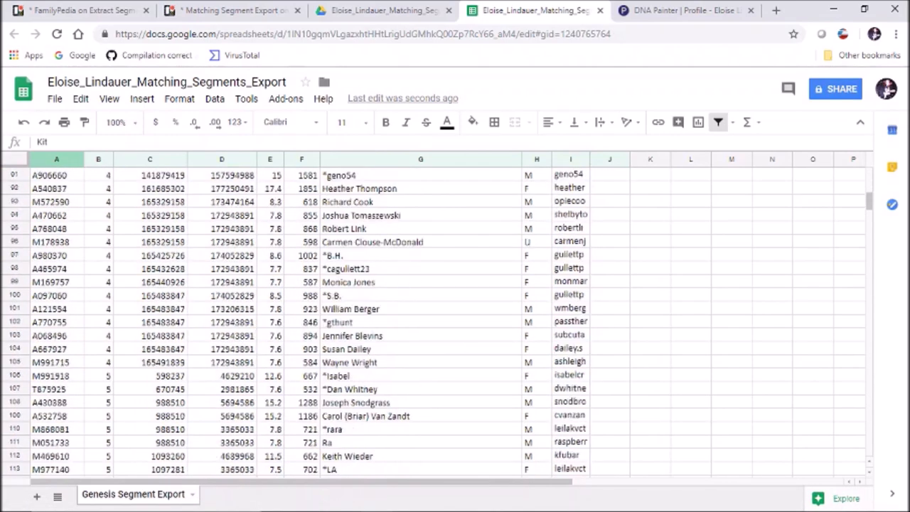
{"action": "scroll", "scroll_direction": "down", "scroll_amount": 3}
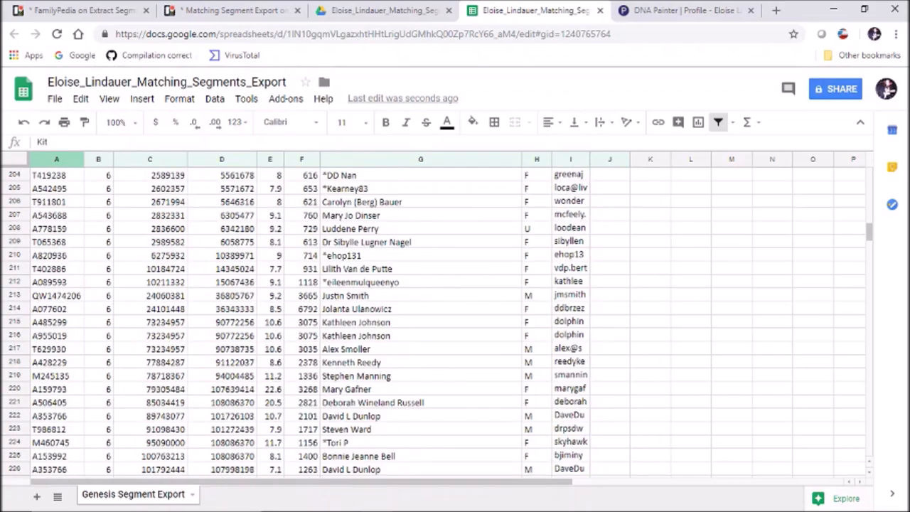
{"action": "scroll", "scroll_direction": "down", "scroll_amount": 3}
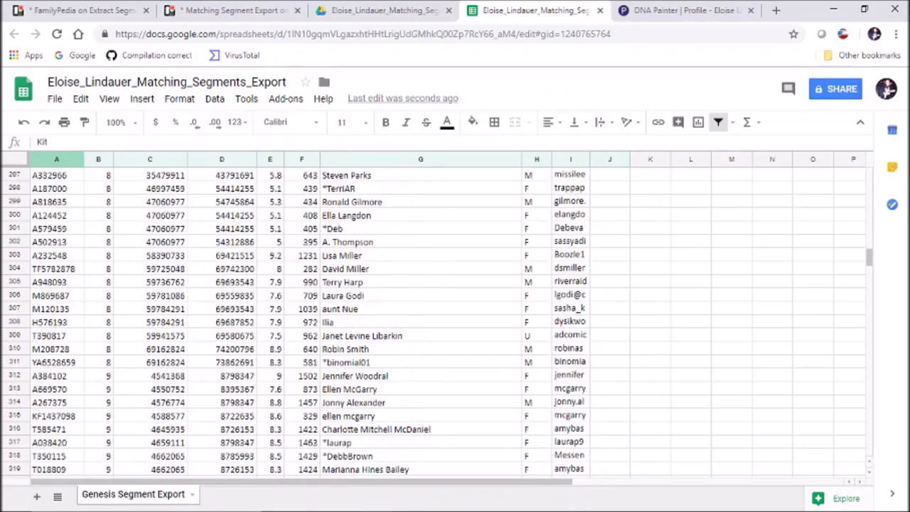
{"action": "scroll", "scroll_direction": "down", "scroll_amount": 3}
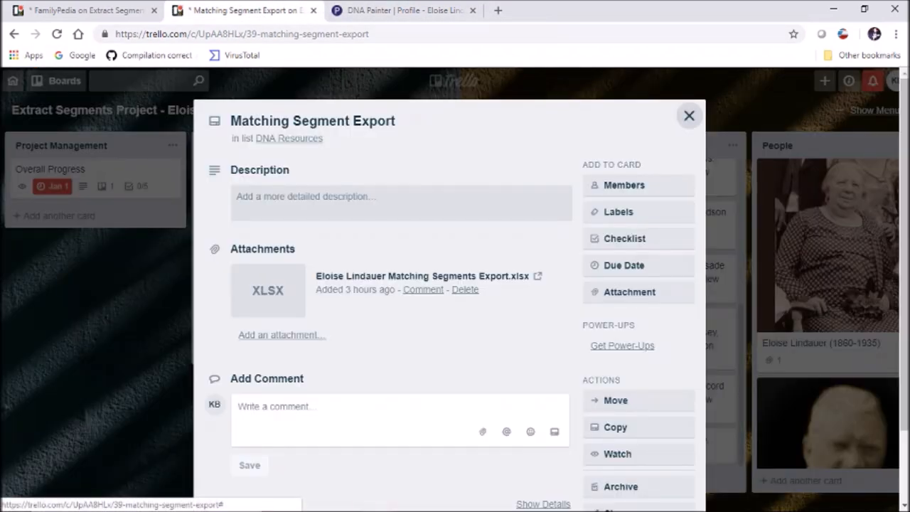
{"action": "left_click", "coordinate": [689, 115]}
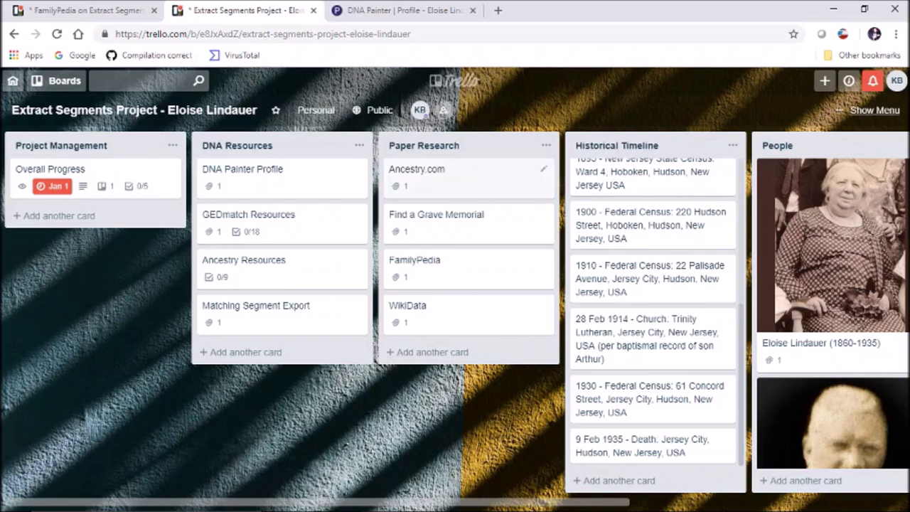
{"action": "left_click", "coordinate": [404, 11]}
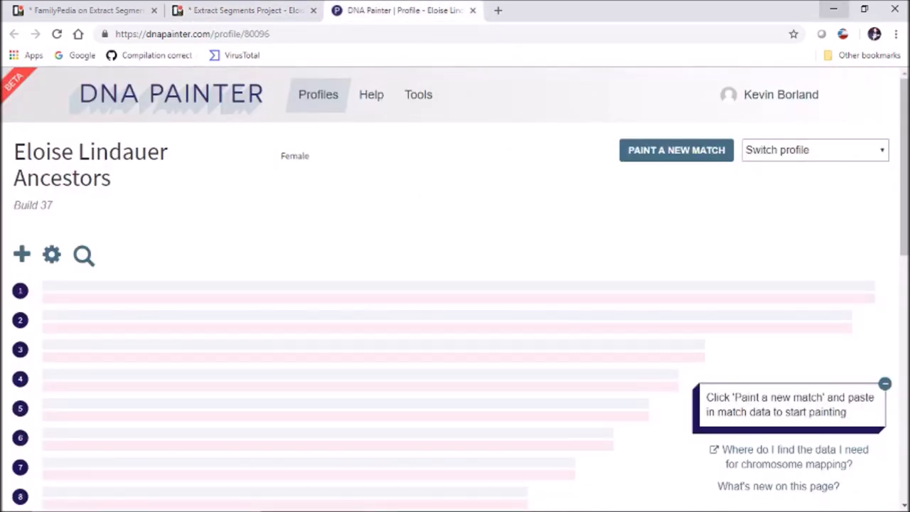
{"action": "mouse_move", "coordinate": [835, 10]}
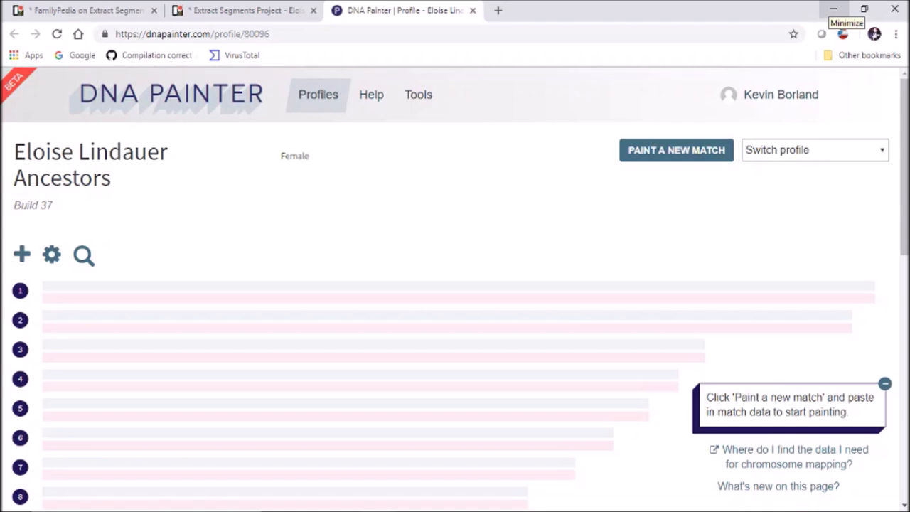
Minimize the browser to reveal Borland Genetics' Manage DNA Resources window with Eloise's kit.
{"action": "left_click", "coordinate": [847, 9]}
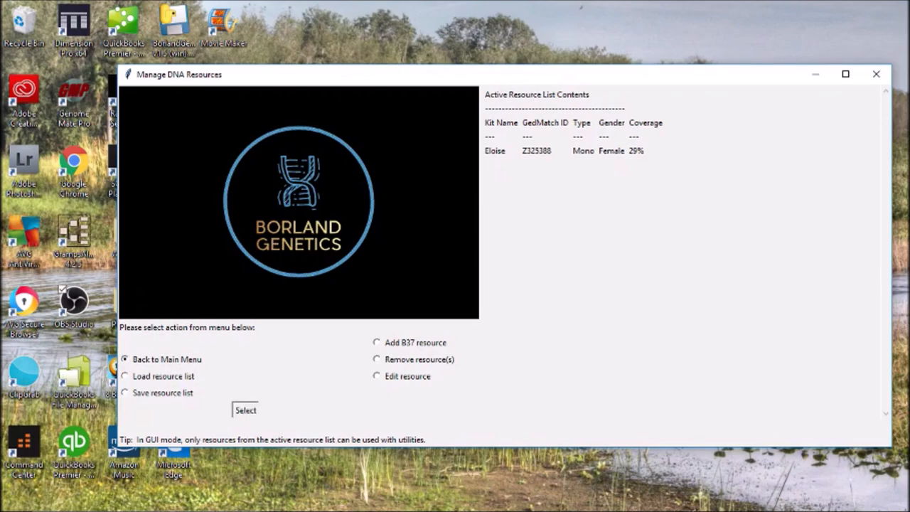
Select the Eloise (Mono, Female) resource for Segment View/Export in Borland Genetics.
{"action": "left_click", "coordinate": [244, 409]}
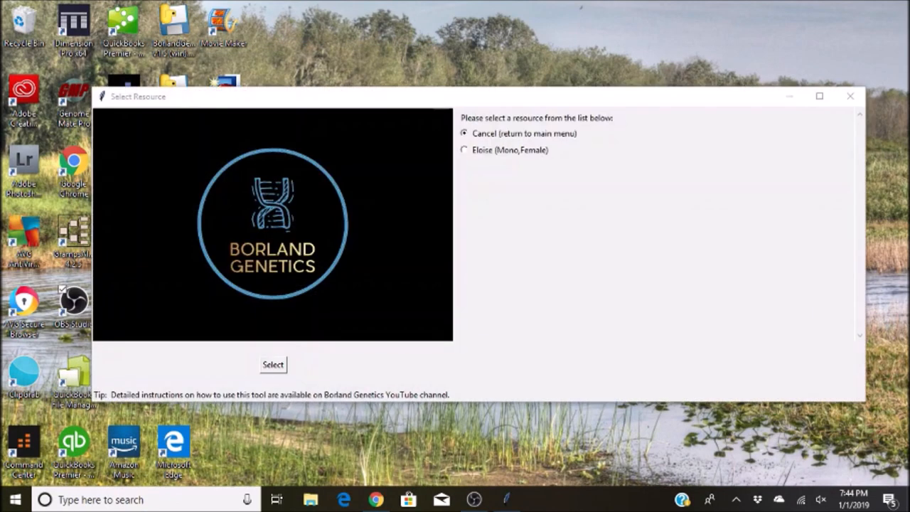
{"action": "left_click", "coordinate": [464, 151]}
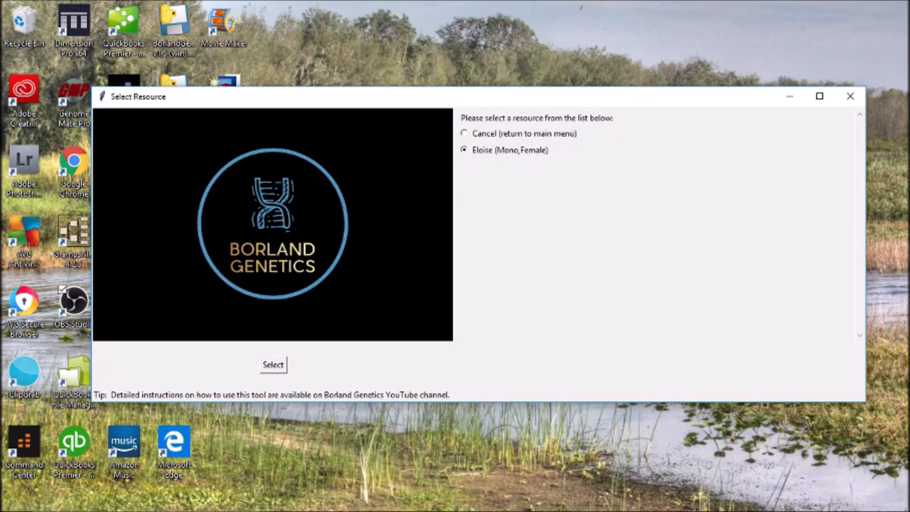
{"action": "left_click", "coordinate": [273, 364]}
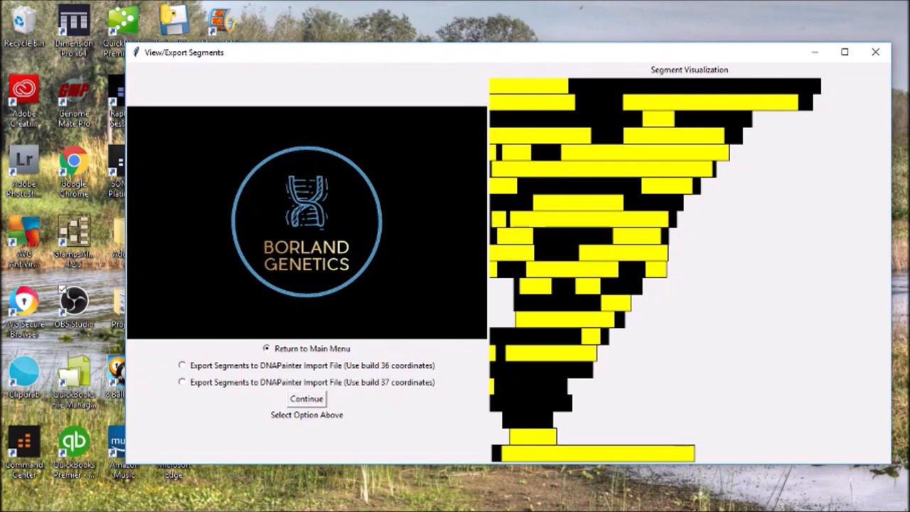
Run the 'Export Segments to DNAPainter Import File (build 37 coordinates)' option for Eloise.
{"action": "left_click", "coordinate": [182, 383]}
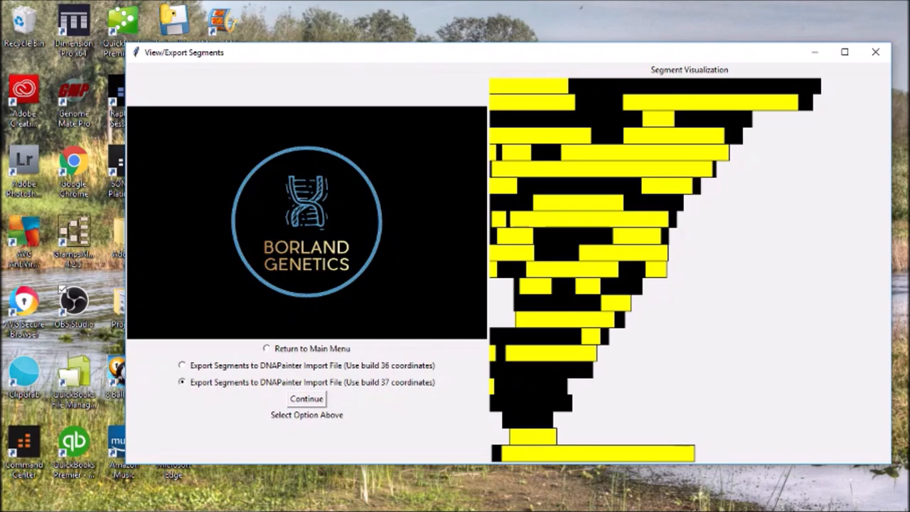
{"action": "left_click", "coordinate": [306, 398]}
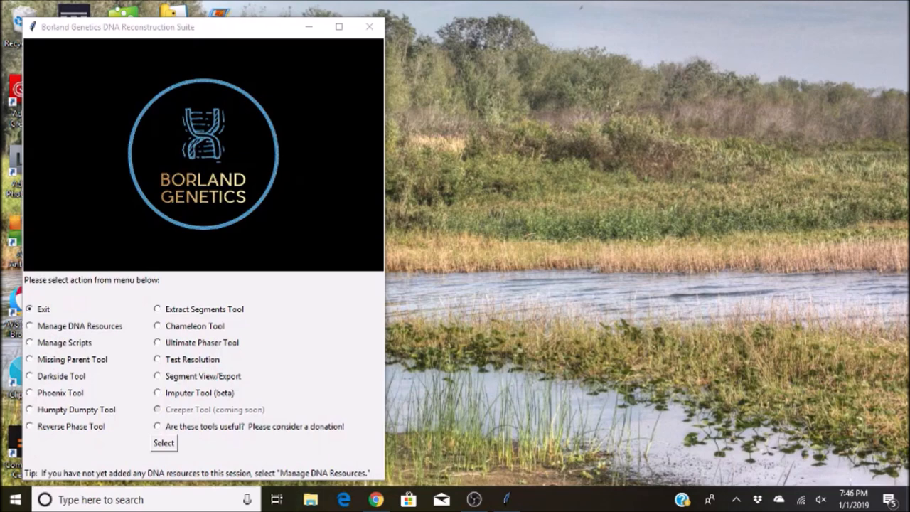
Locate the Eloise Reconstructed Segs DNAPainter Compat B37 csv inside the Data Library folder.
{"action": "left_click", "coordinate": [310, 499]}
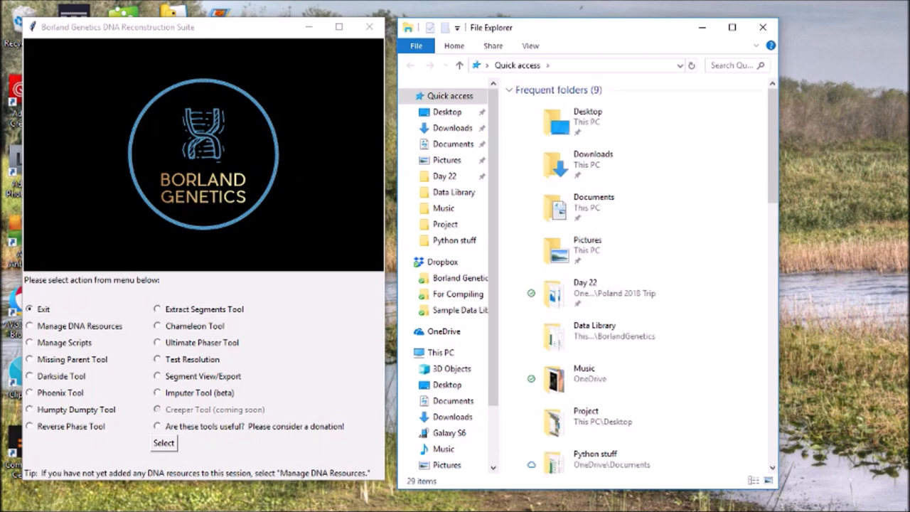
{"action": "double_click", "coordinate": [453, 192]}
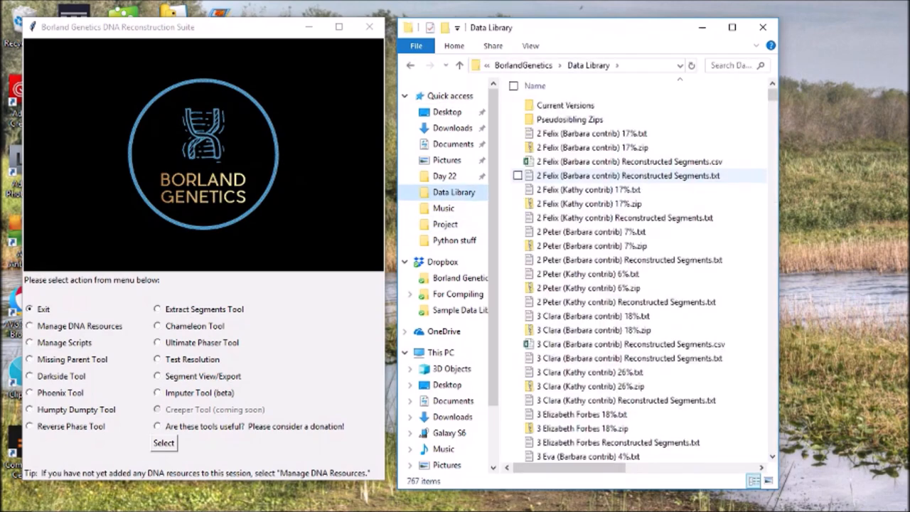
{"action": "scroll", "scroll_direction": "down", "scroll_amount": 3}
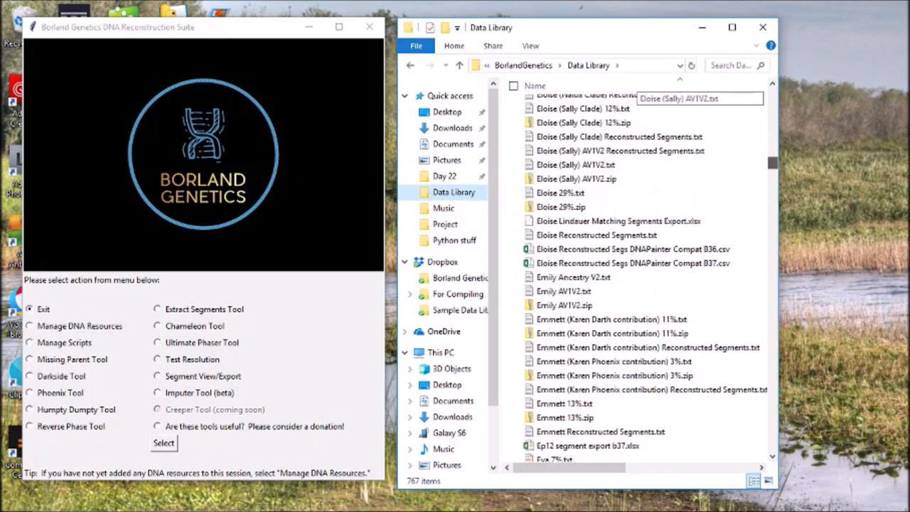
{"action": "scroll", "scroll_direction": "down", "scroll_amount": 3}
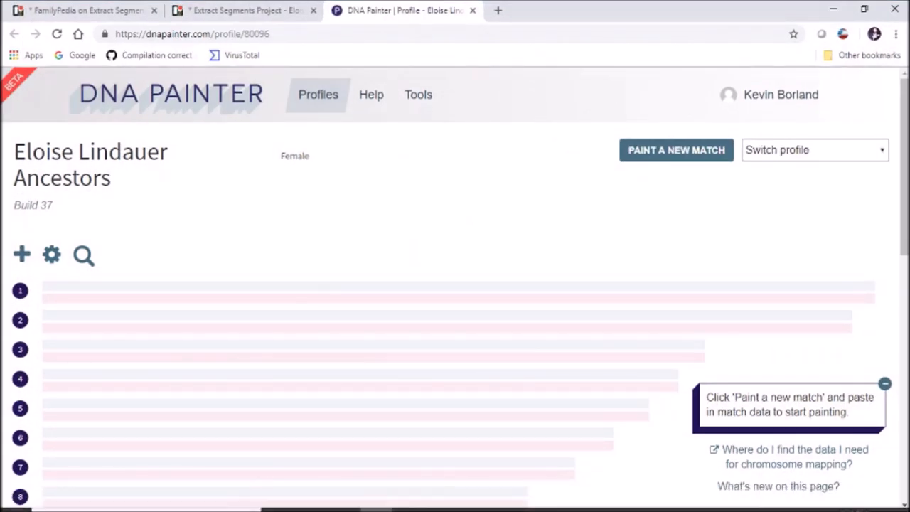
{"action": "left_click", "coordinate": [51, 255]}
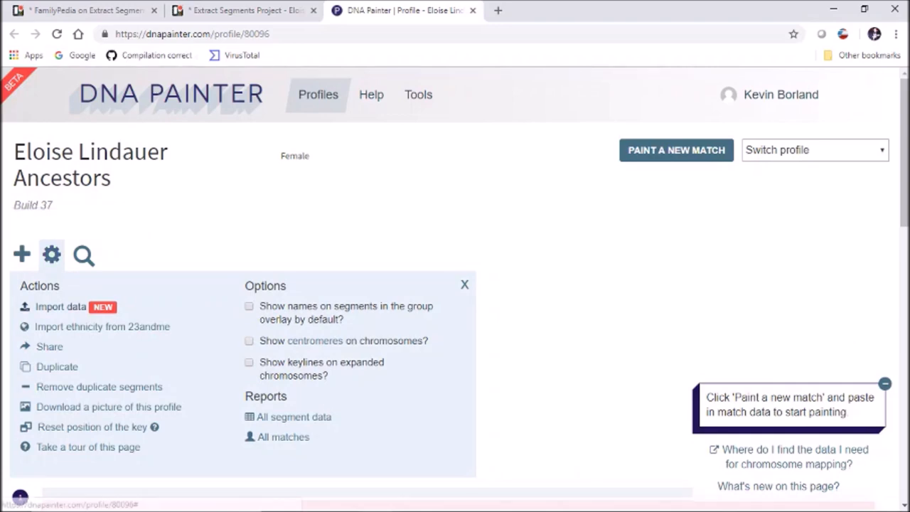
{"action": "left_click", "coordinate": [59, 307]}
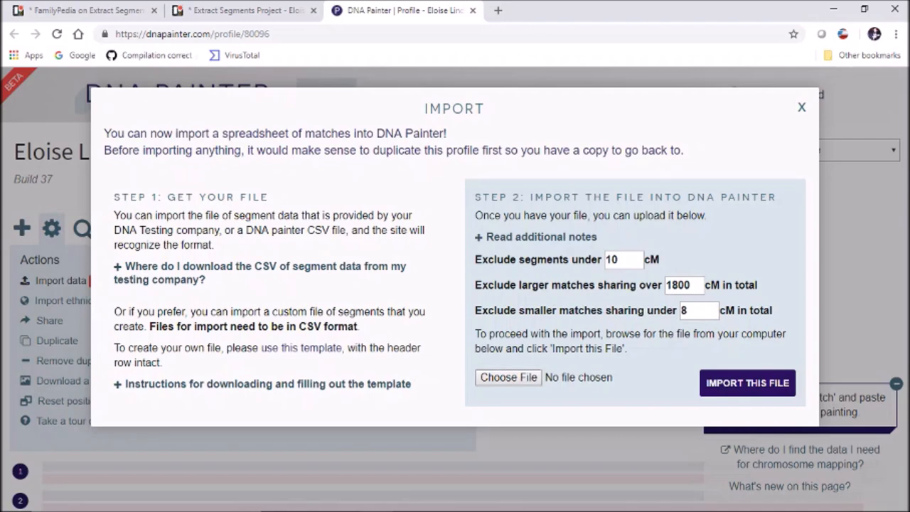
{"action": "left_click", "coordinate": [508, 379]}
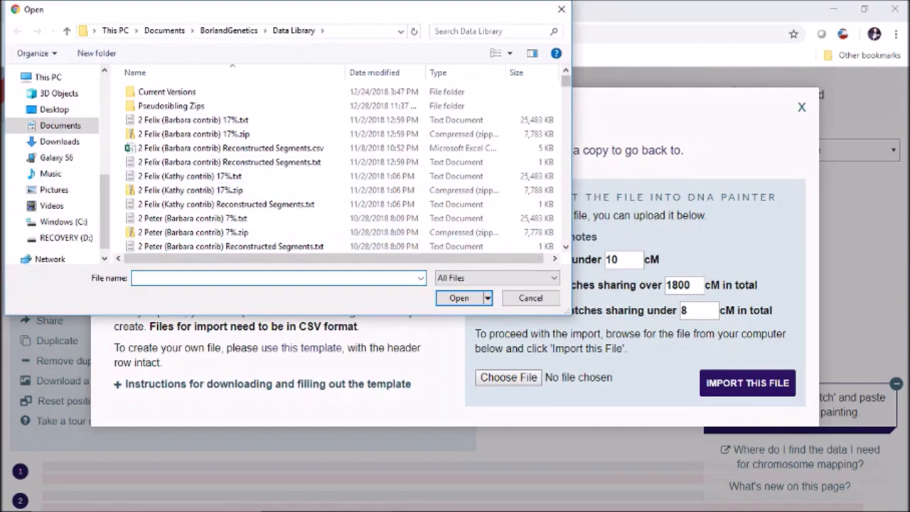
Choose the Eloise Reconstructed Segs B37 csv as the file to import.
{"action": "scroll", "scroll_direction": "down", "scroll_amount": 3}
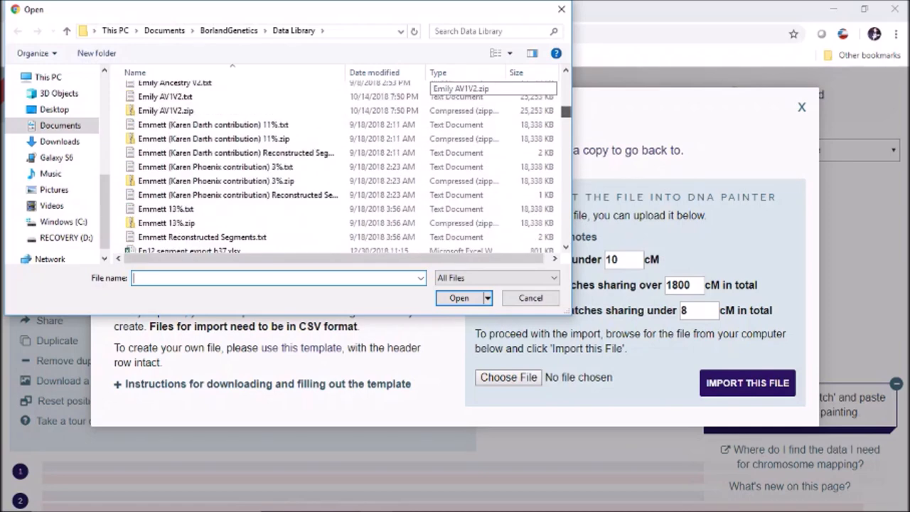
{"action": "scroll", "scroll_direction": "down", "scroll_amount": 3}
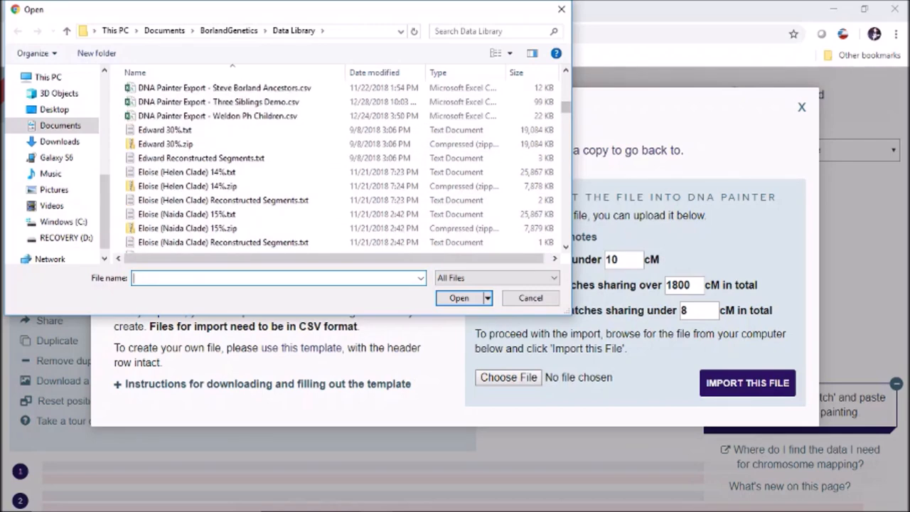
{"action": "scroll", "scroll_direction": "down", "scroll_amount": 3}
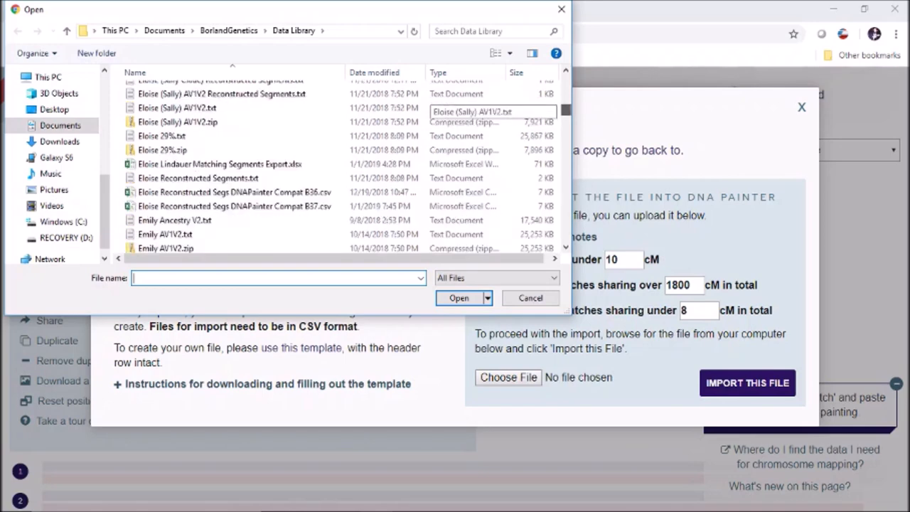
{"action": "left_click", "coordinate": [219, 164]}
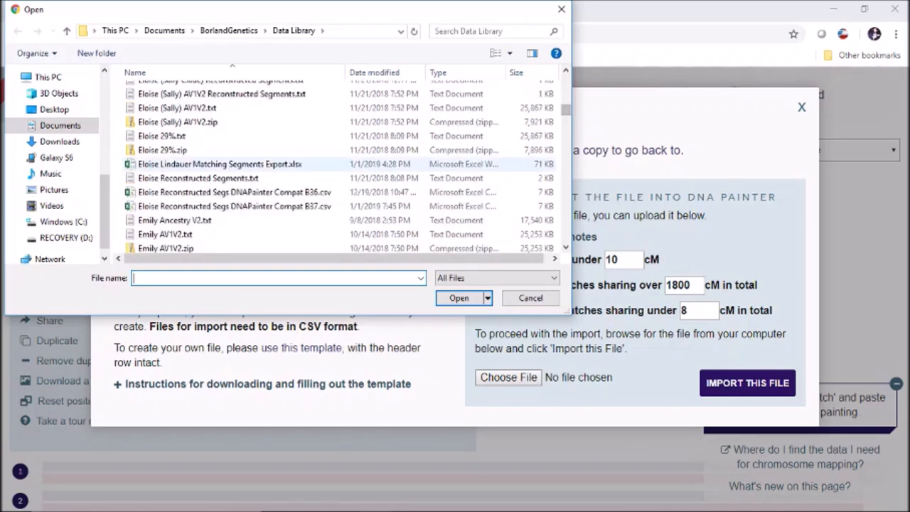
{"action": "mouse_move", "coordinate": [233, 206]}
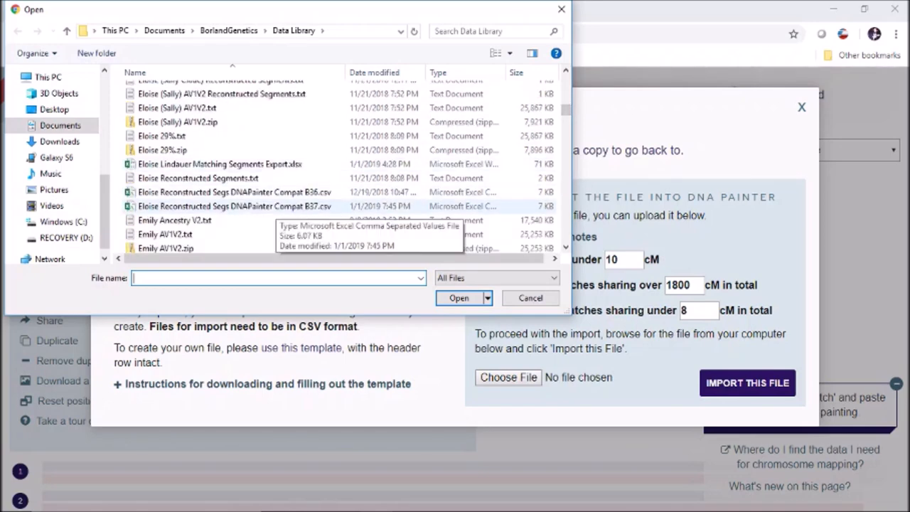
{"action": "left_click", "coordinate": [233, 205]}
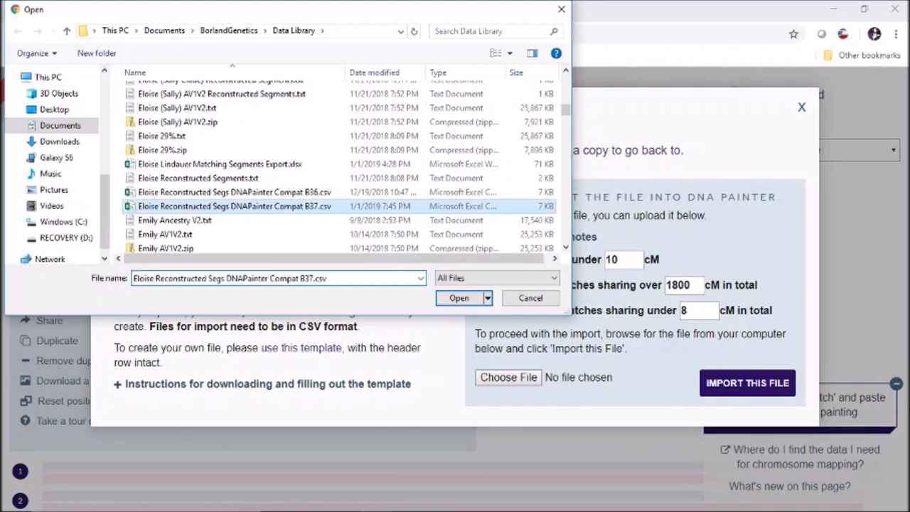
{"action": "left_click", "coordinate": [458, 298]}
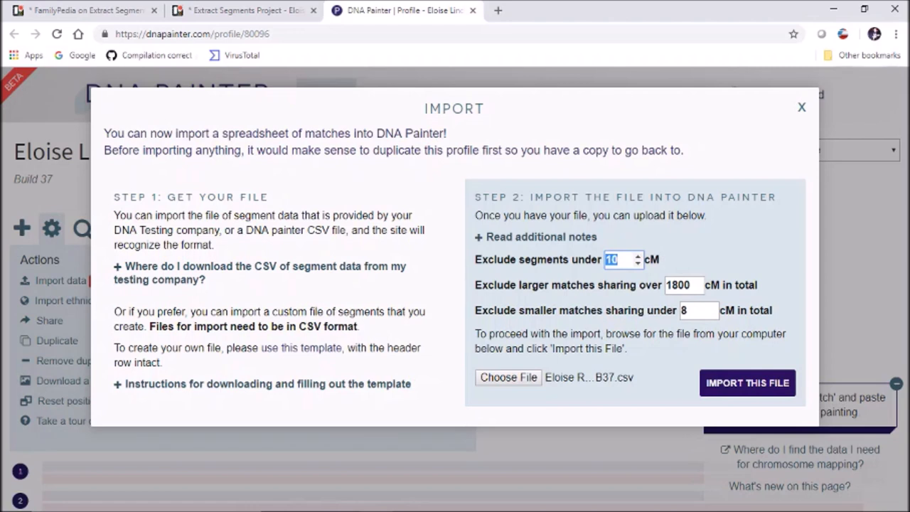
Import the file excluding segments under 4 cM, matches over 3600 cM and under 4 cM.
{"action": "type", "text": "4"}
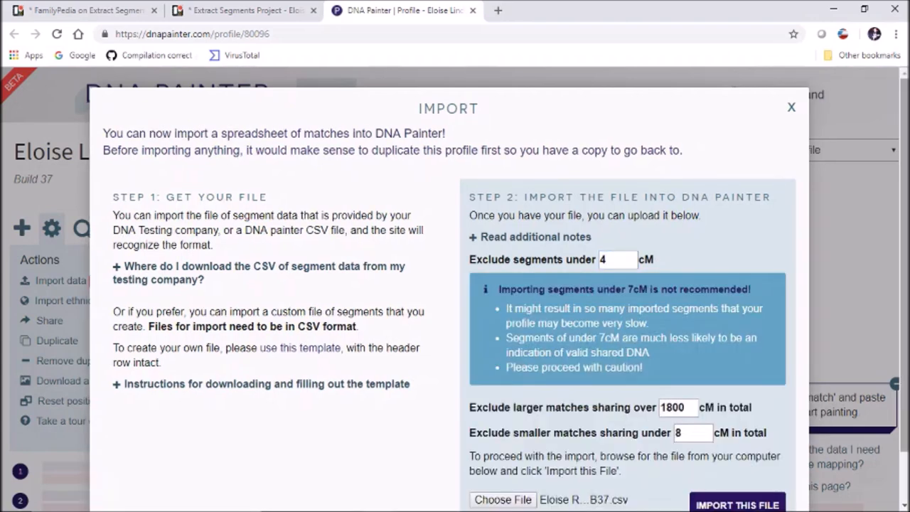
{"action": "scroll", "scroll_direction": "down", "scroll_amount": 3}
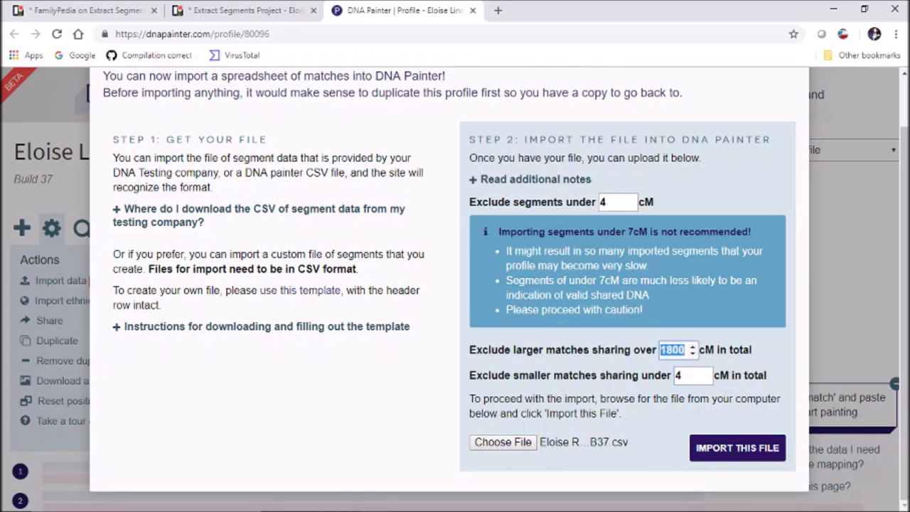
{"action": "type", "text": "6"}
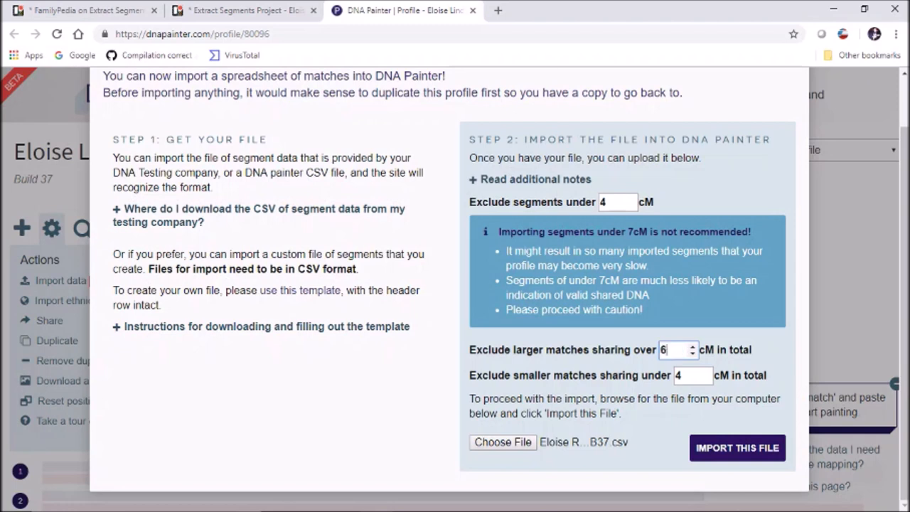
{"action": "type", "text": "00"}
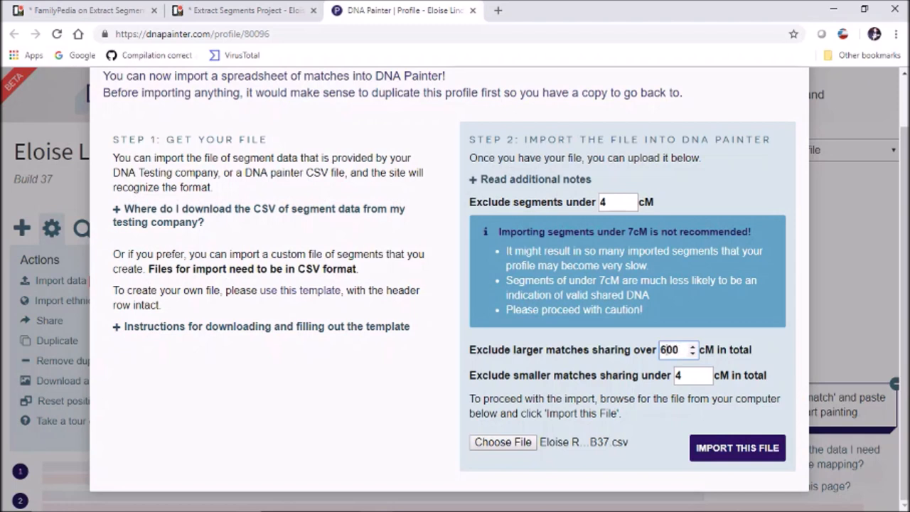
{"action": "type", "text": "3600"}
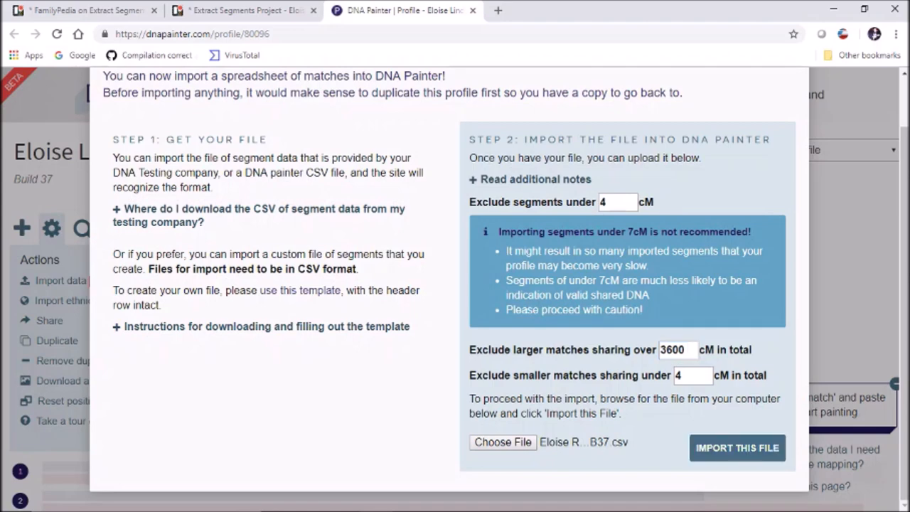
{"action": "left_click", "coordinate": [738, 447]}
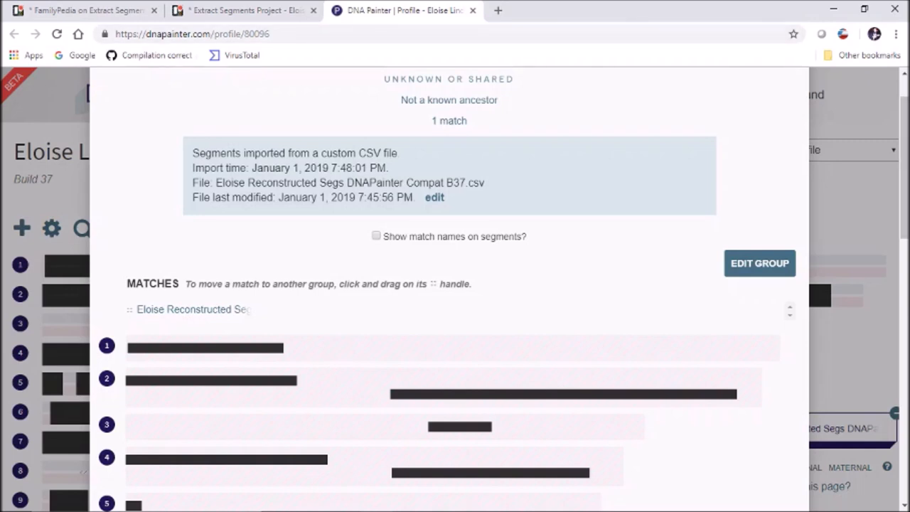
{"action": "left_click", "coordinate": [759, 263]}
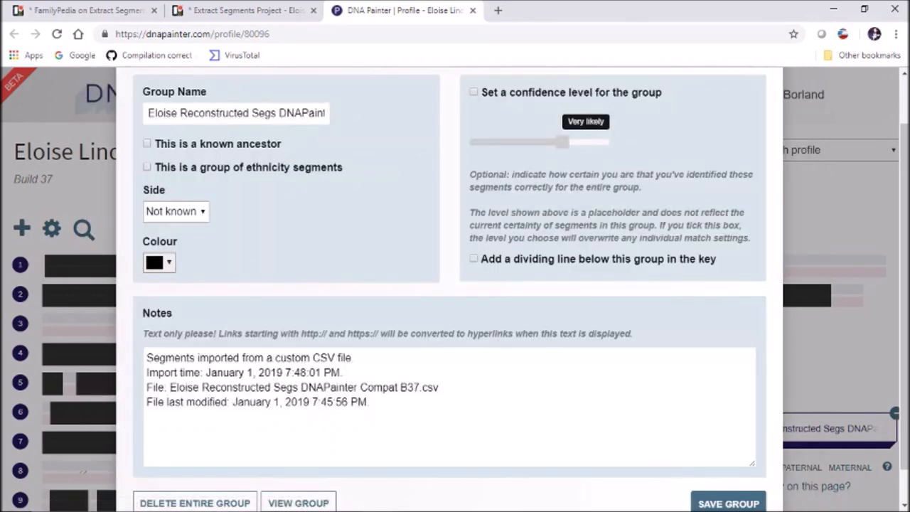
{"action": "triple_click", "coordinate": [236, 113]}
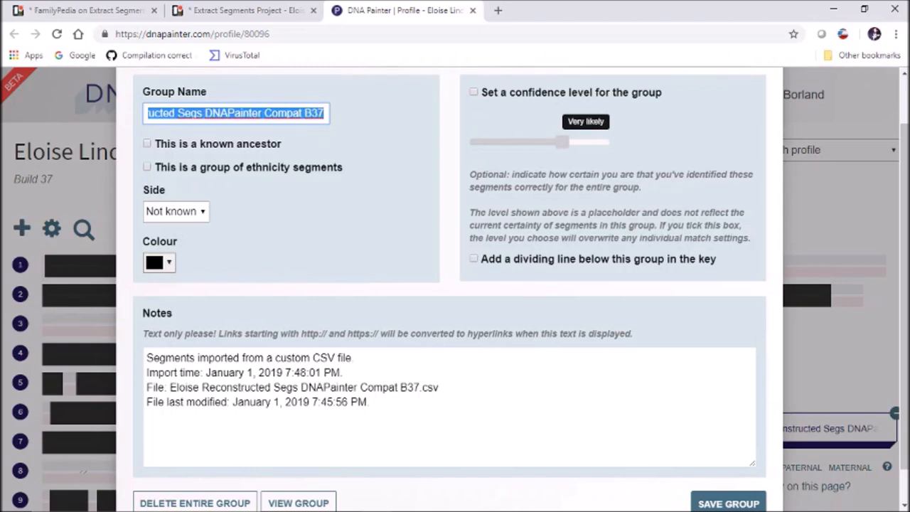
{"action": "type", "text": "Eloise Lindauer fi"}
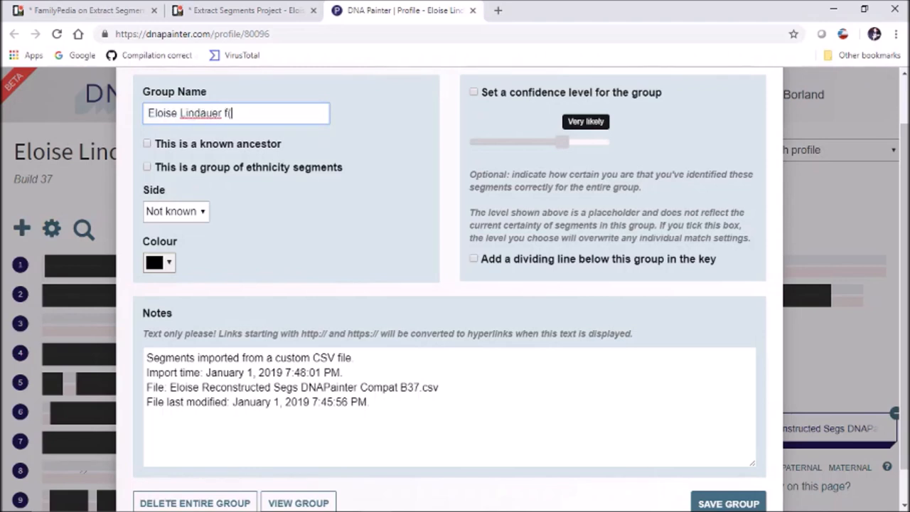
{"action": "type", "text": "(unresol"}
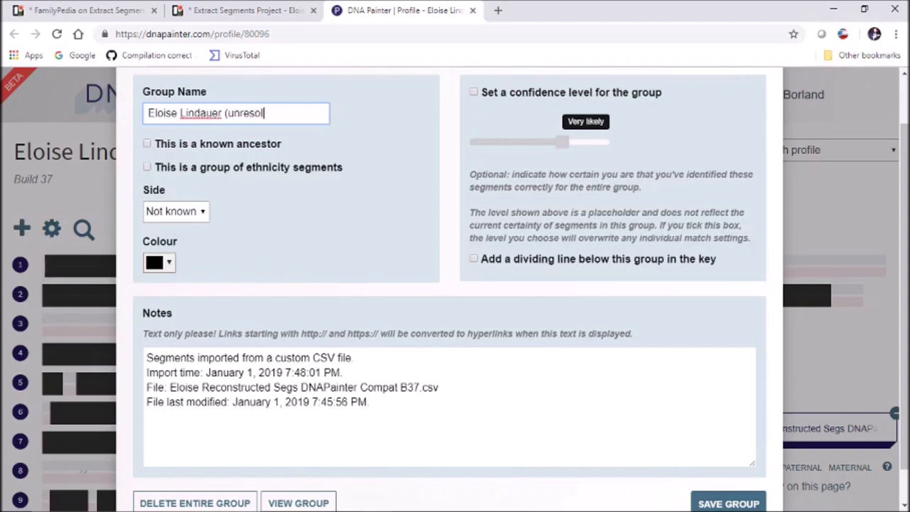
{"action": "type", "text": "ved segments"}
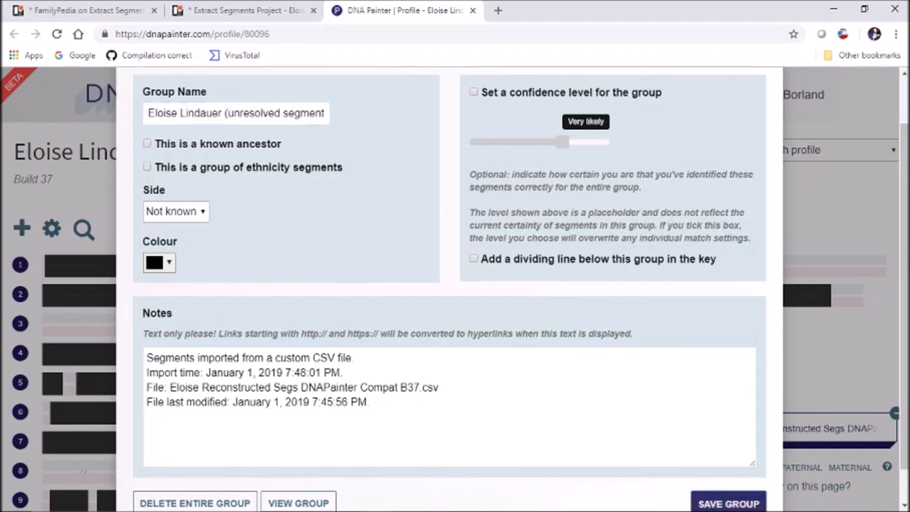
{"action": "left_click", "coordinate": [728, 503]}
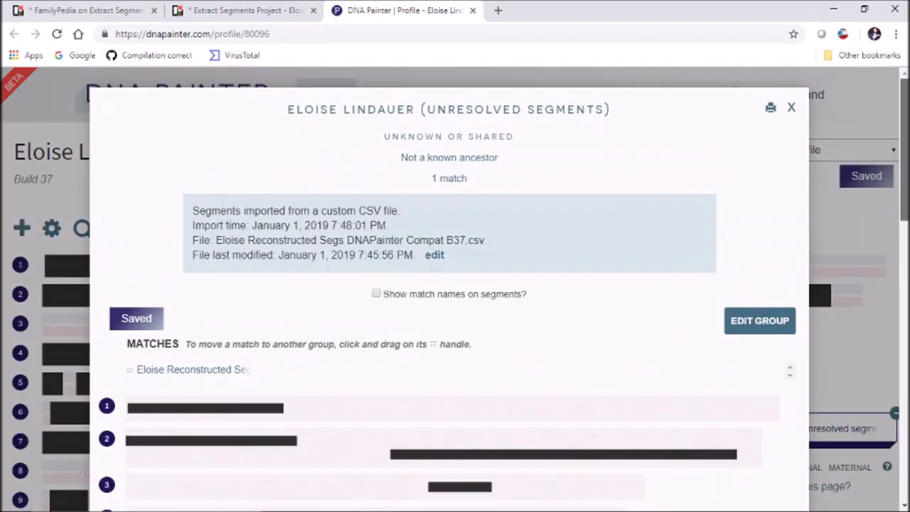
{"action": "left_click", "coordinate": [791, 108]}
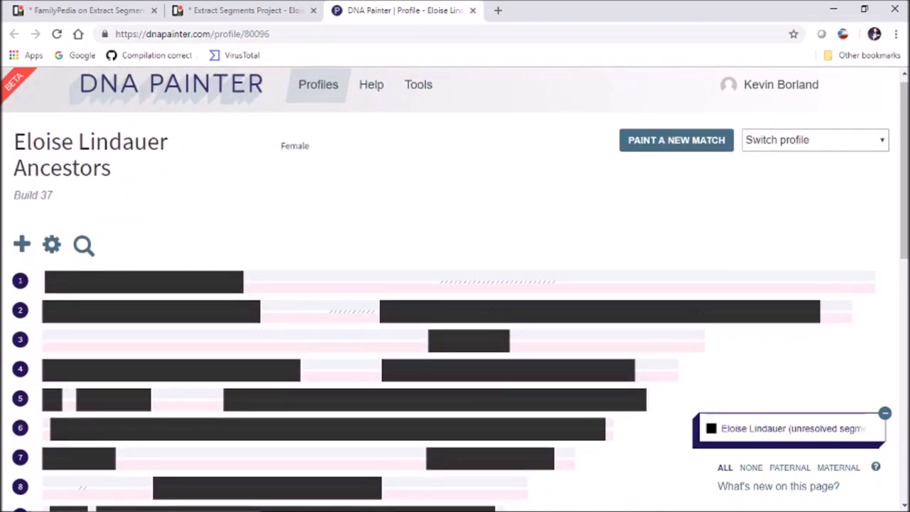
{"action": "left_click", "coordinate": [244, 12]}
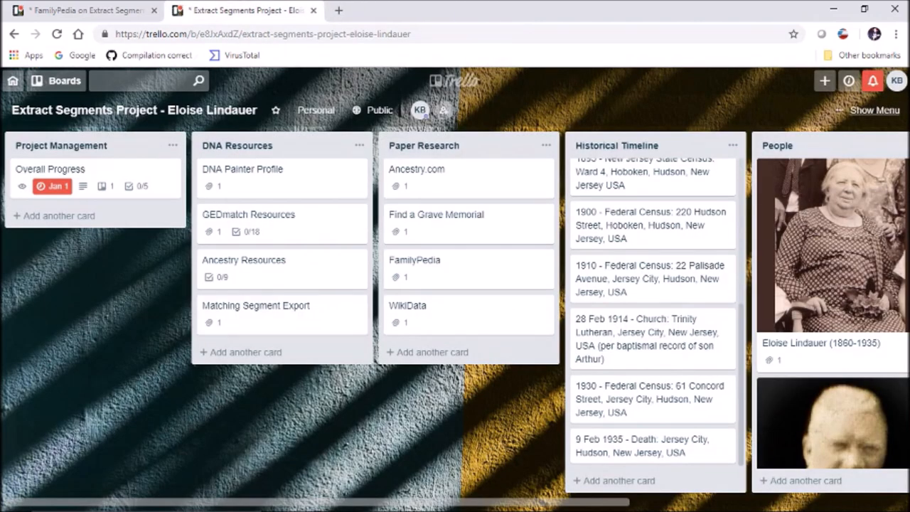
{"action": "left_click", "coordinate": [242, 168]}
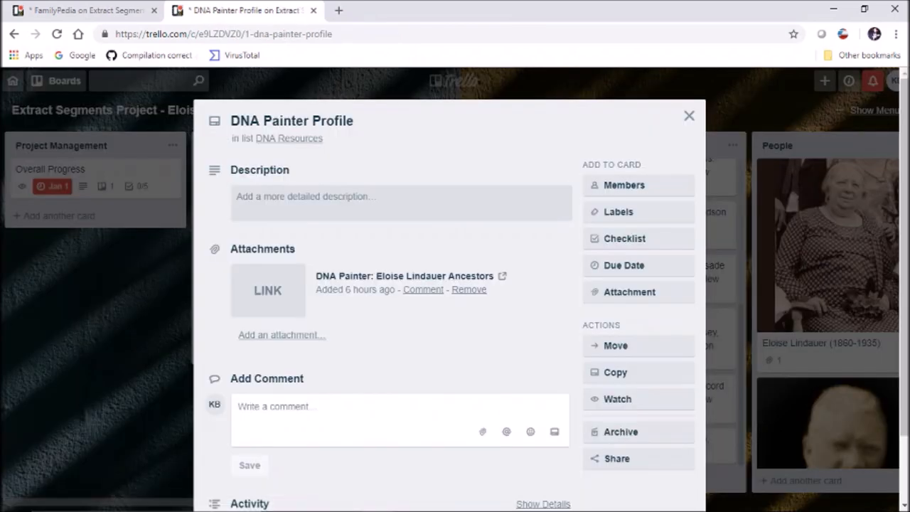
{"action": "left_click", "coordinate": [406, 276]}
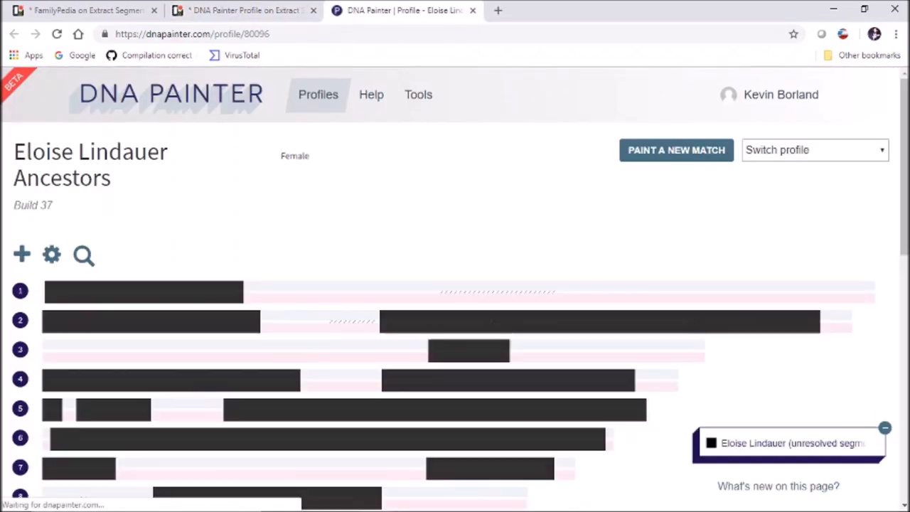
{"action": "scroll", "scroll_direction": "down", "scroll_amount": 3}
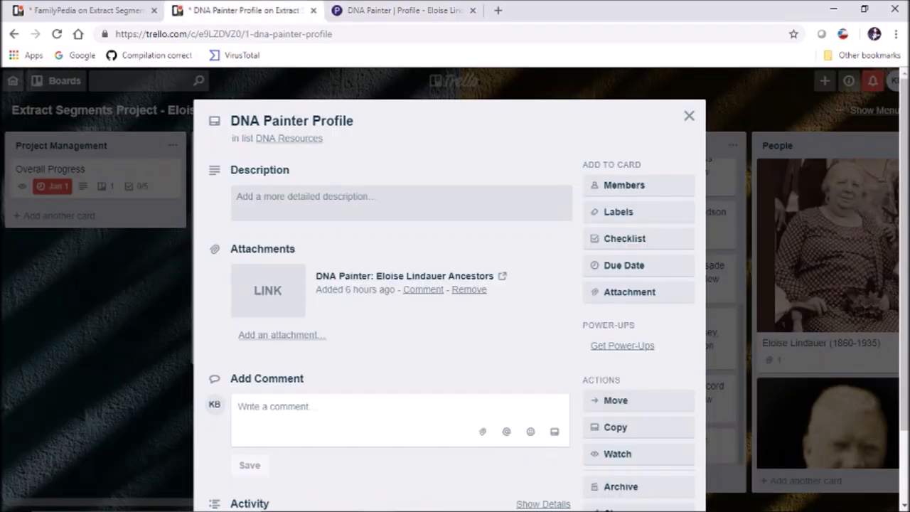
{"action": "left_click", "coordinate": [688, 115]}
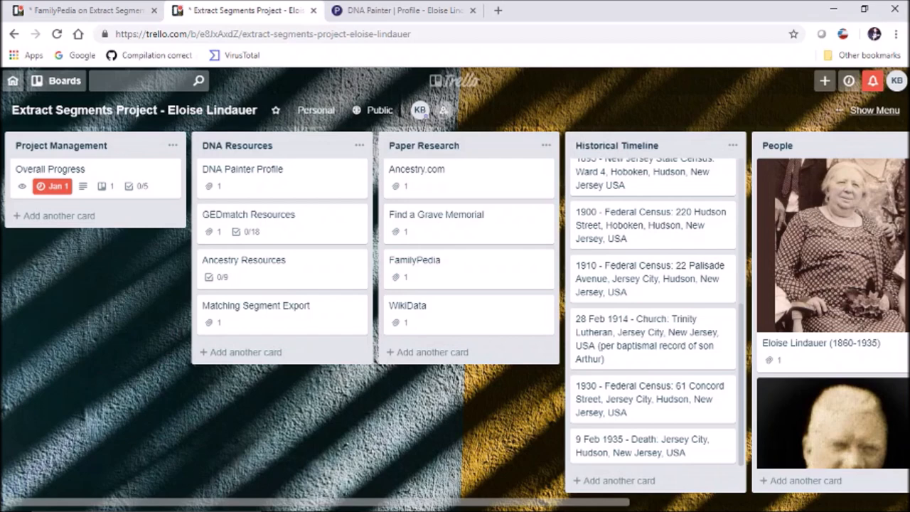
{"action": "left_click", "coordinate": [403, 12]}
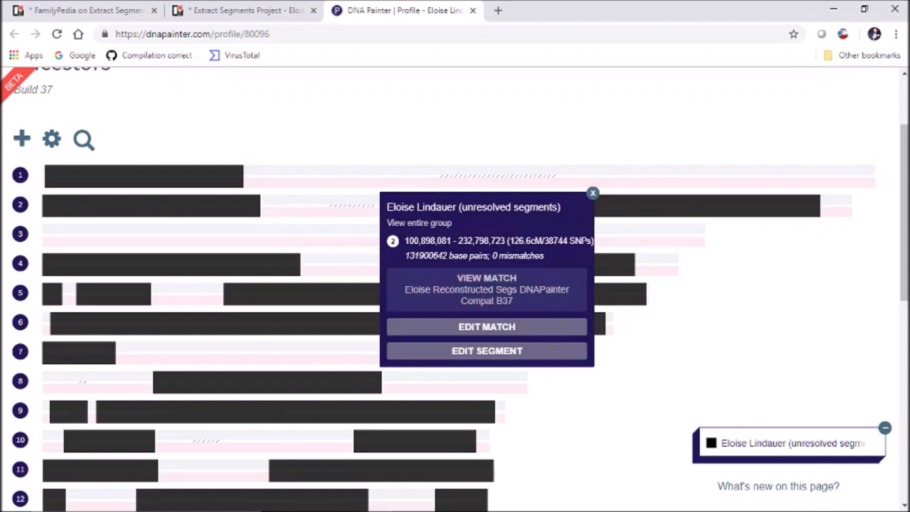
Review the chromosome 2 segment's match and Edit Segment details, keeping it in the unresolved segments group.
{"action": "left_click", "coordinate": [486, 325]}
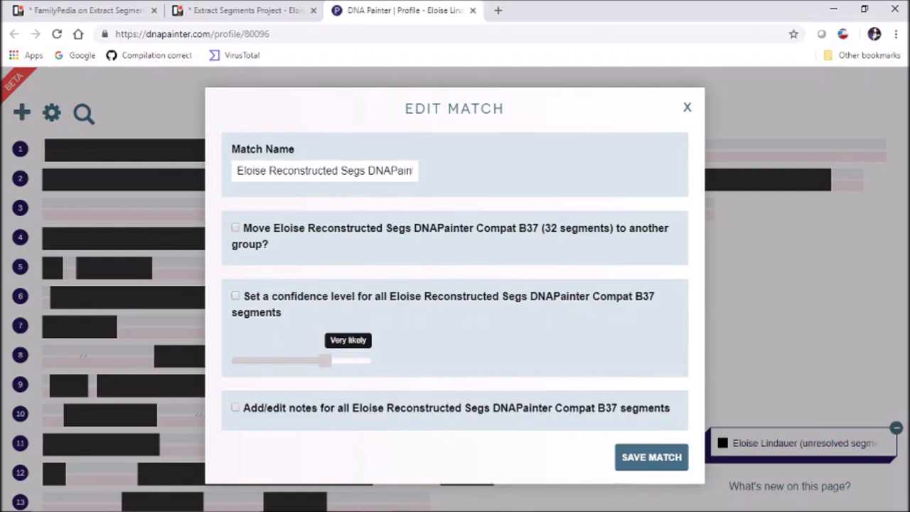
{"action": "left_click", "coordinate": [687, 107]}
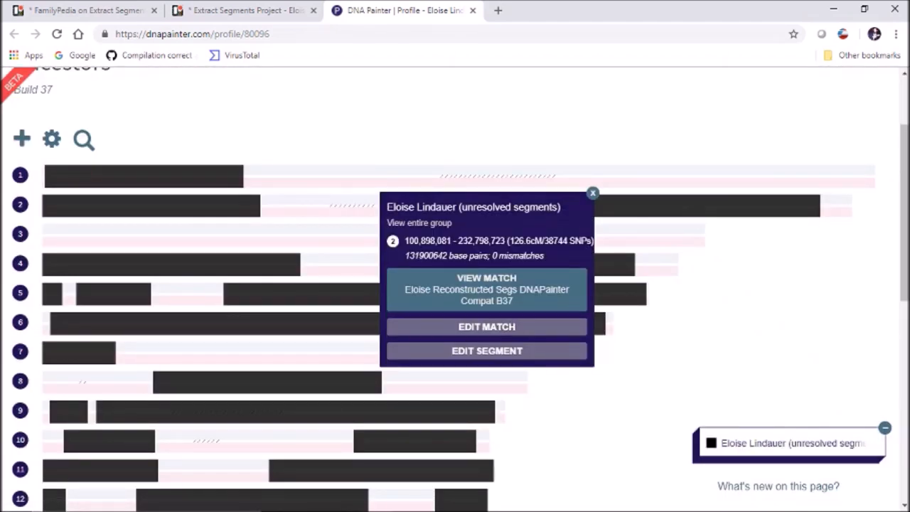
{"action": "left_click", "coordinate": [486, 350]}
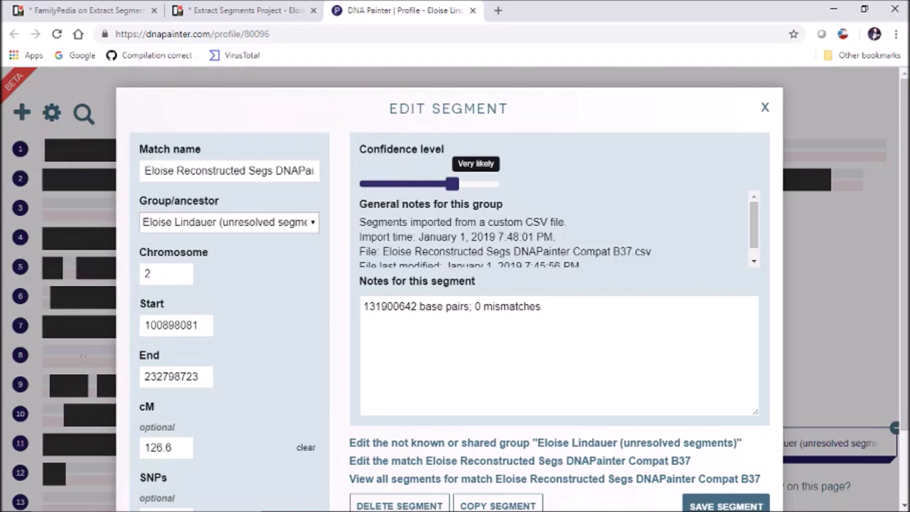
{"action": "left_click", "coordinate": [228, 222]}
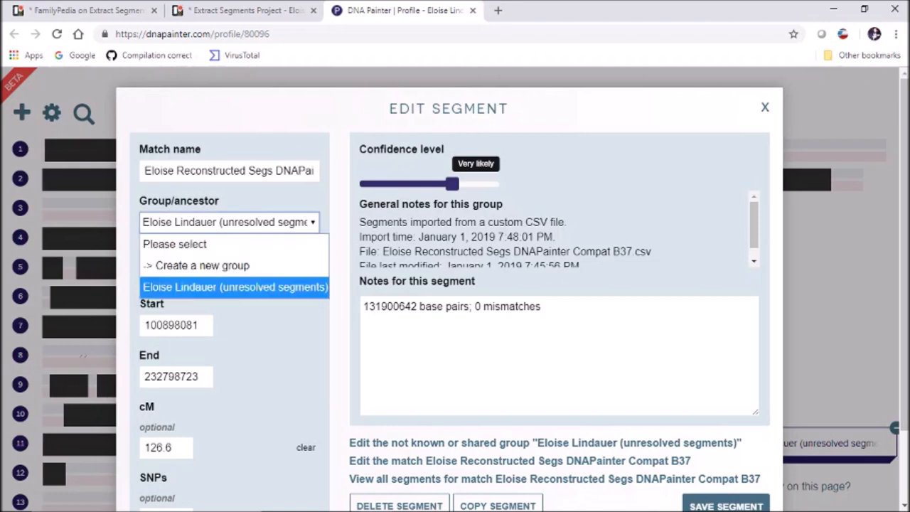
{"action": "mouse_move", "coordinate": [202, 266]}
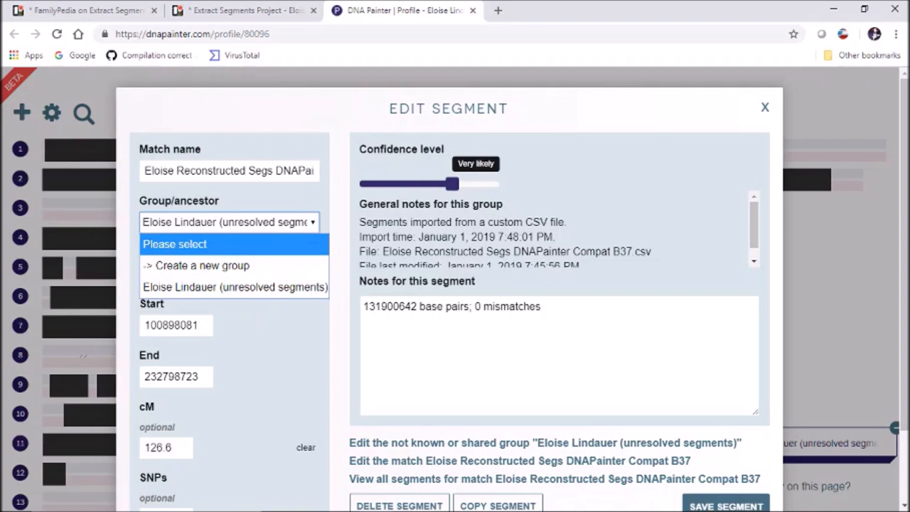
{"action": "left_click", "coordinate": [233, 287]}
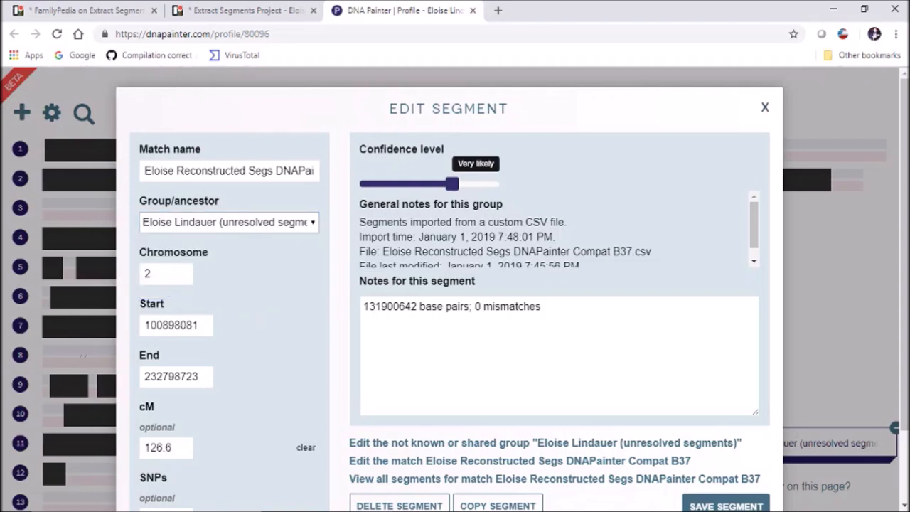